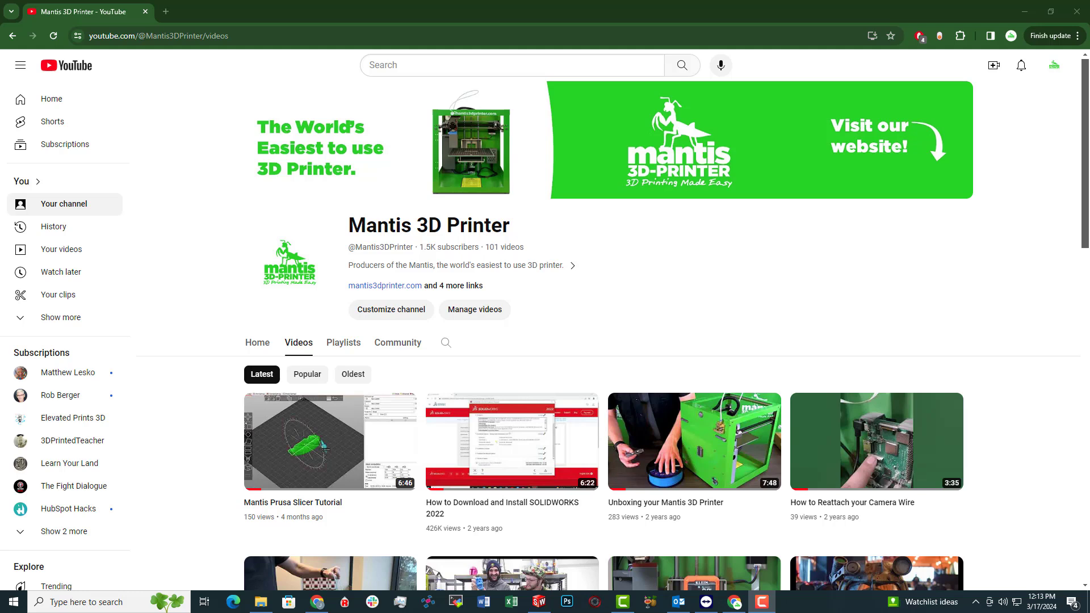
mouse_move(524, 454)
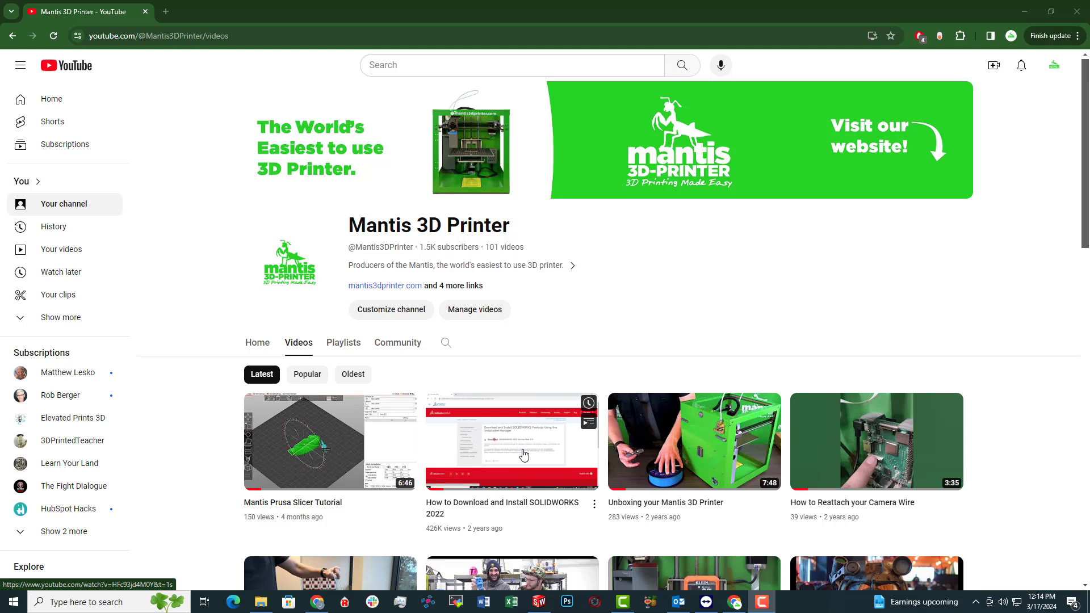
mouse_move(555, 430)
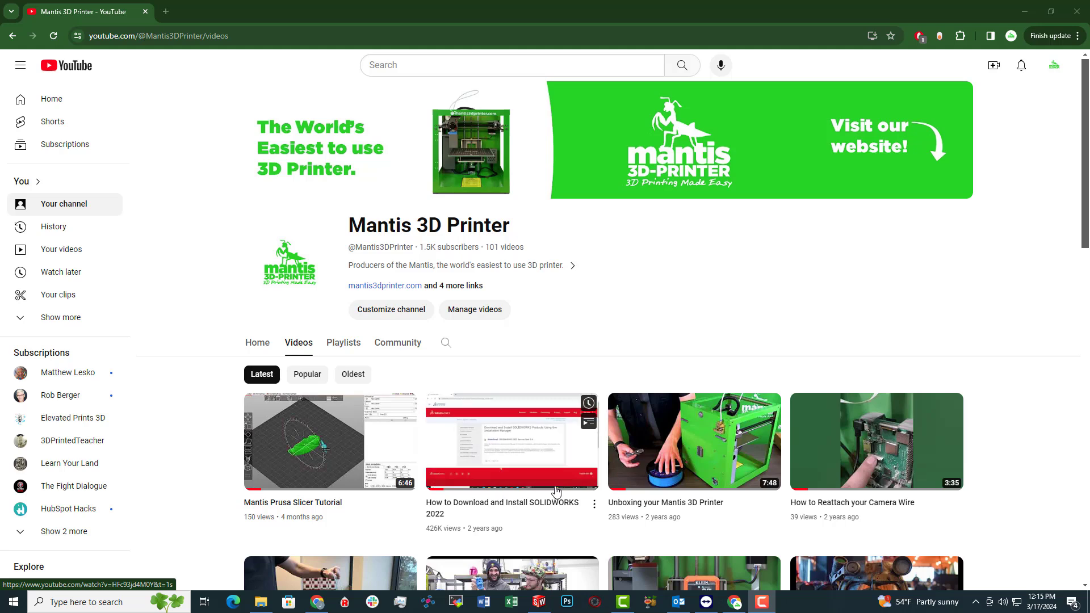
mouse_move(517, 356)
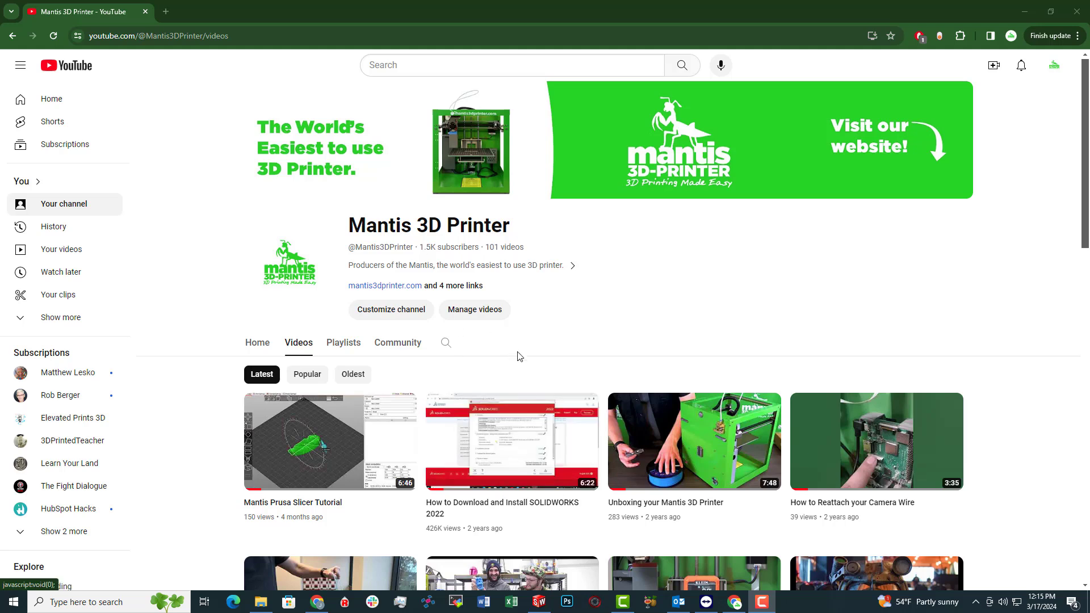
mouse_move(500, 361)
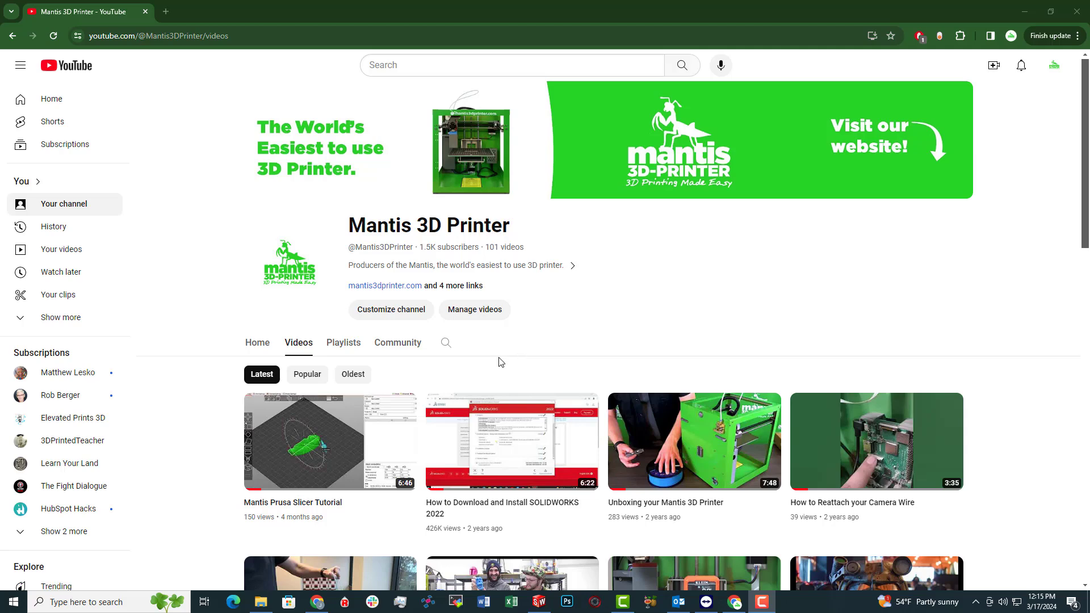
mouse_move(237, 12)
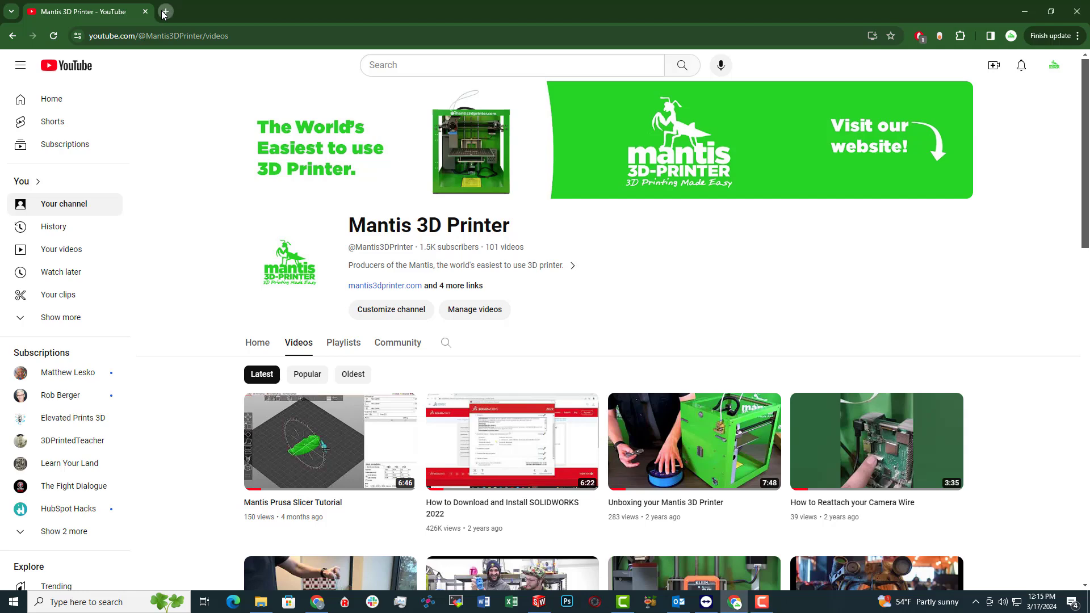
Step: Search Google for 'solidworks for makers', land on the SOLIDWORKS Makers page and accept all cookies
click(165, 12)
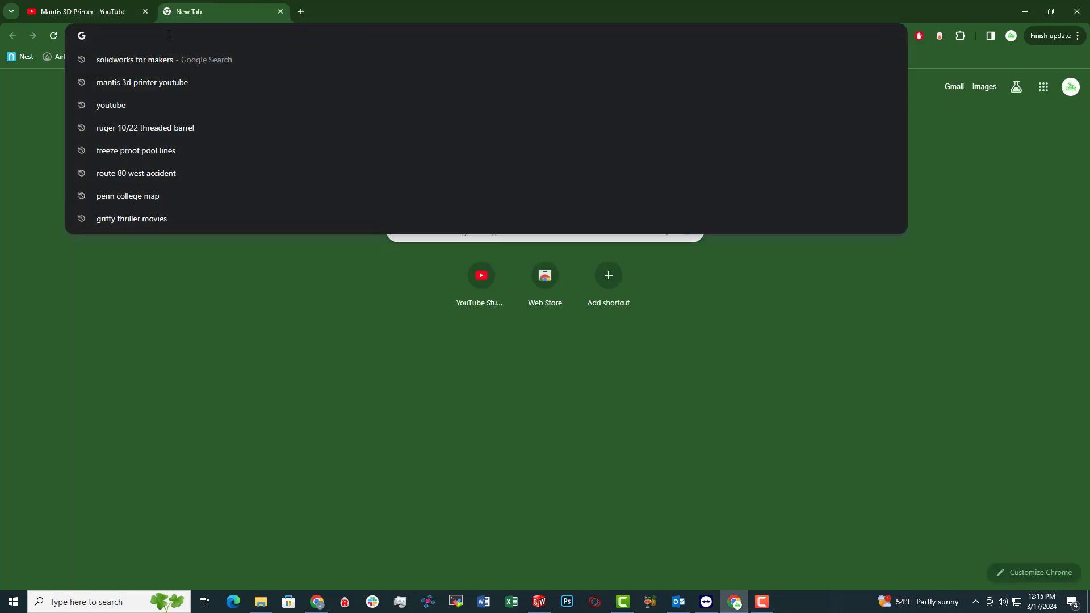
text(solidworks for makers)
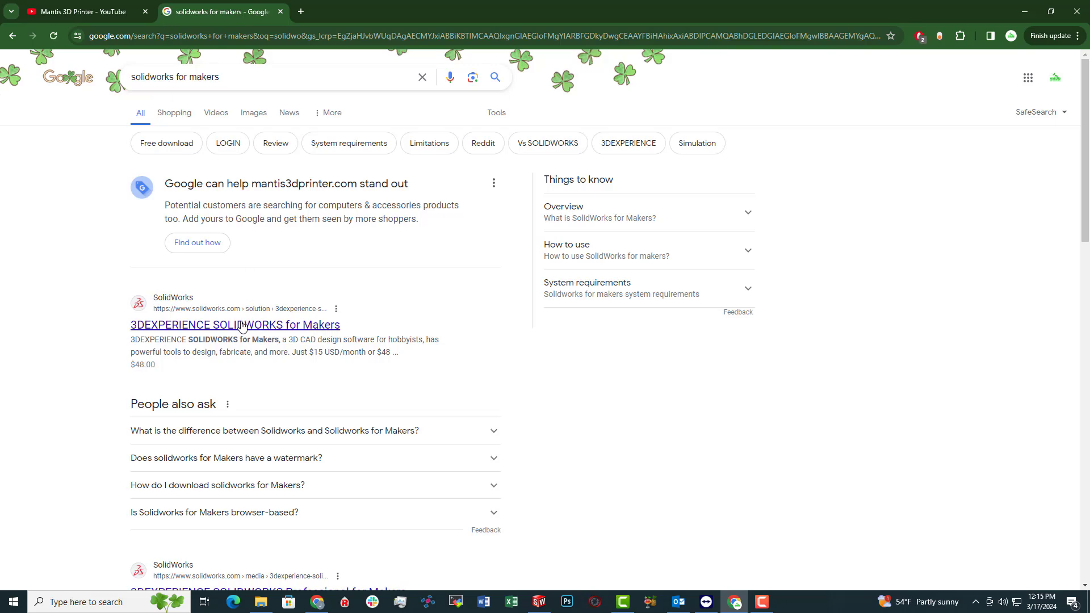
click(235, 325)
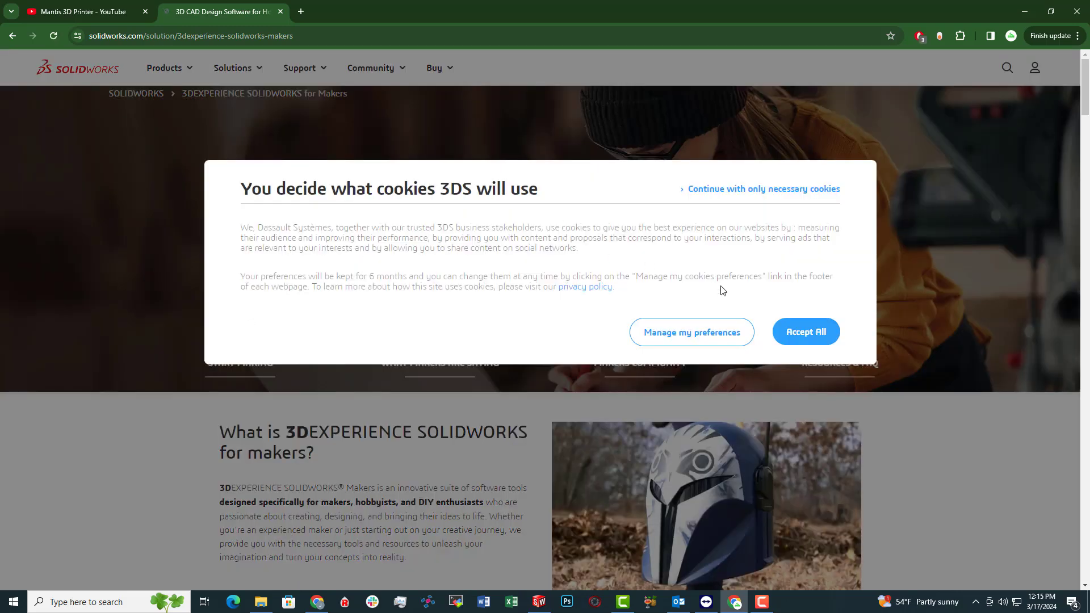
click(805, 332)
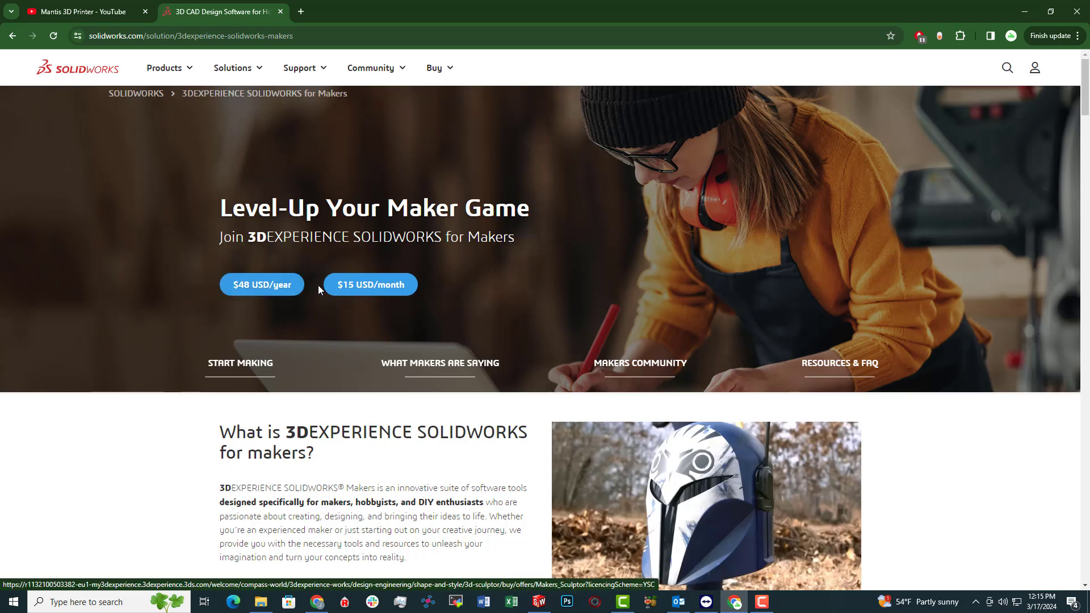
mouse_move(262, 283)
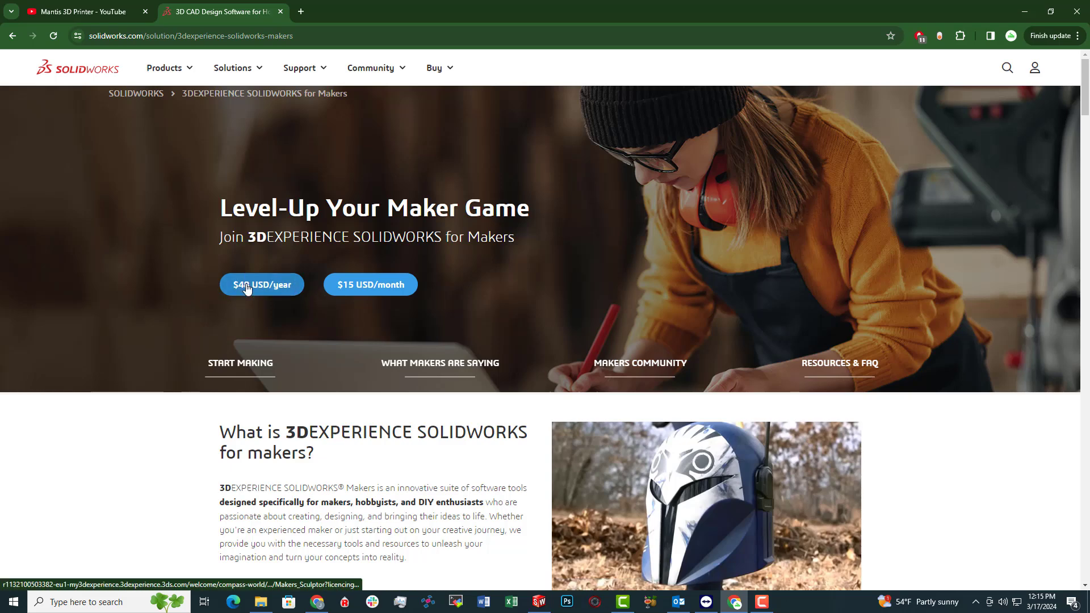
mouse_move(371, 284)
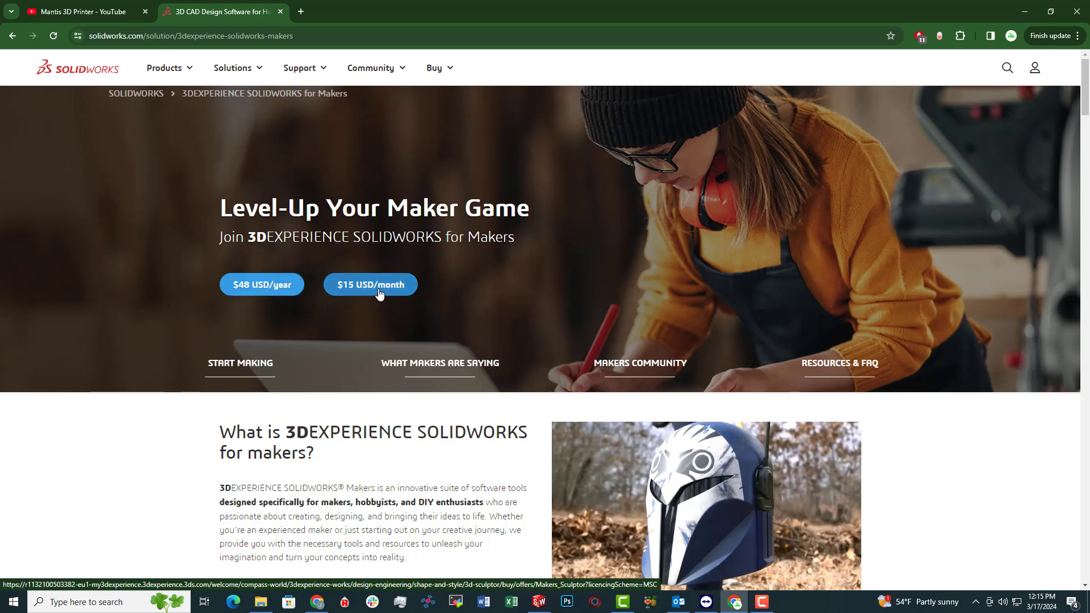
mouse_move(357, 294)
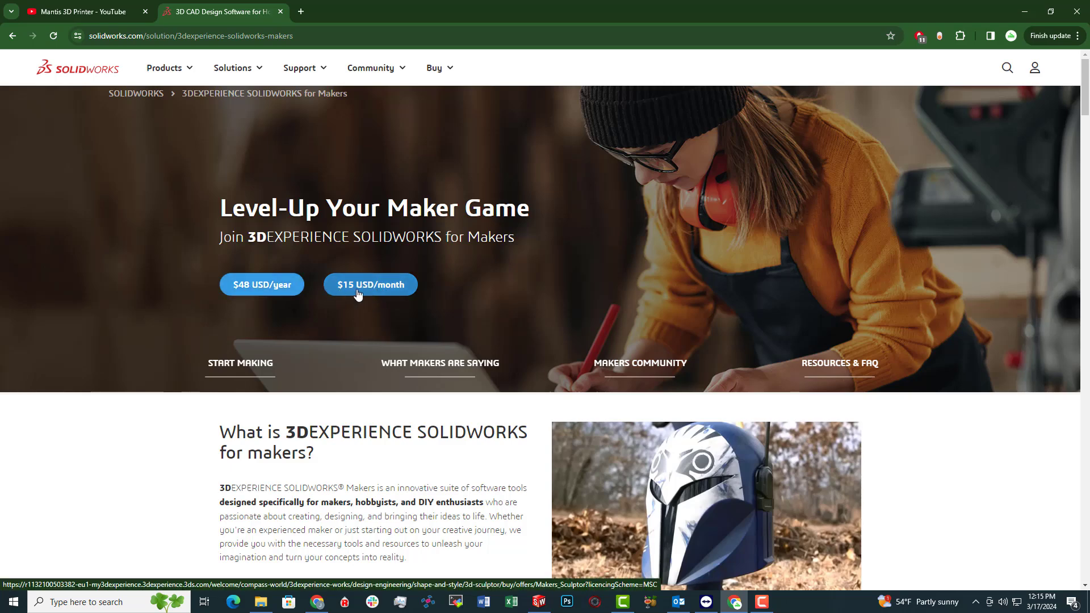
mouse_move(348, 295)
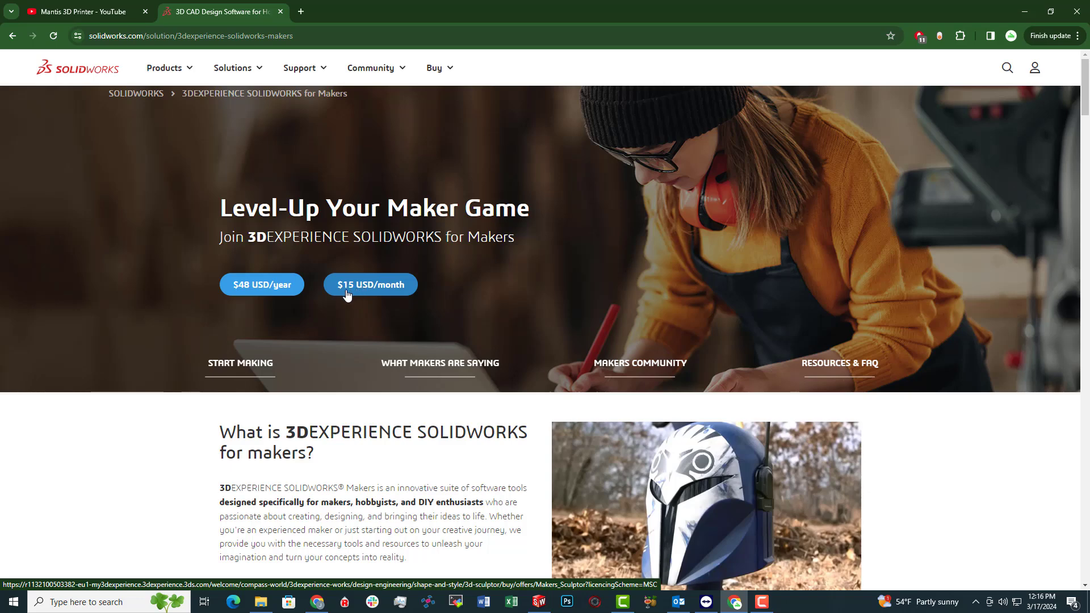
mouse_move(345, 292)
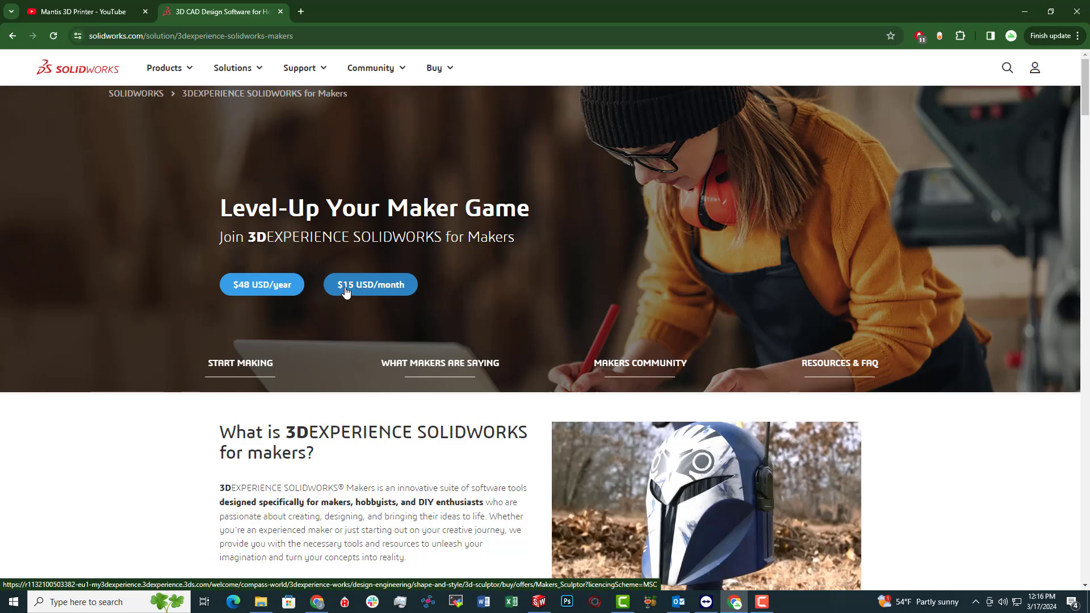
mouse_move(360, 255)
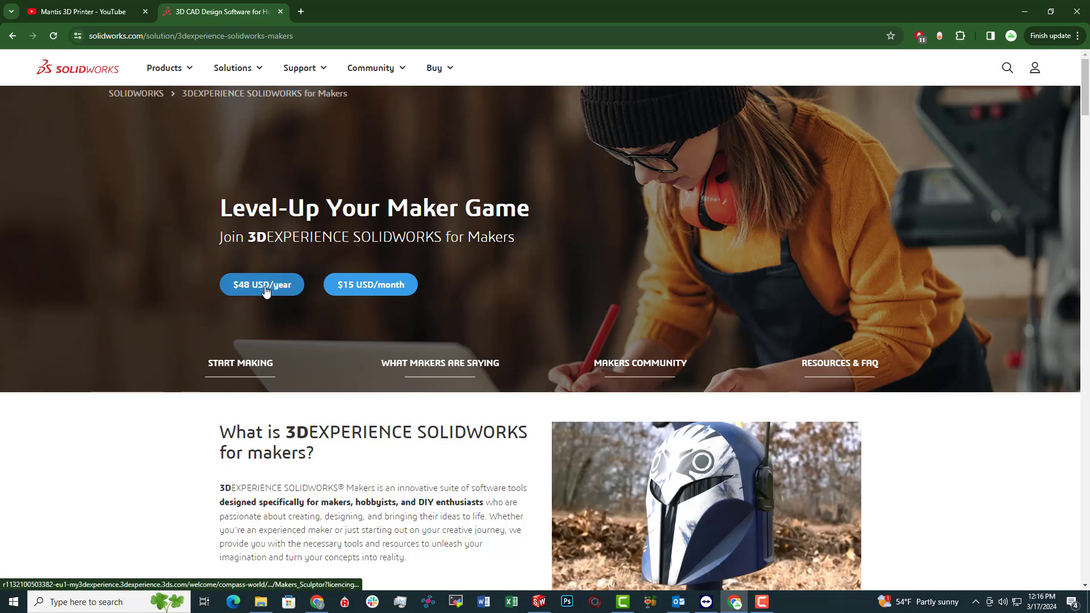
click(261, 284)
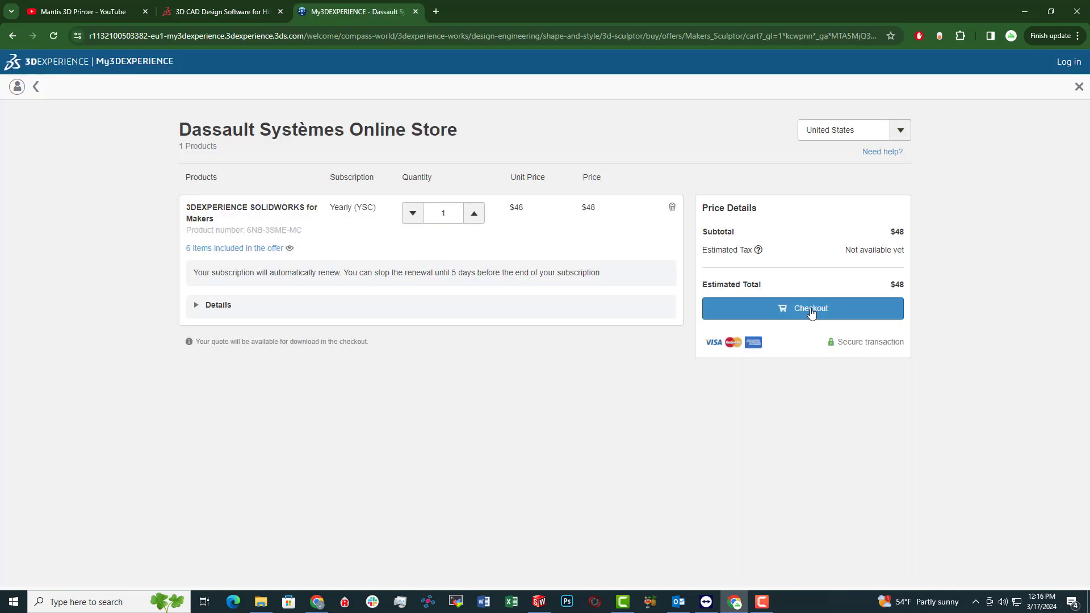
click(802, 308)
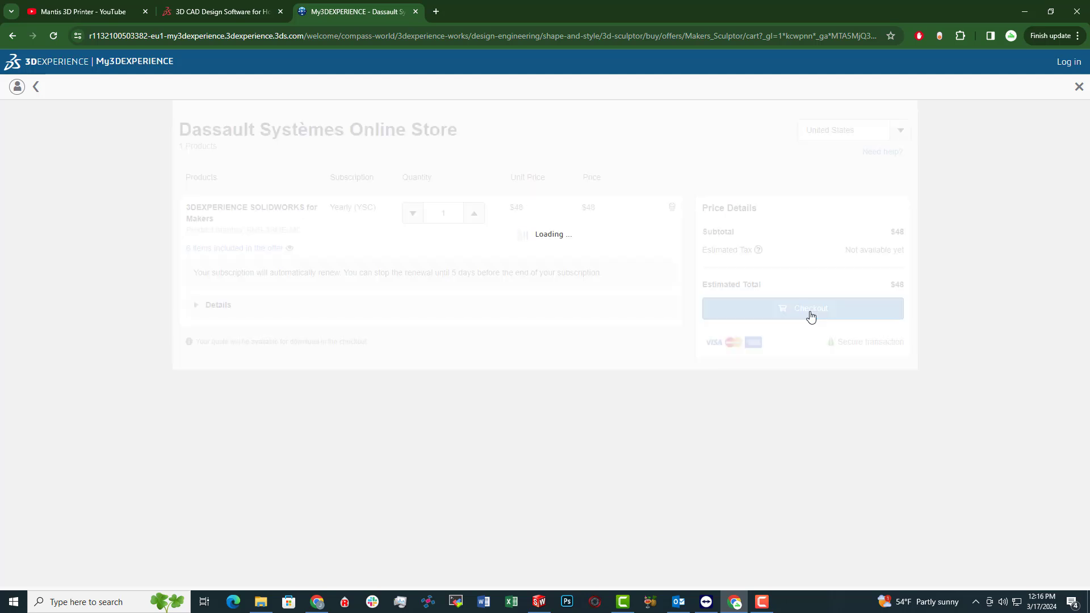
click(802, 308)
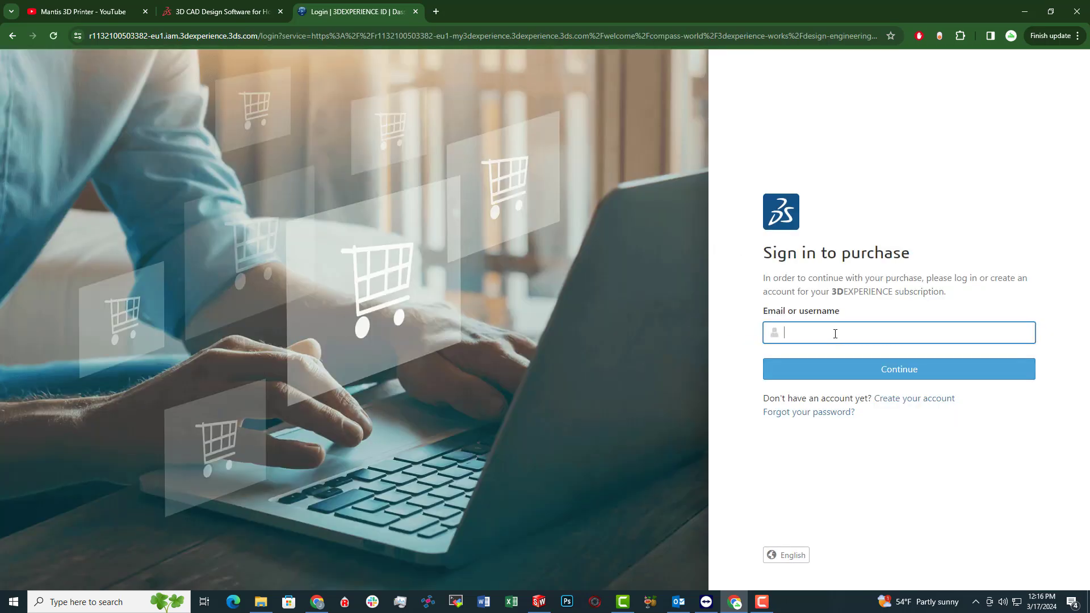
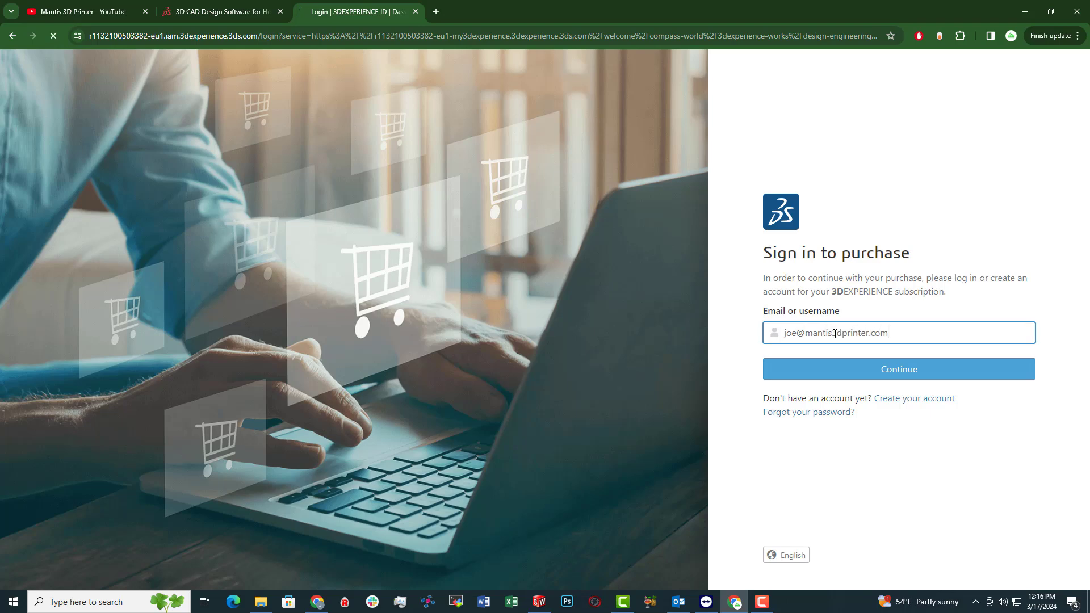
click(897, 368)
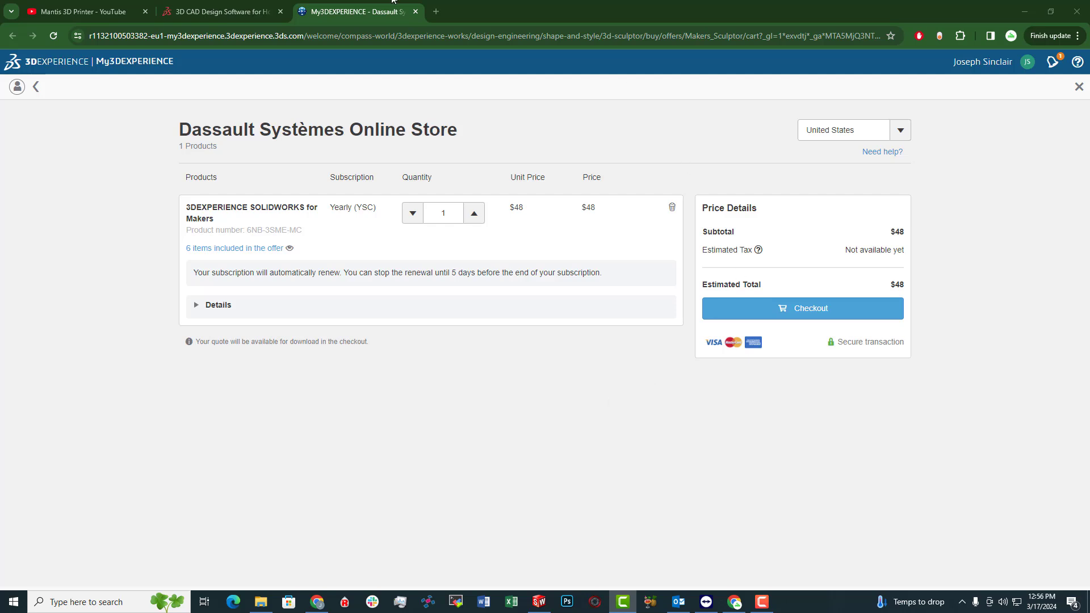
mouse_move(309, 172)
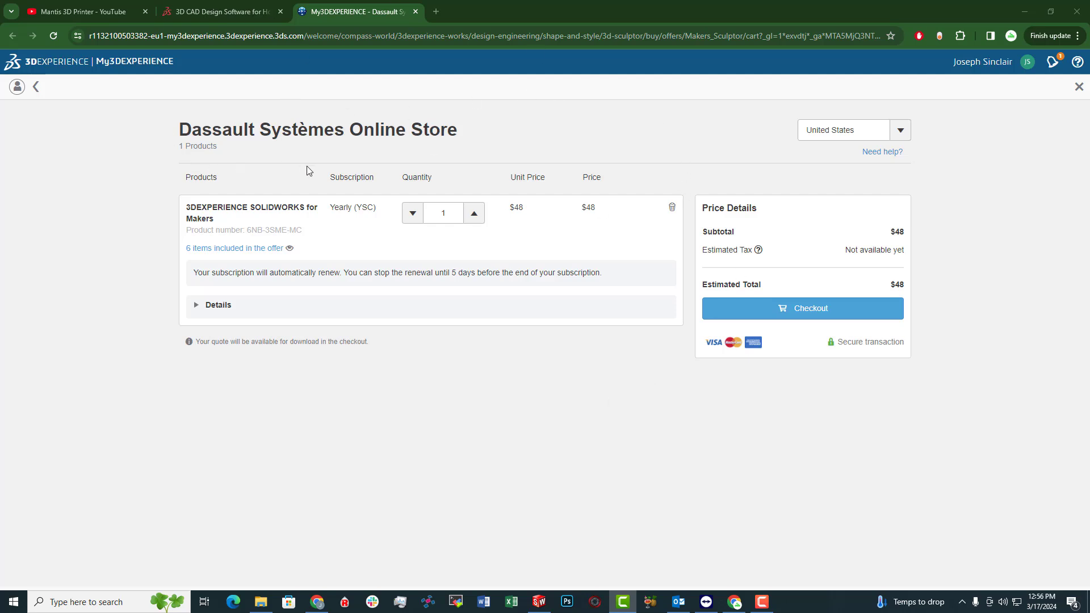
Step: Review the offer details and the 6 items included in the offer, then return to the cart
click(216, 305)
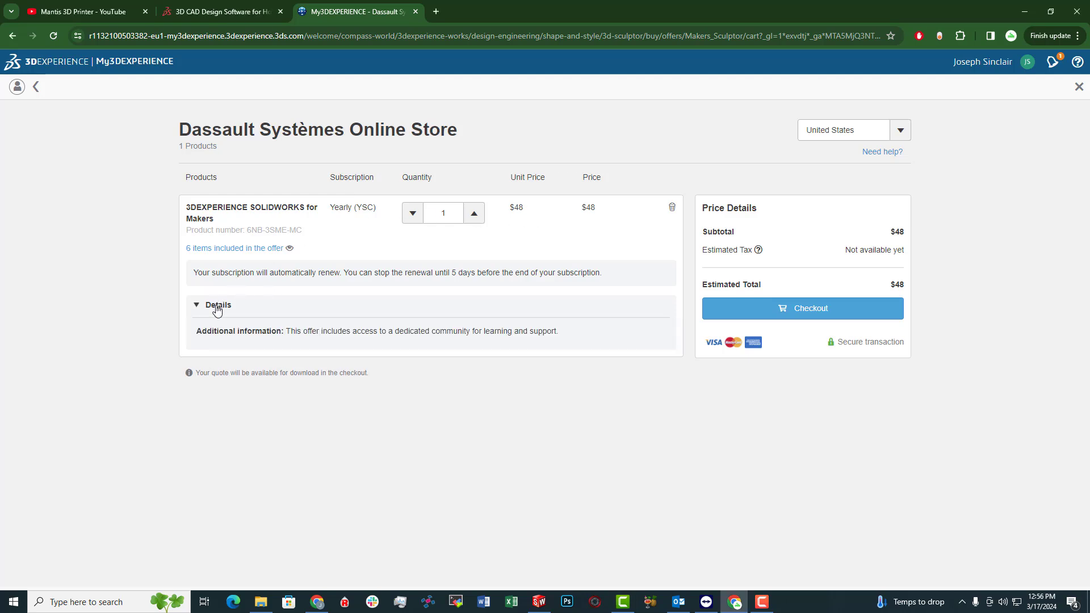
click(235, 248)
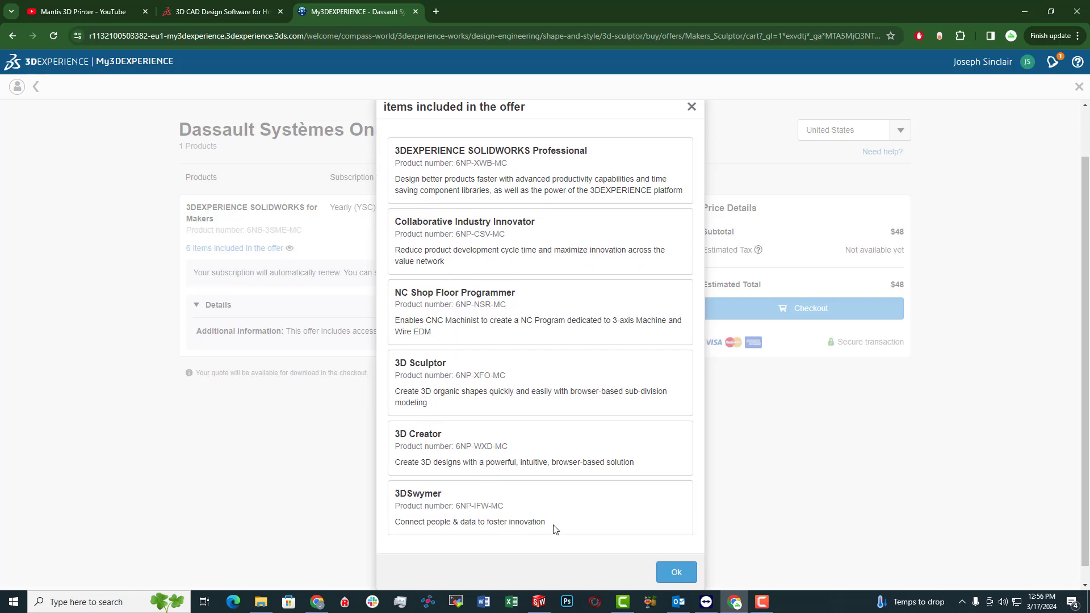
mouse_move(517, 519)
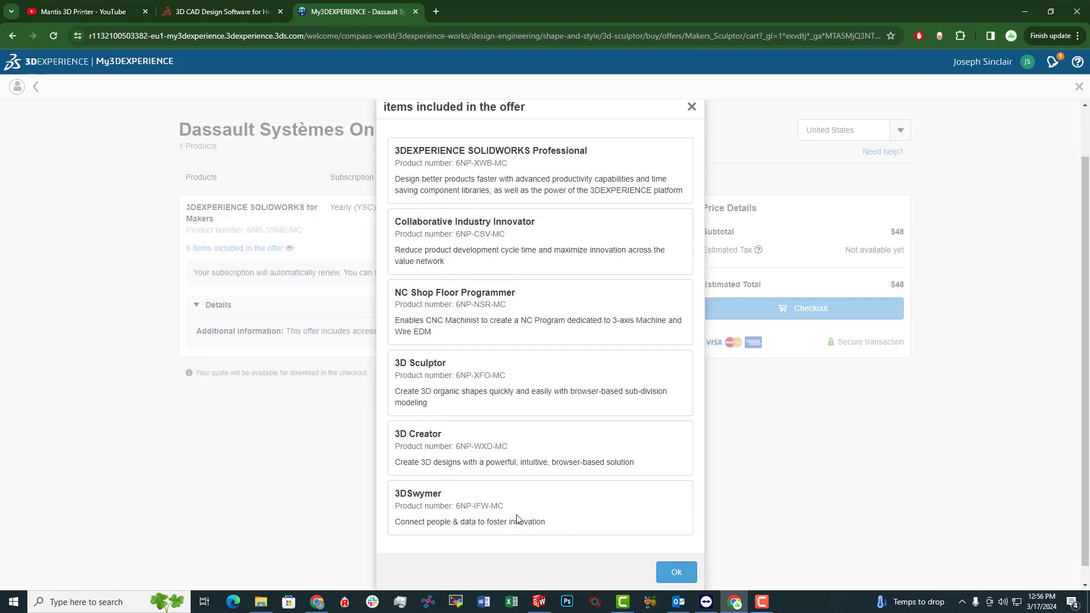
mouse_move(589, 347)
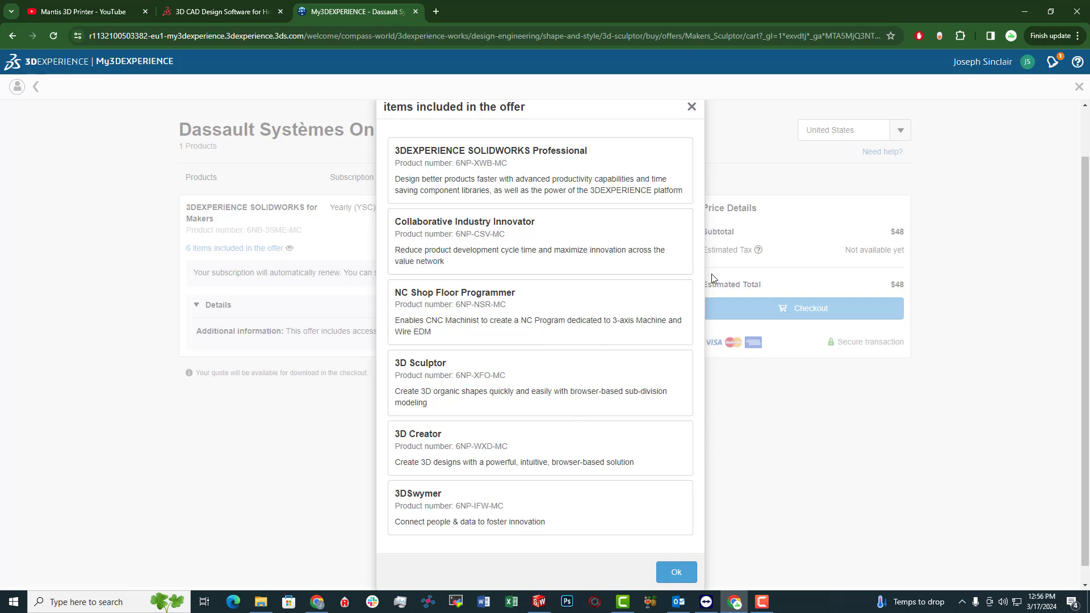
mouse_move(500, 330)
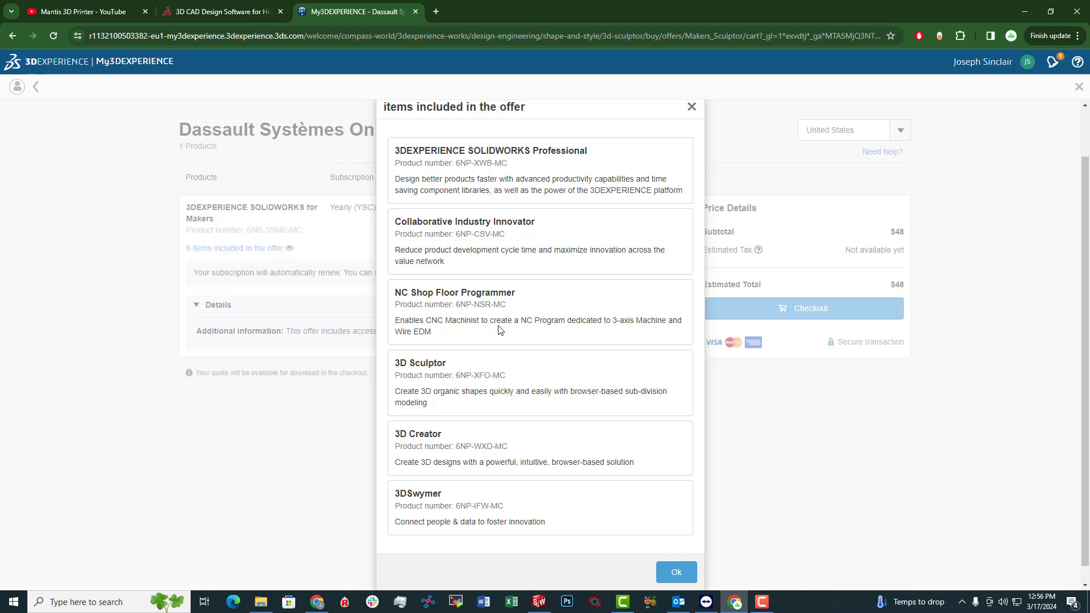
mouse_move(442, 370)
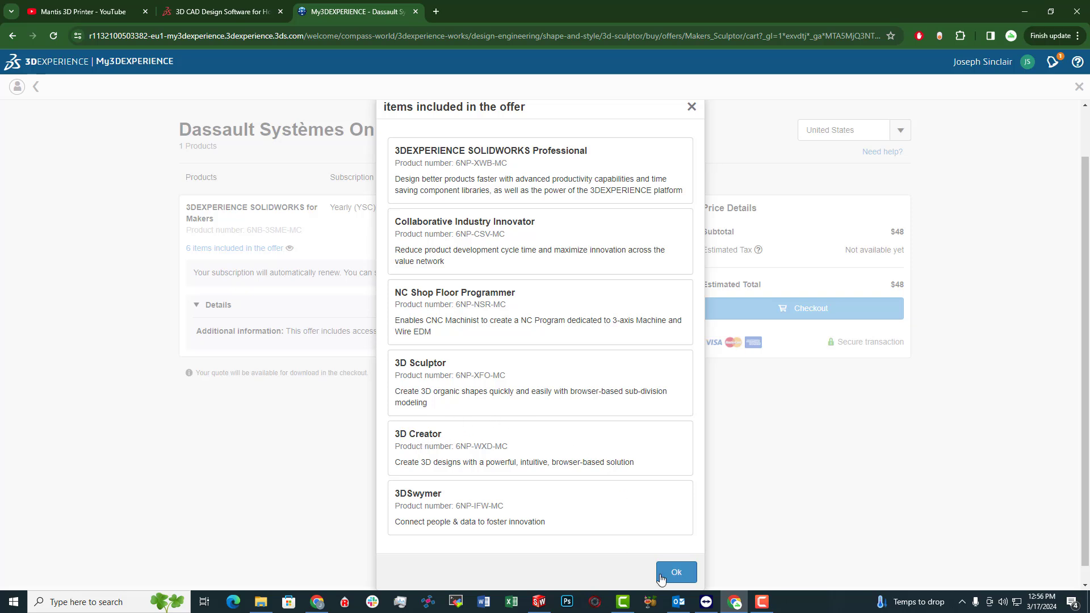
click(675, 571)
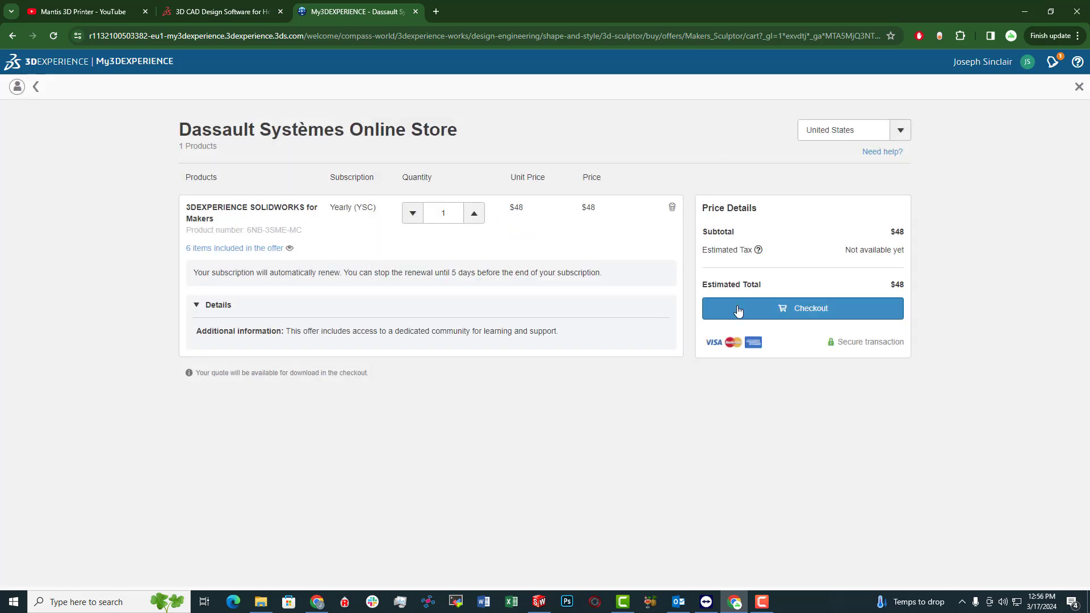
Step: Check out, acknowledge the terms and conditions, and place the order totaling USD 50.88
click(802, 308)
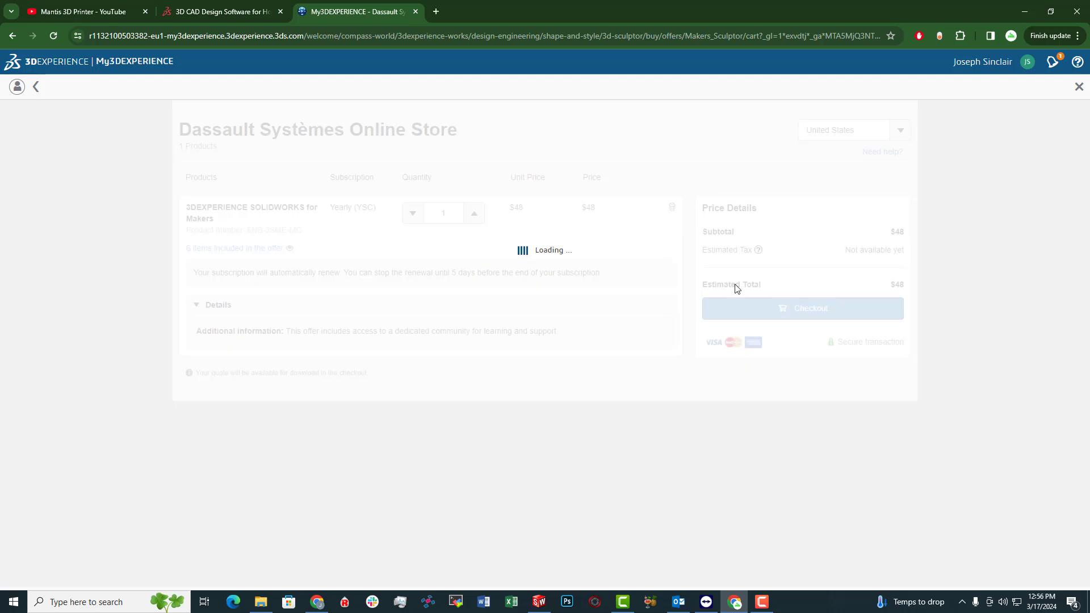
click(803, 308)
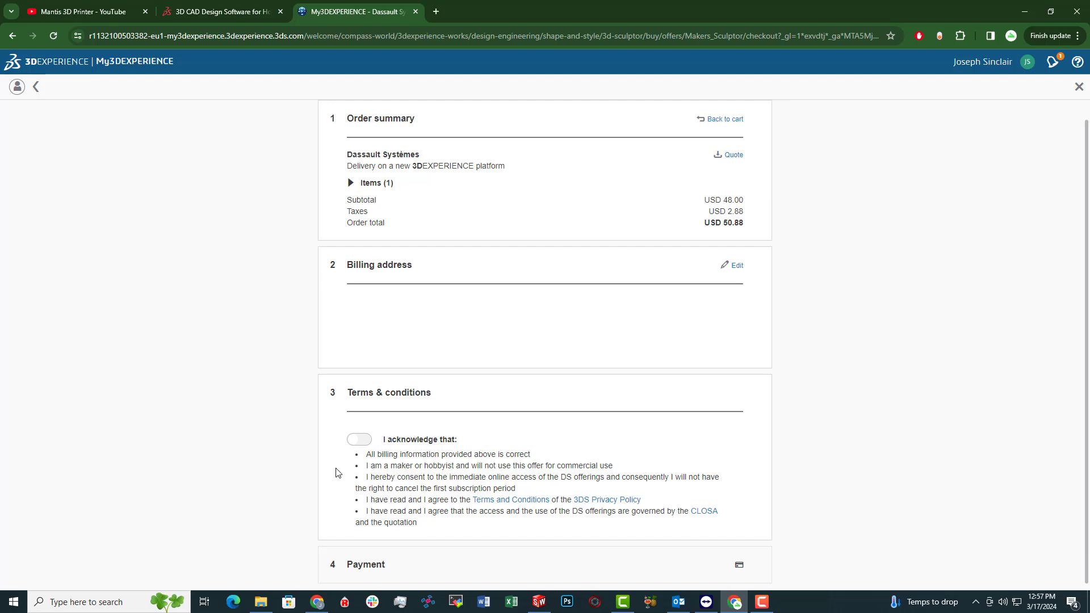
mouse_move(420, 472)
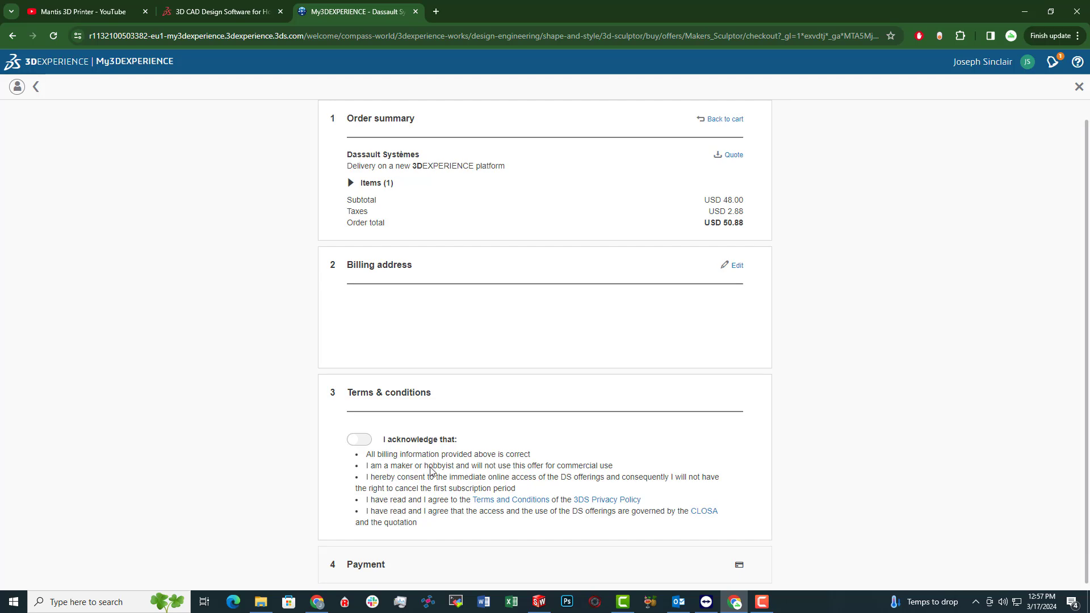
mouse_move(545, 472)
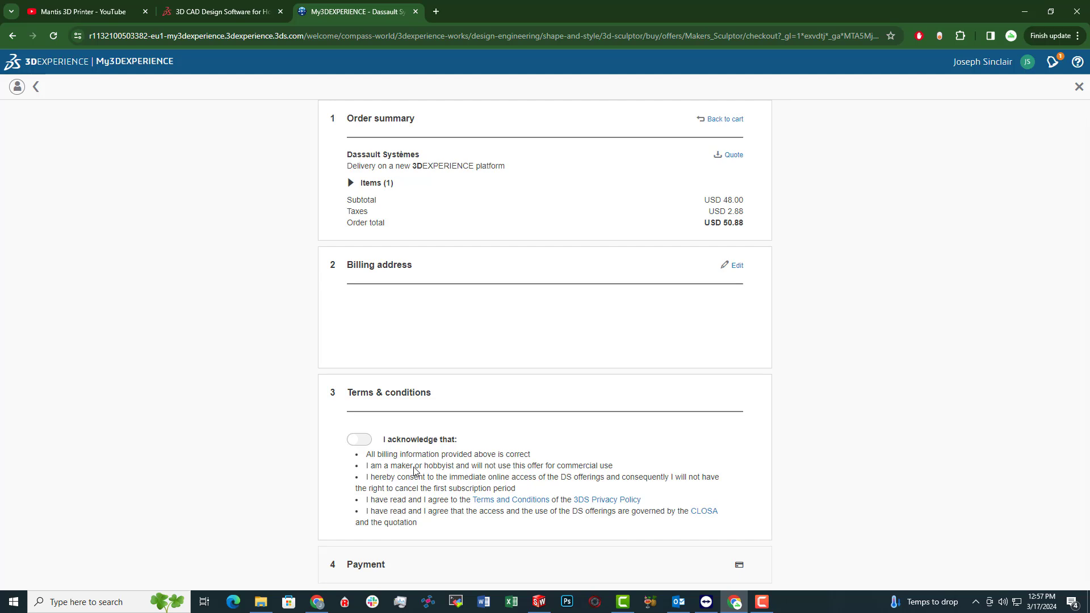
mouse_move(386, 430)
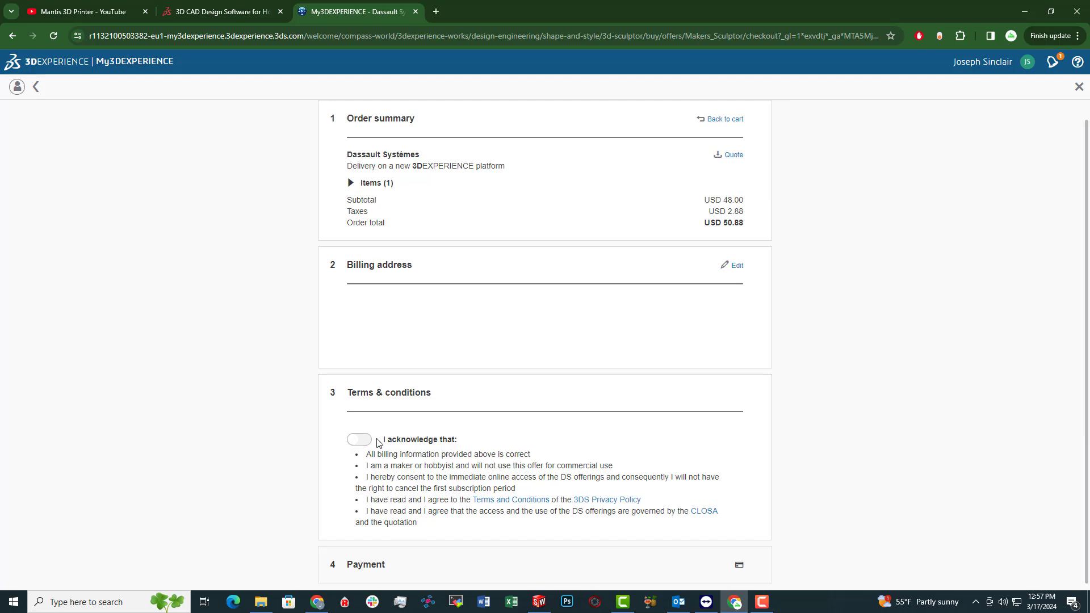
click(359, 439)
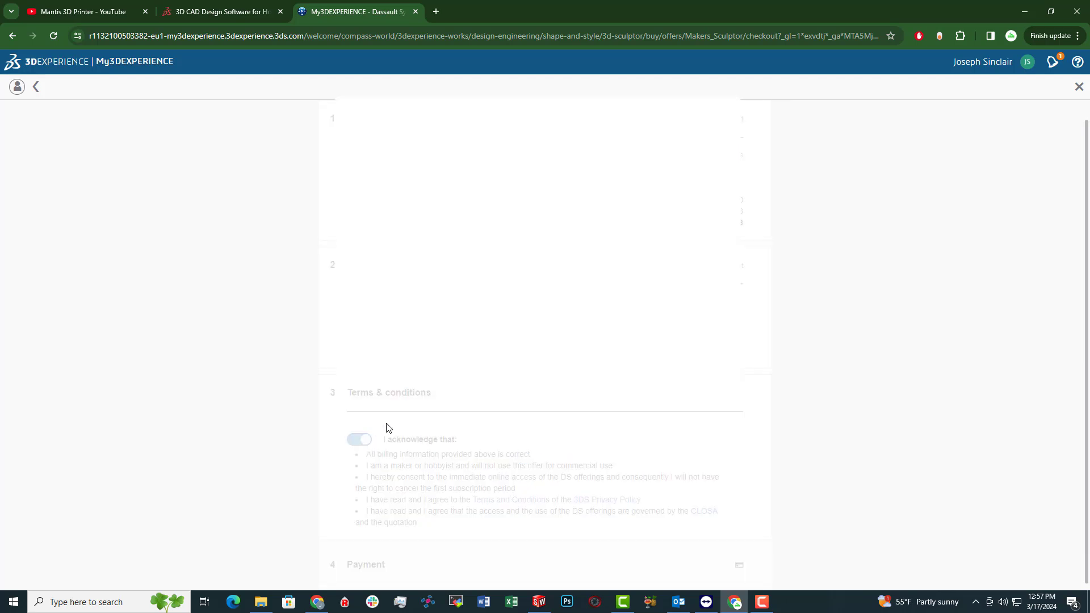
scroll(down, 3)
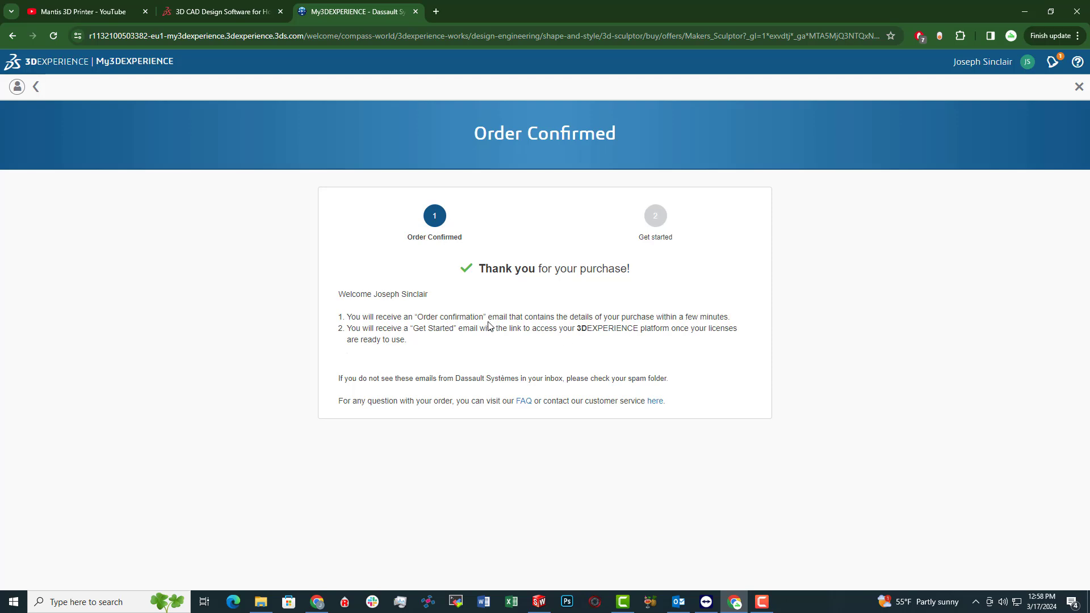
mouse_move(474, 318)
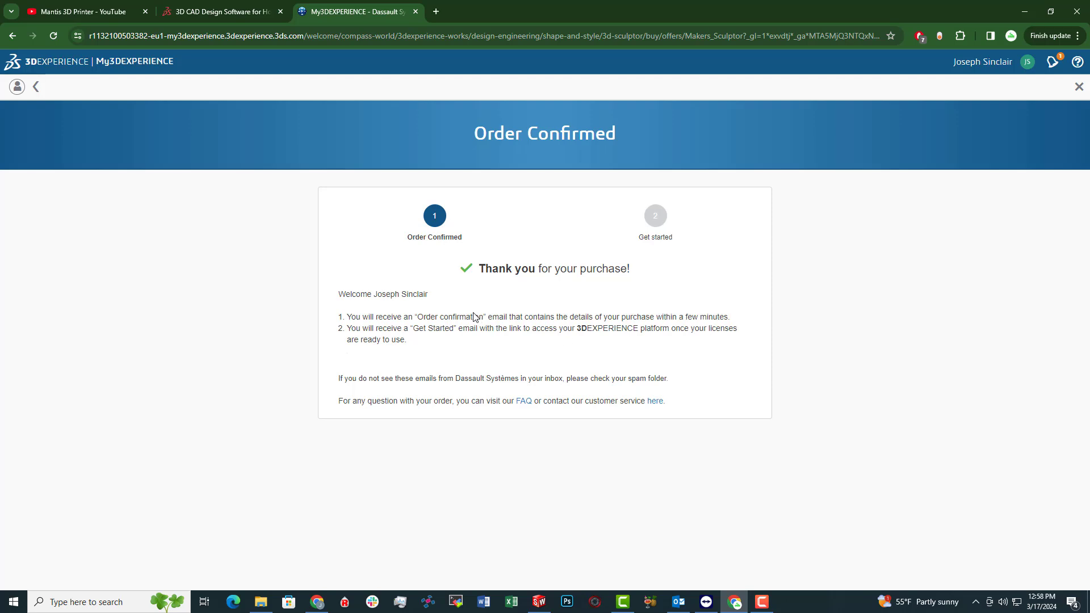
mouse_move(518, 376)
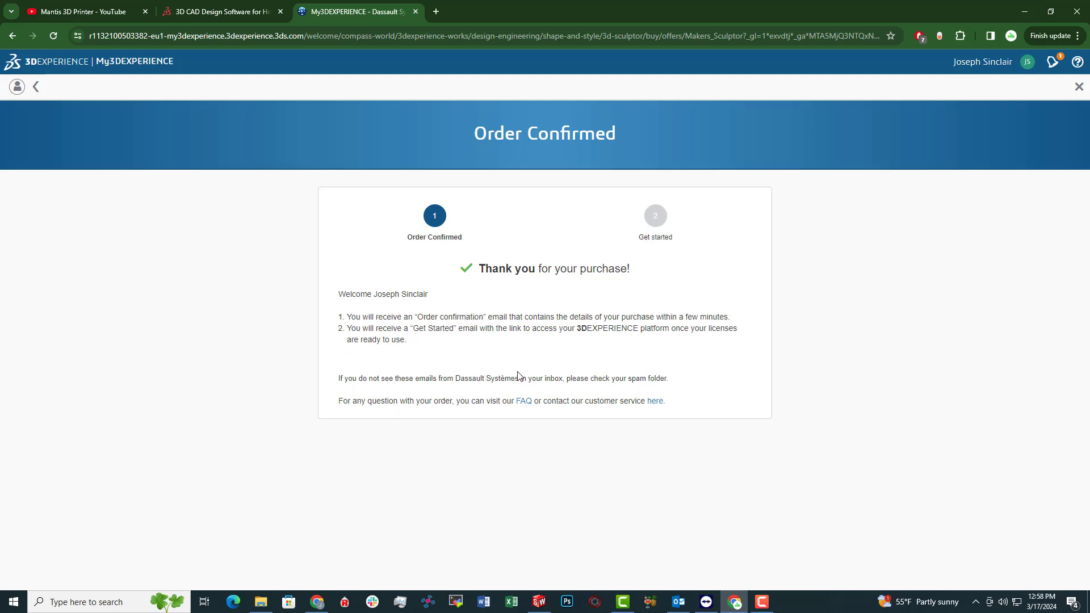
click(491, 11)
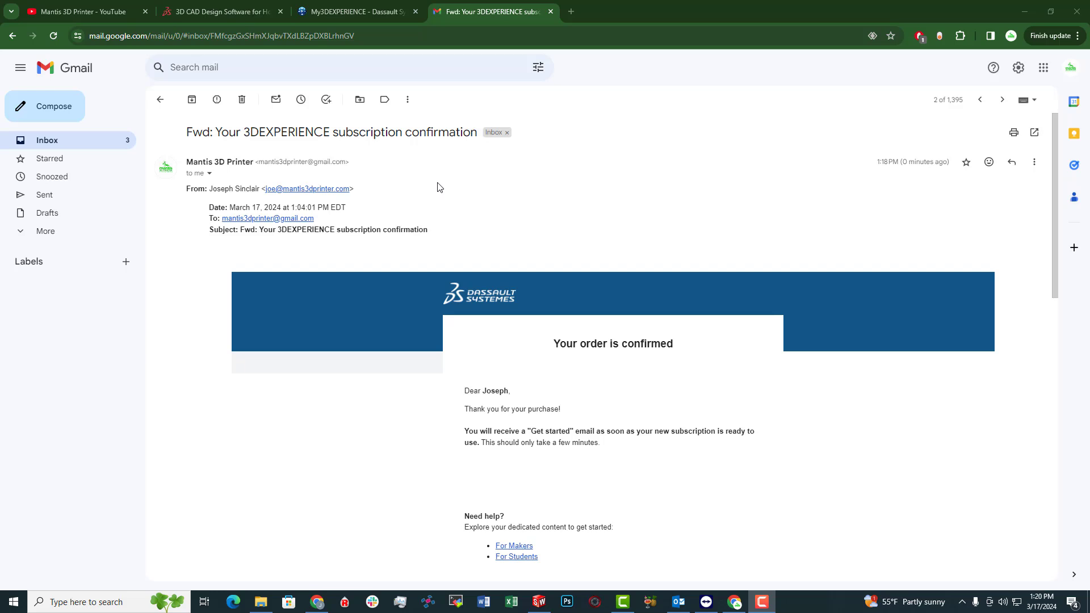
scroll(down, 3)
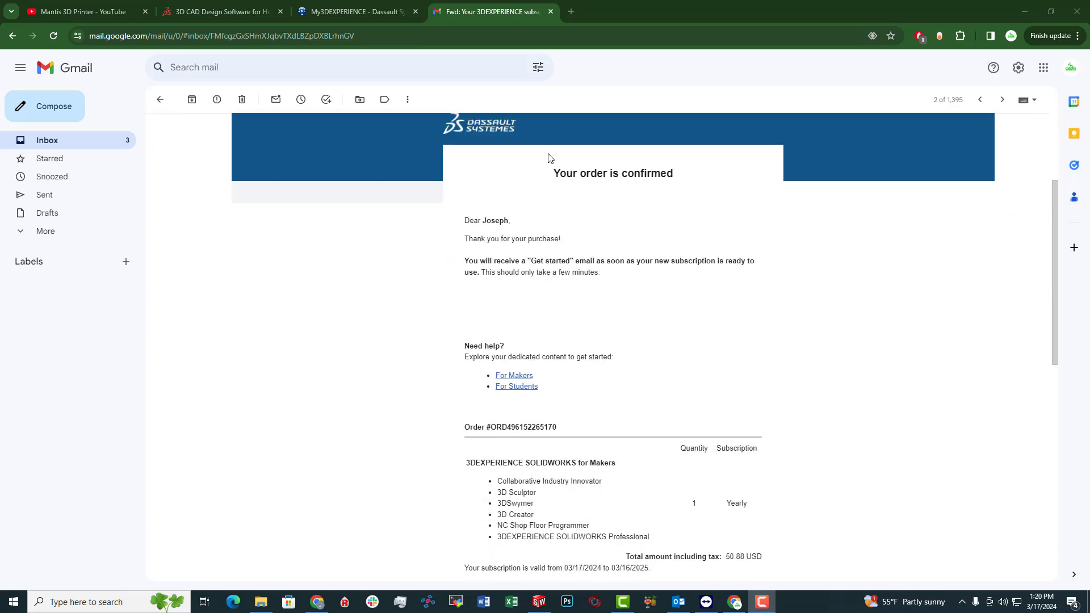
mouse_move(702, 238)
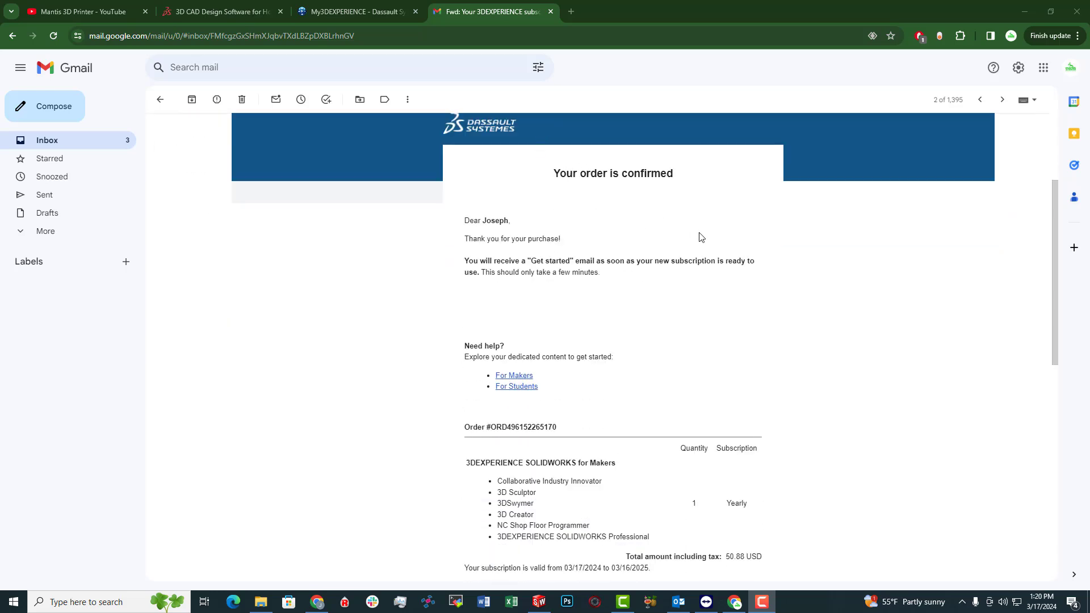
scroll(down, 3)
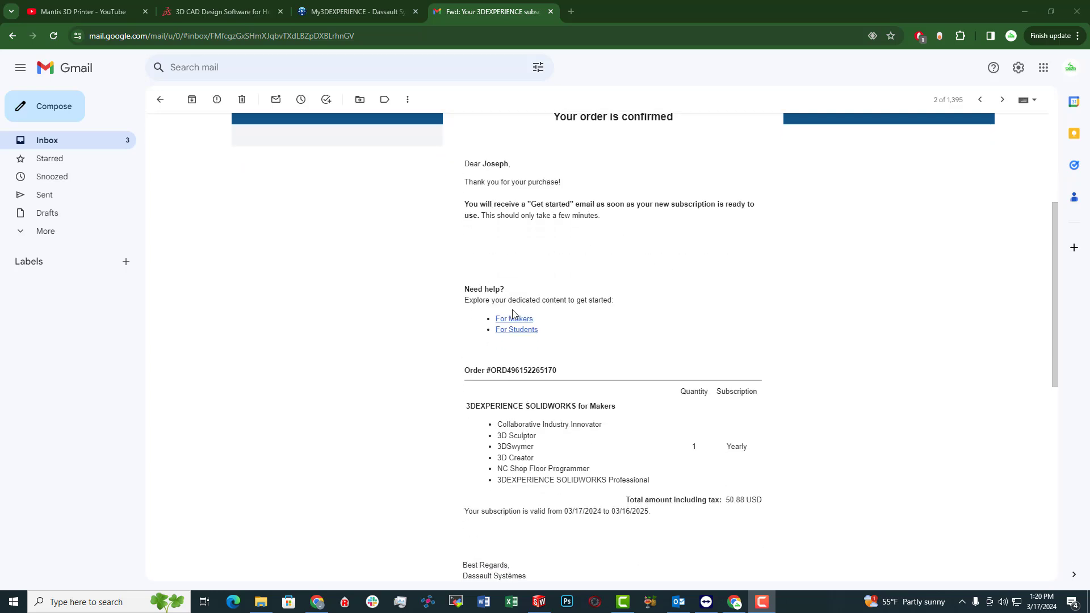
mouse_move(514, 324)
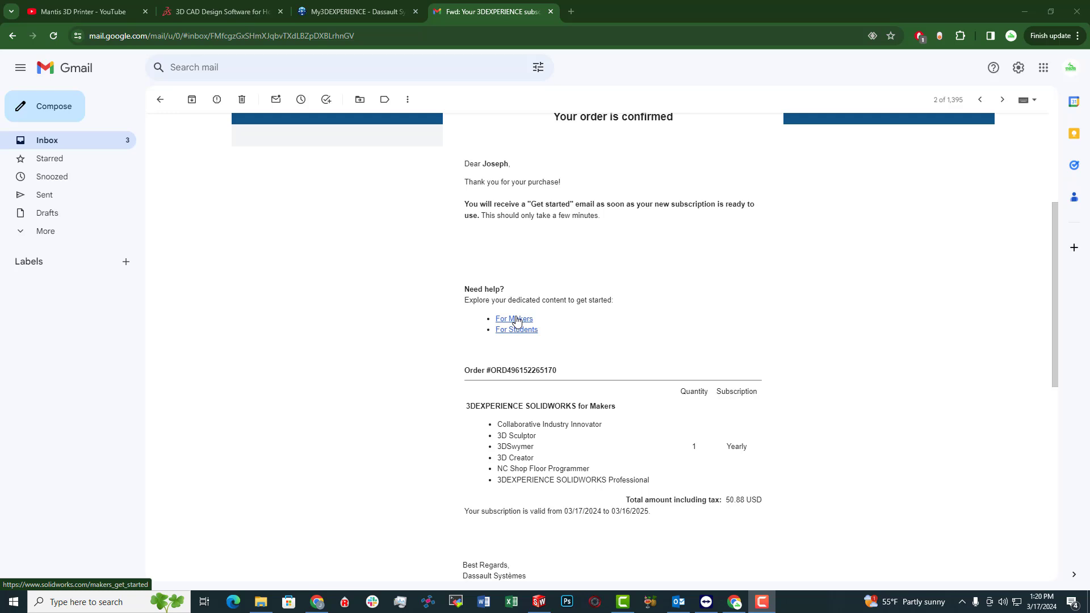
Step: View the 'For Makers' getting-started page from the email, then return to Gmail
click(513, 318)
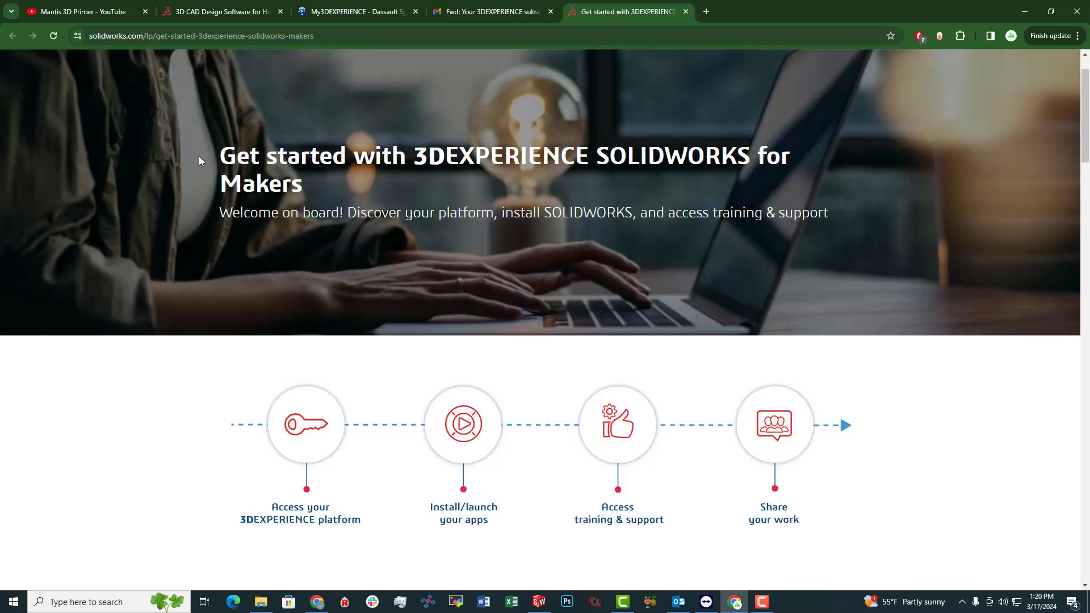
scroll(down, 3)
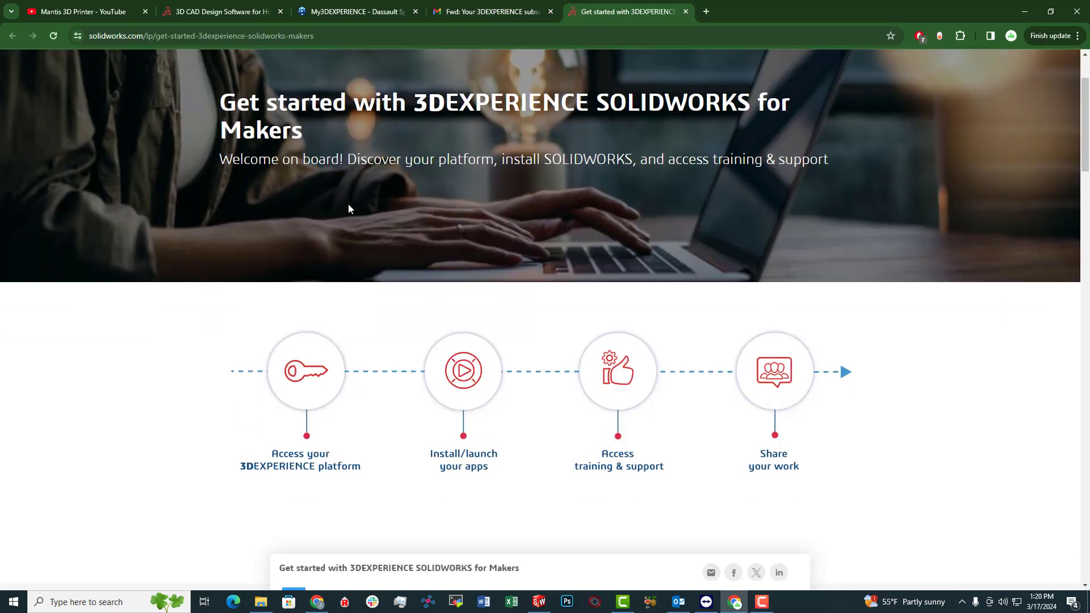
scroll(down, 3)
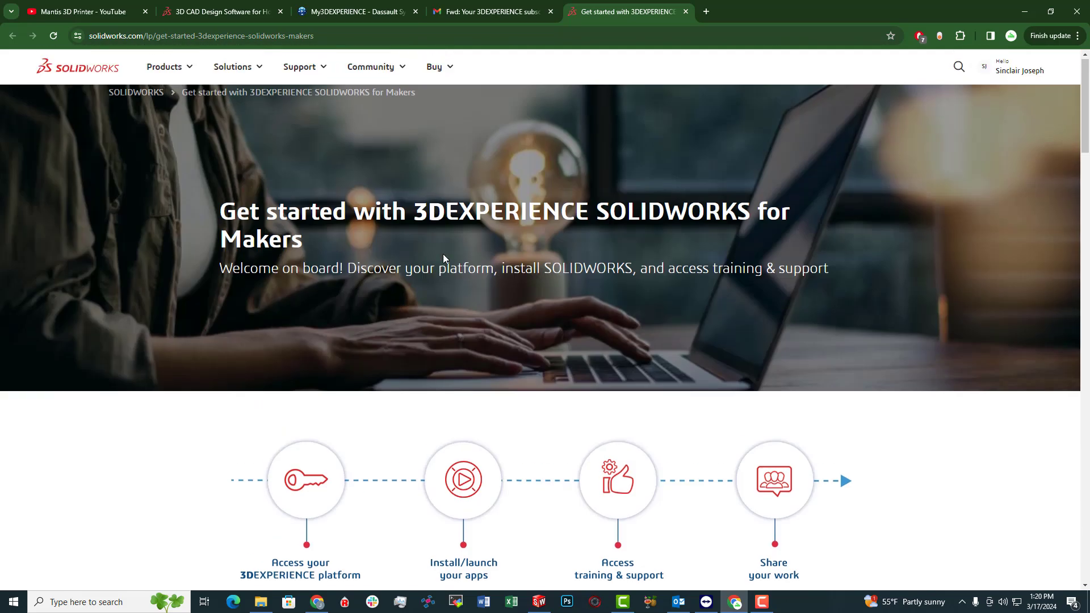
click(492, 11)
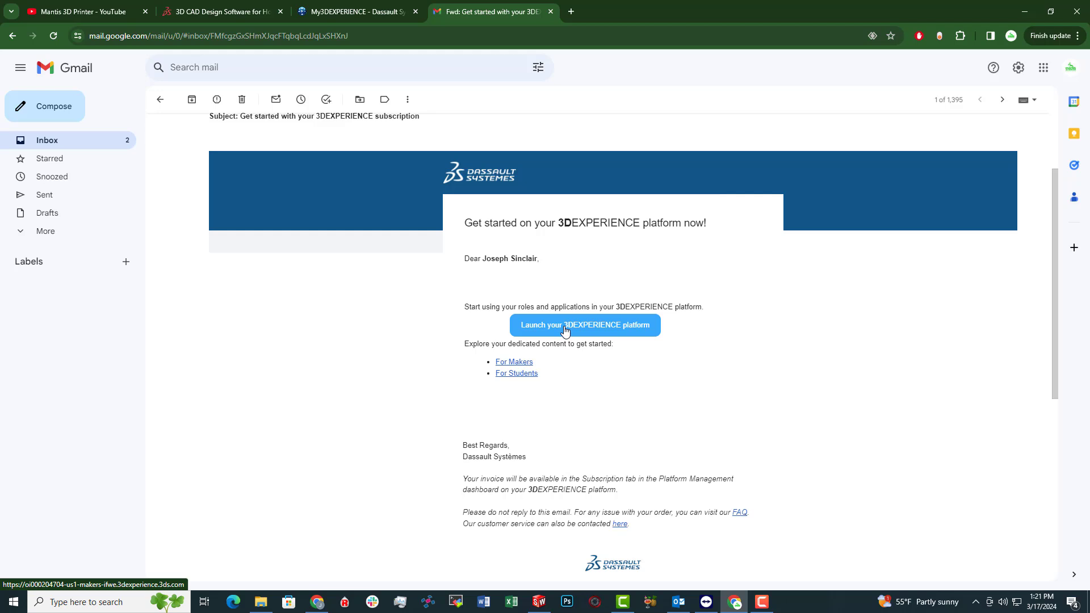
Step: Launch the 3DEXPERIENCE platform from the email and dismiss the welcome slideshow
click(585, 325)
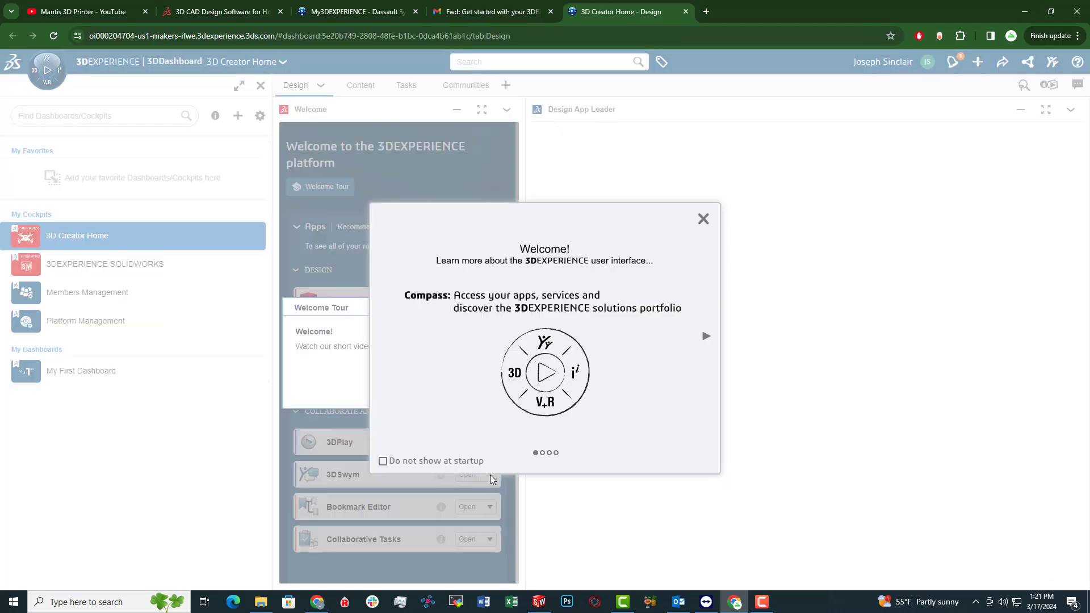
click(705, 336)
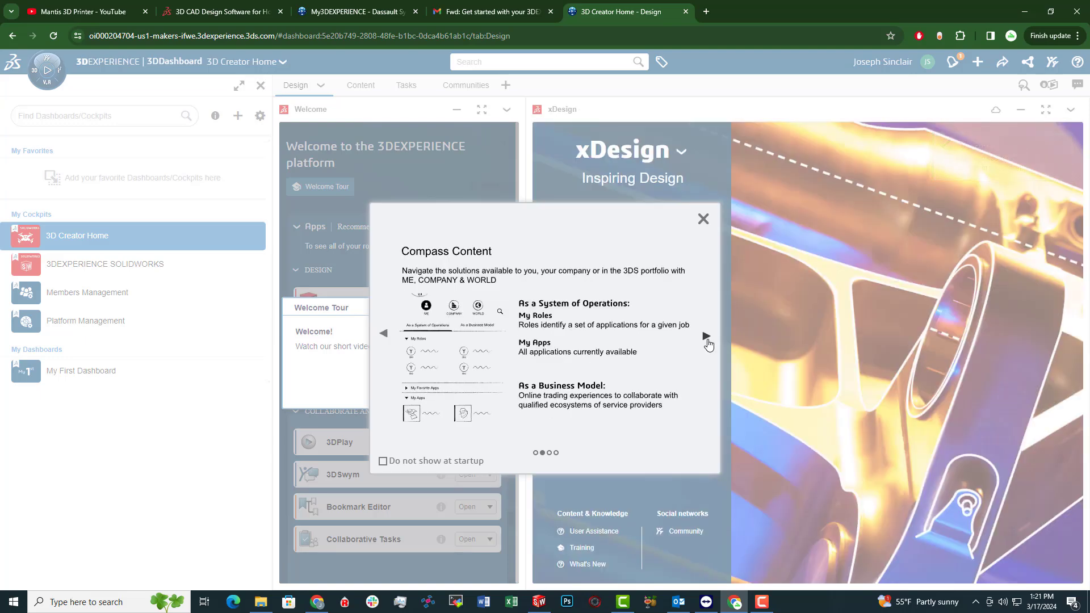
click(702, 218)
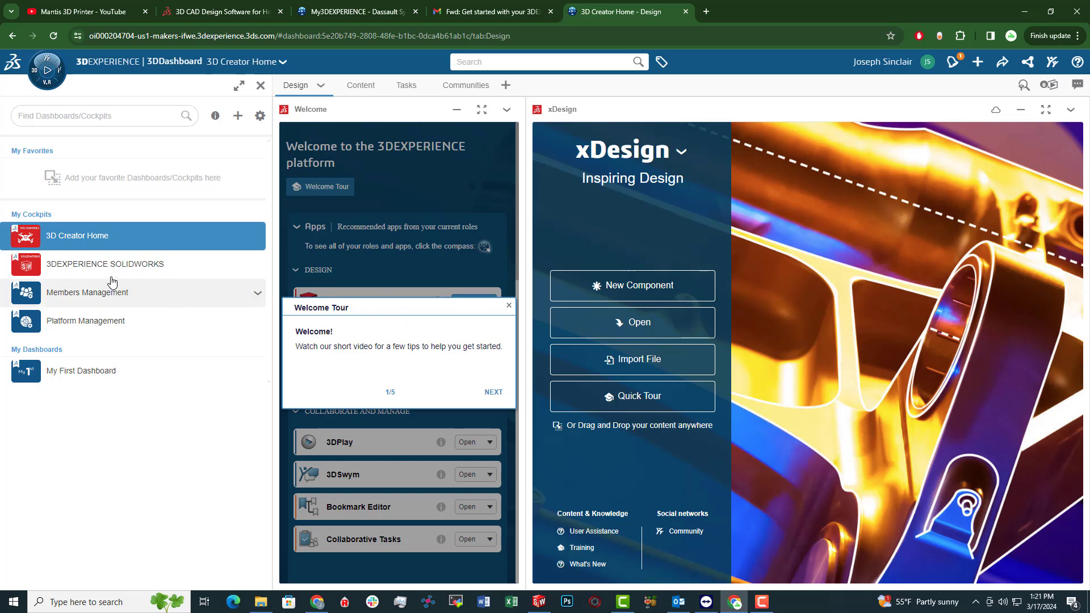
mouse_move(106, 264)
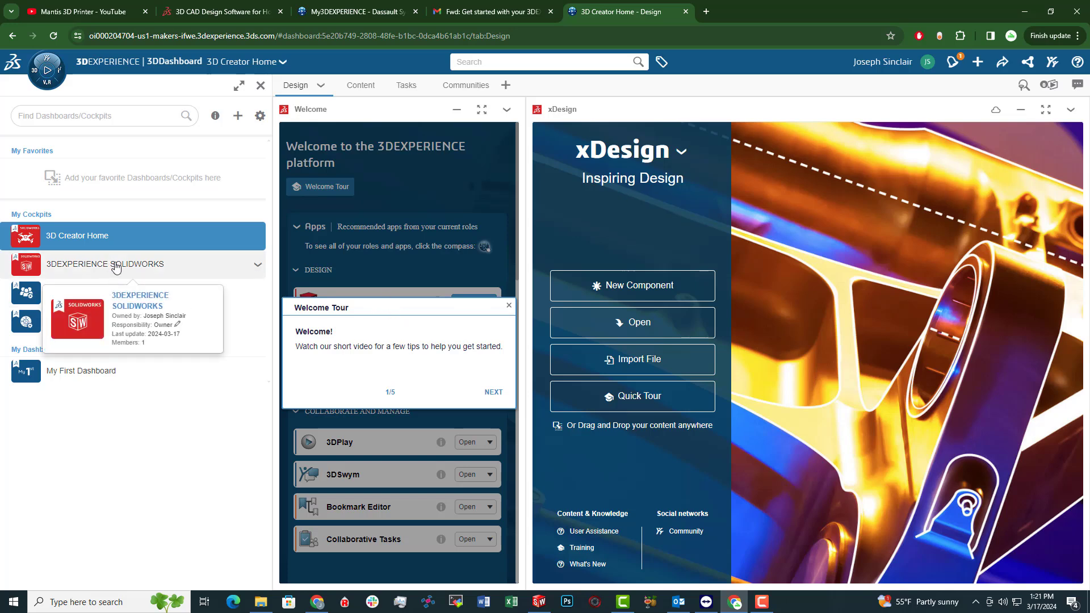
Step: Enter the 3DEXPERIENCE SOLIDWORKS cockpit and dismiss its Welcome Tour popup
click(105, 263)
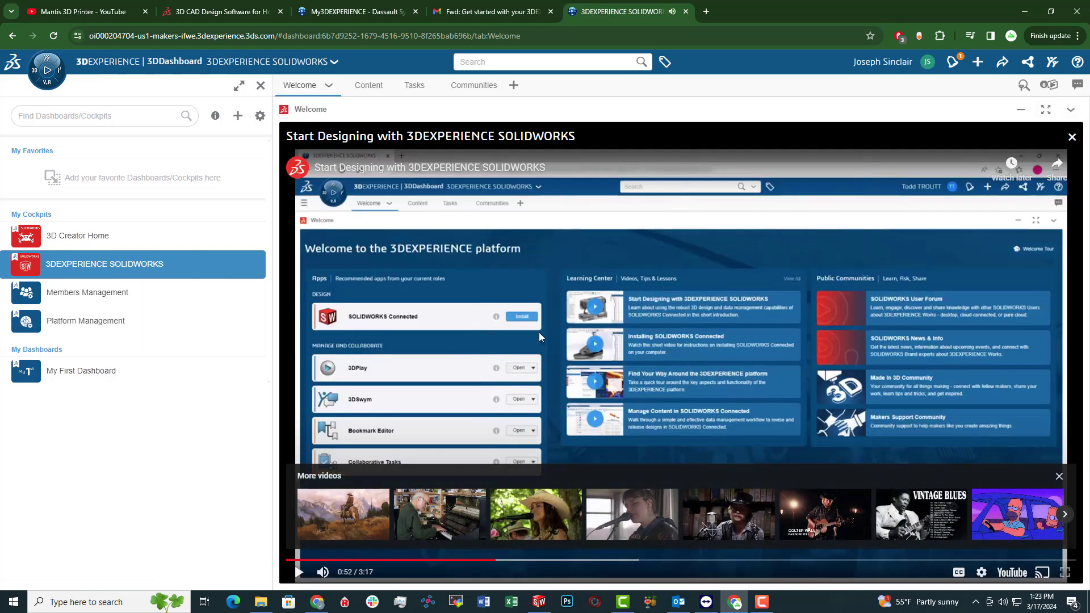
mouse_move(1061, 177)
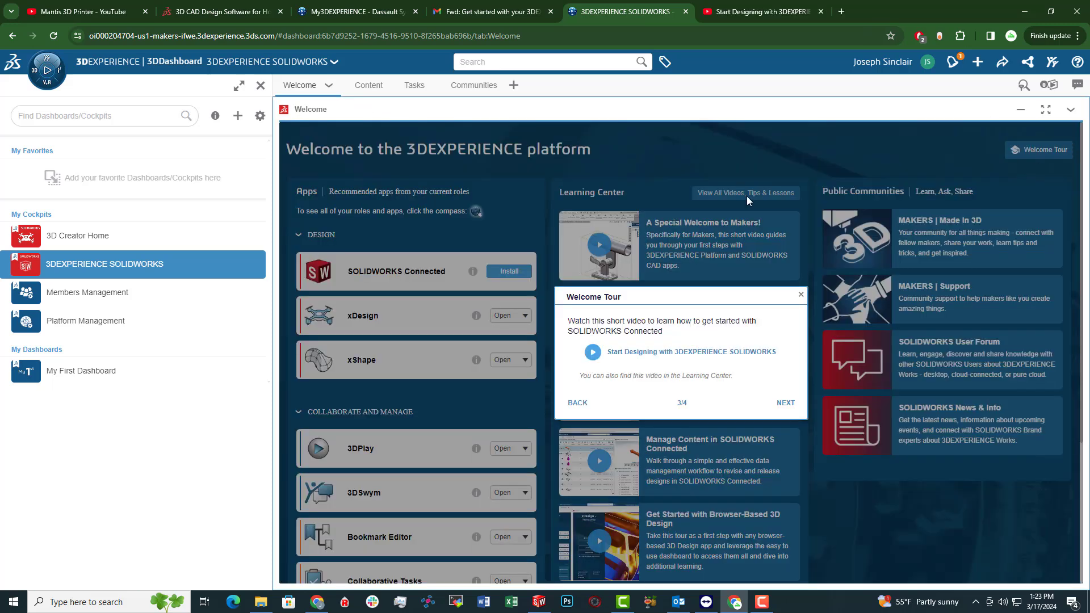
click(800, 296)
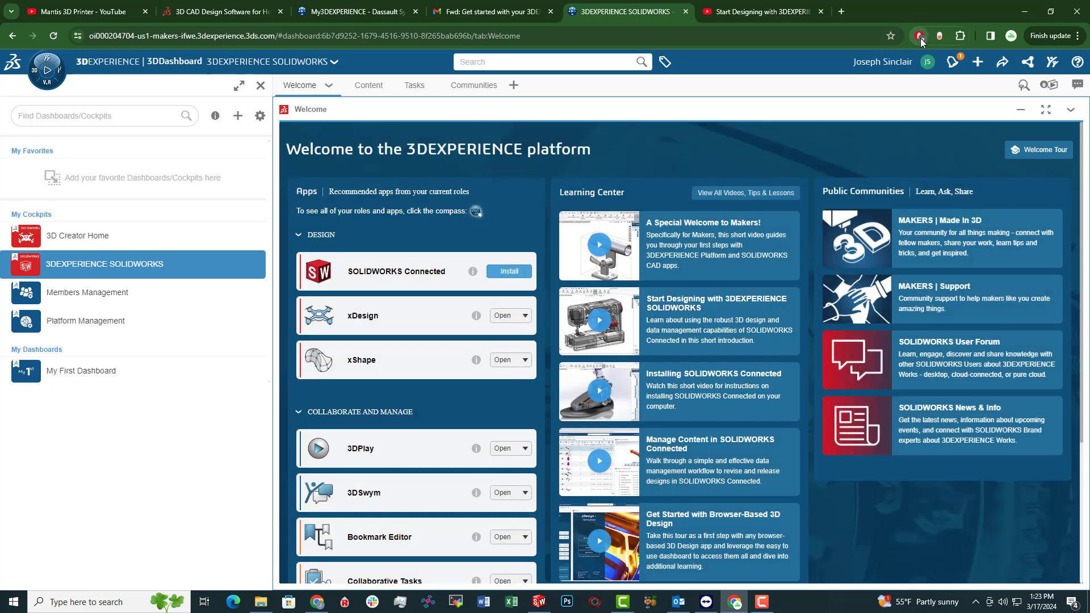
click(919, 35)
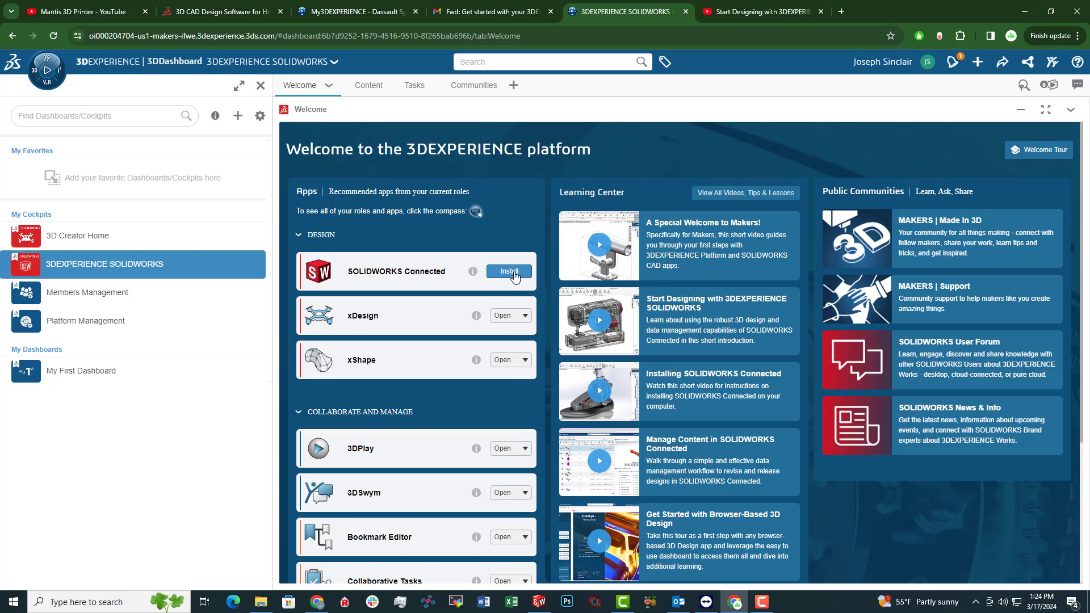
Step: Start installing SOLIDWORKS Connected and run the downloaded 3DEXPERIENCELauncher.msi
click(509, 272)
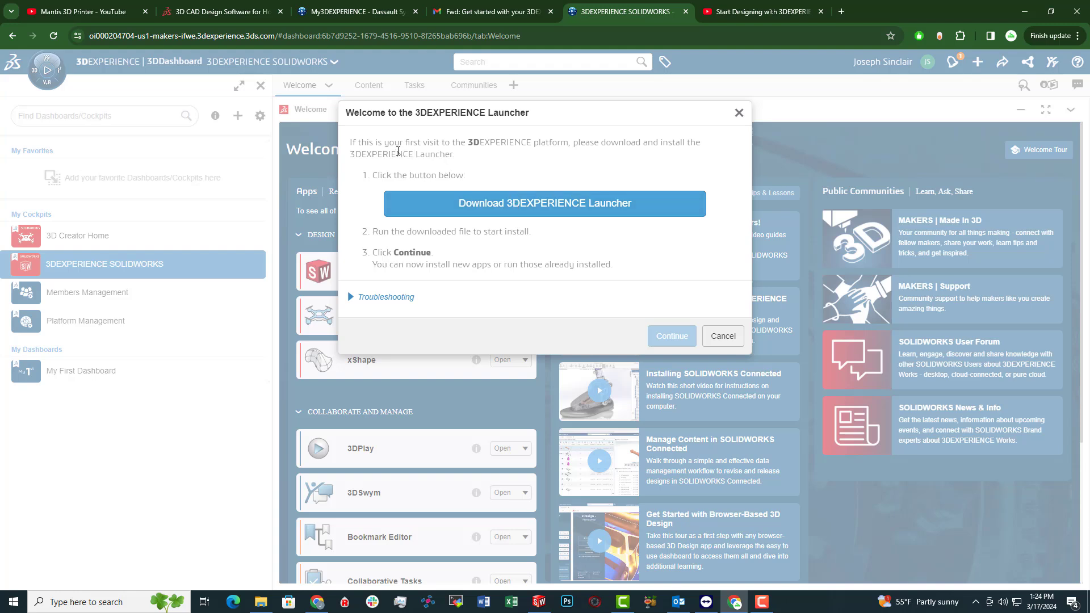
mouse_move(362, 154)
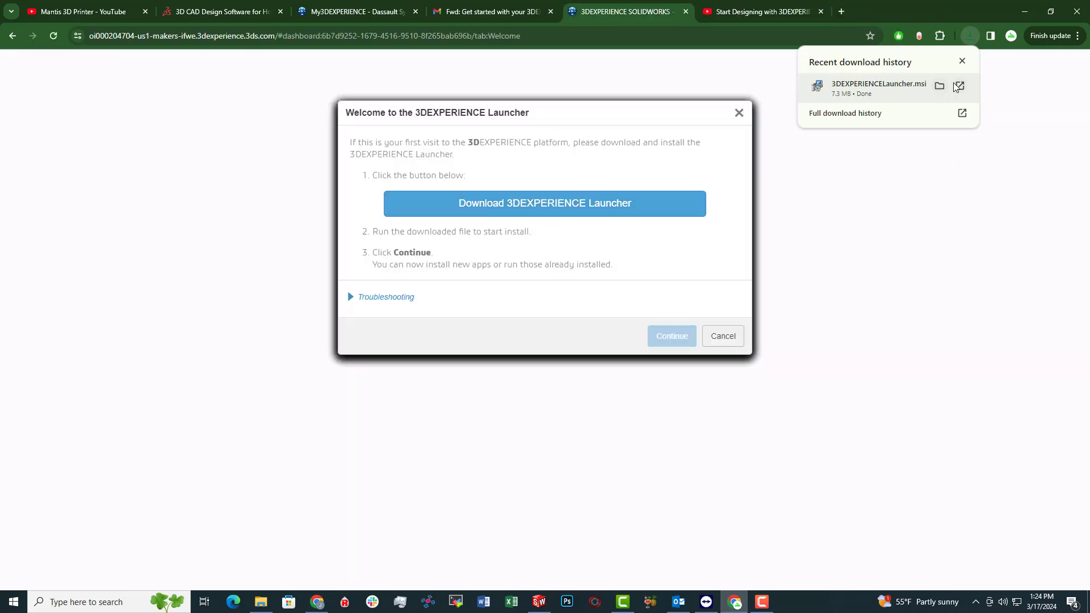
click(879, 88)
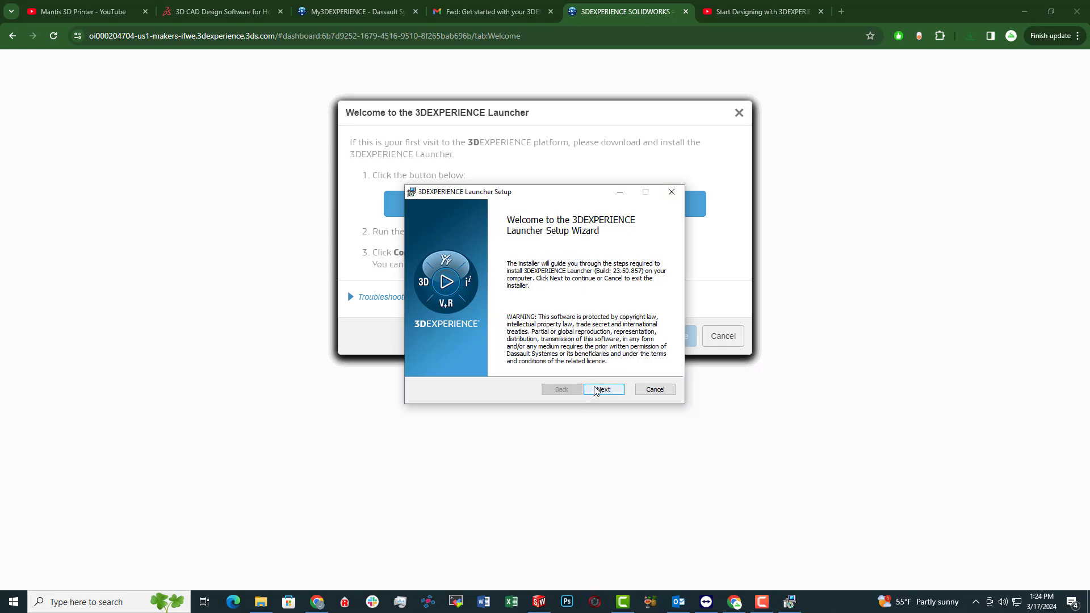
Step: Install the Launcher into a SolidWorksMakers folder under Program Files
click(603, 390)
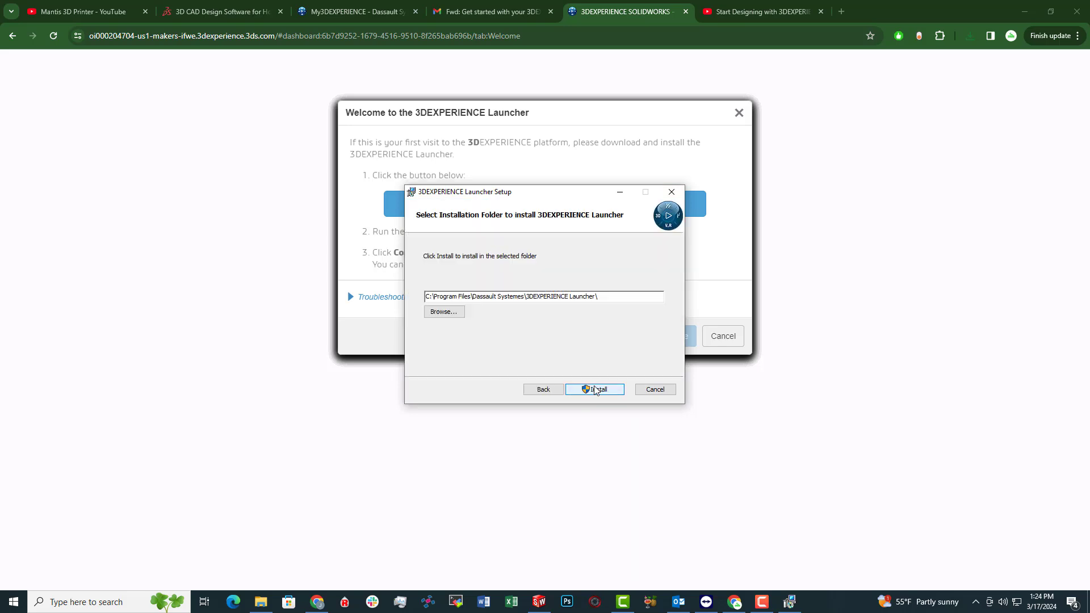
click(444, 311)
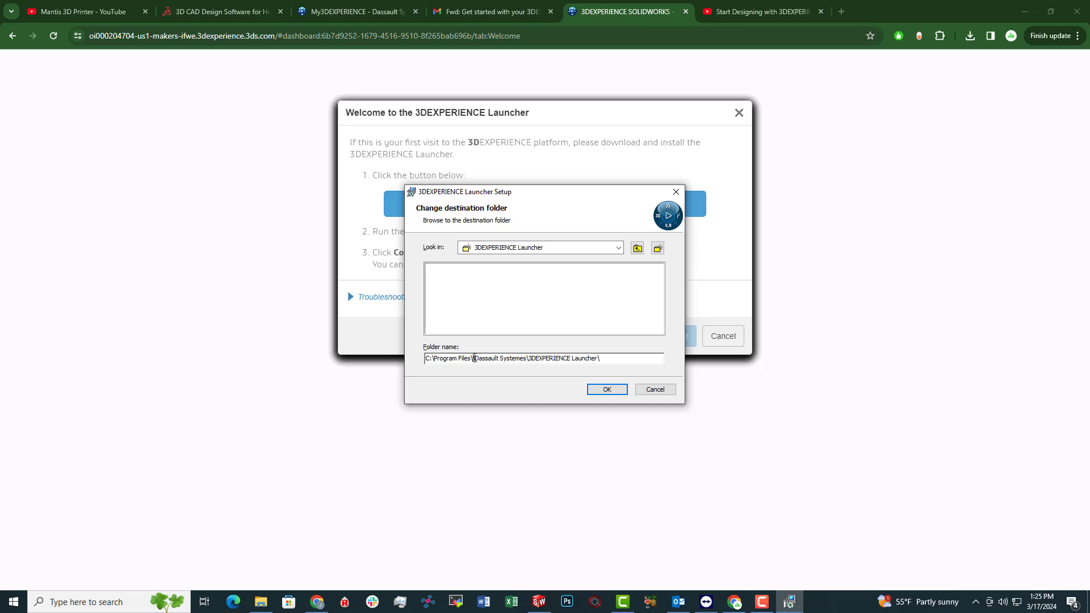
text(Solid\)
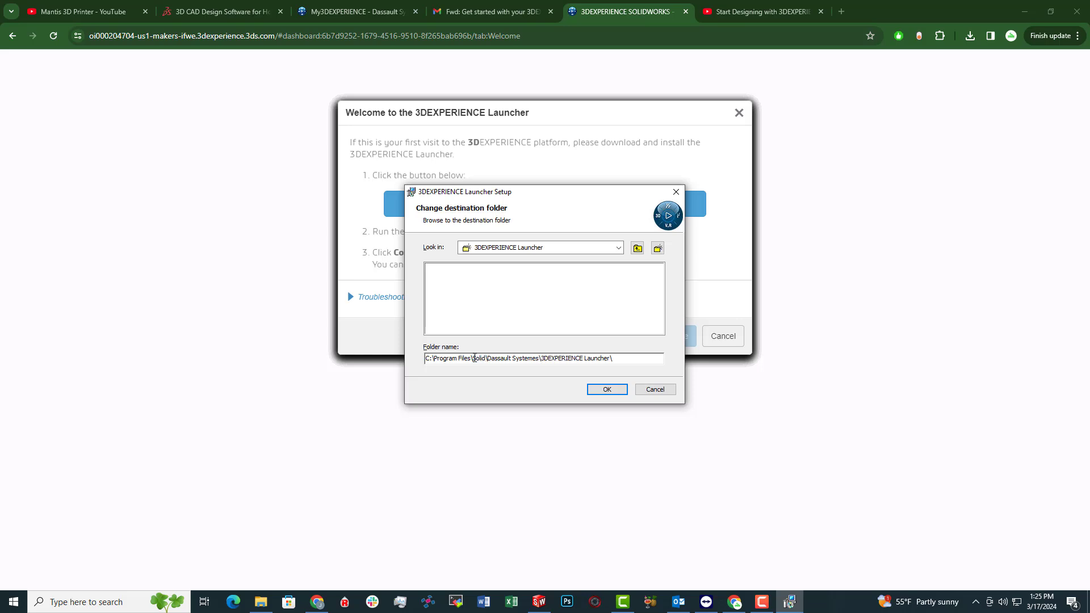
text(SolidWorksMakers)
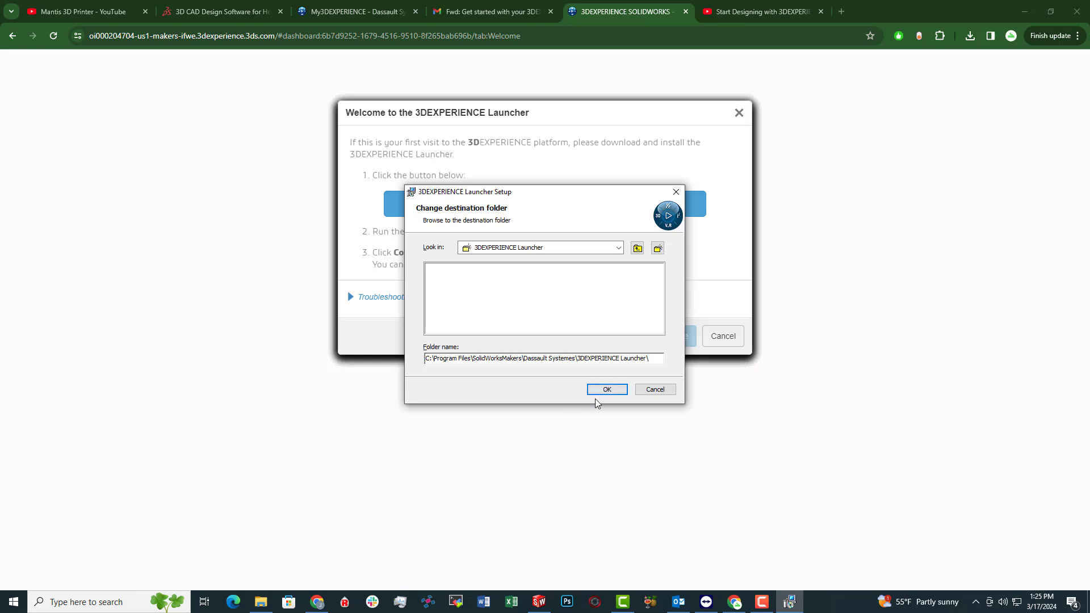
click(606, 389)
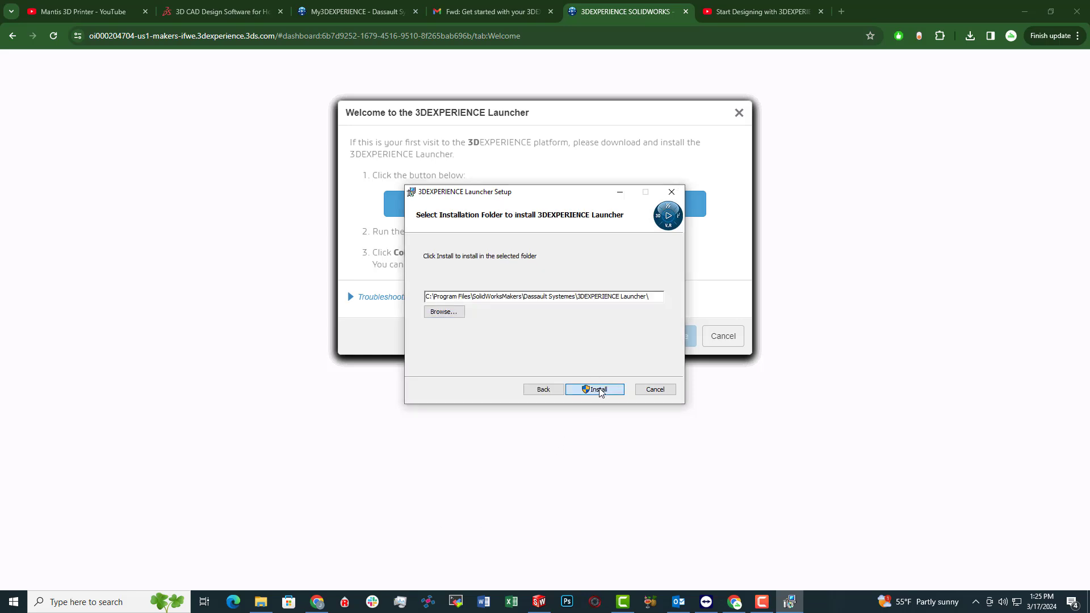
click(594, 389)
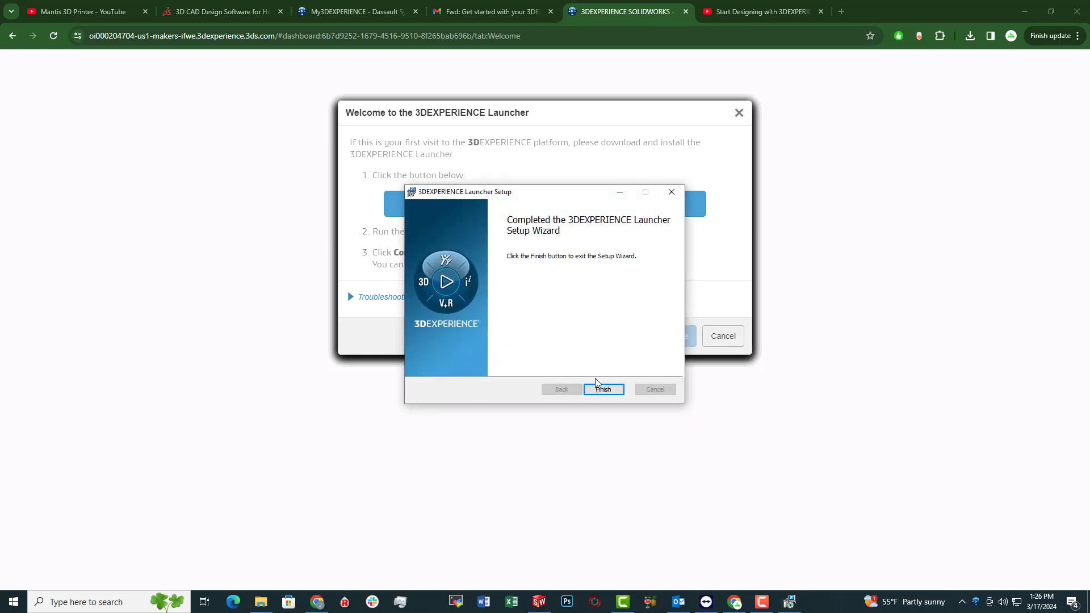
Step: Finish the setup wizard and expand the Troubleshooting help in the 3DDashboard welcome dialog
click(603, 389)
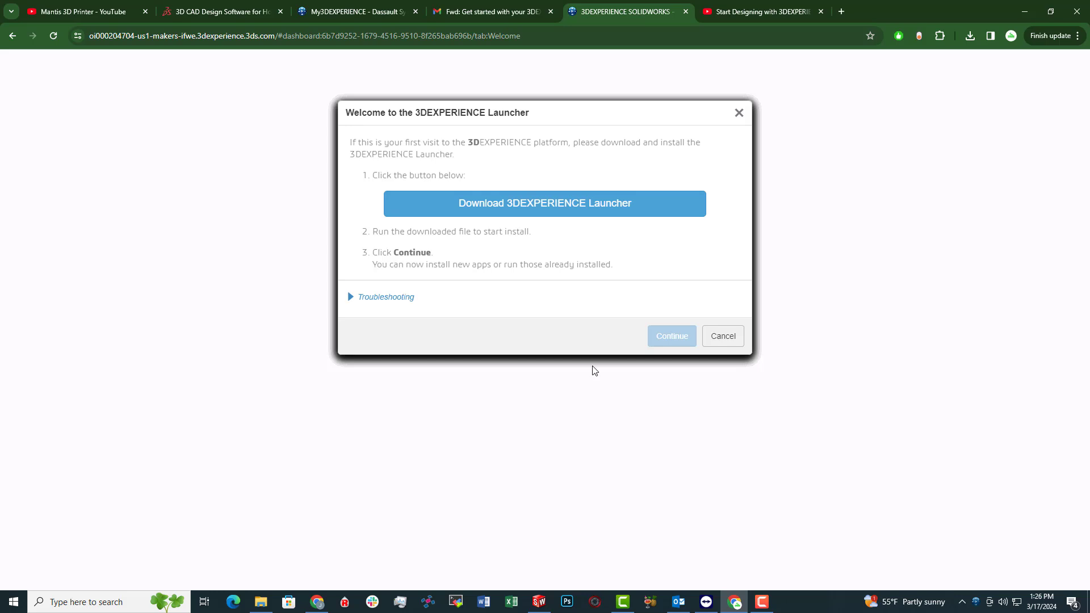
mouse_move(622, 488)
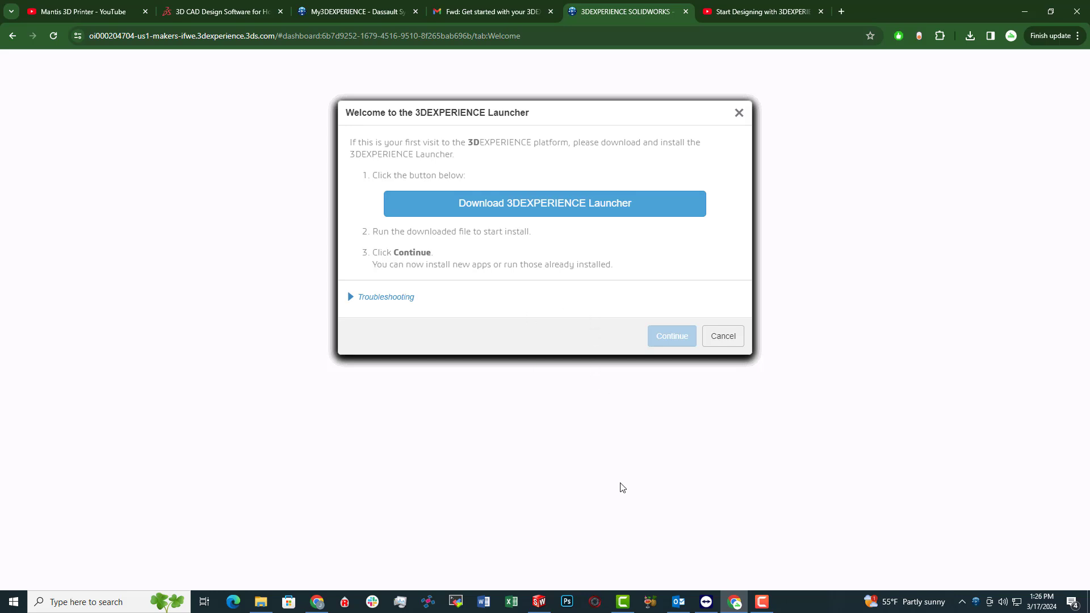
mouse_move(429, 255)
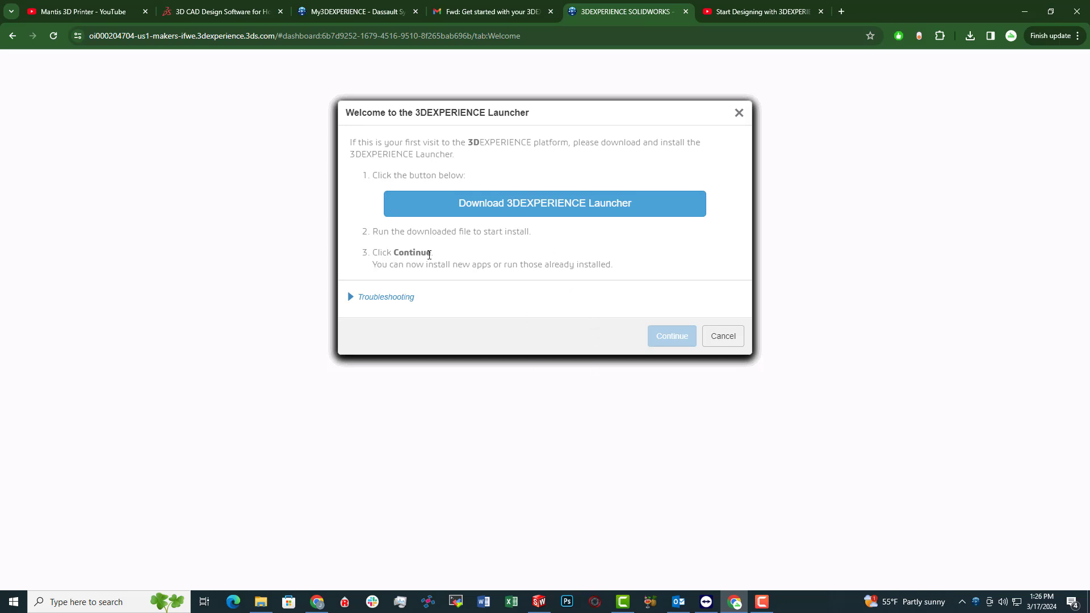
mouse_move(463, 251)
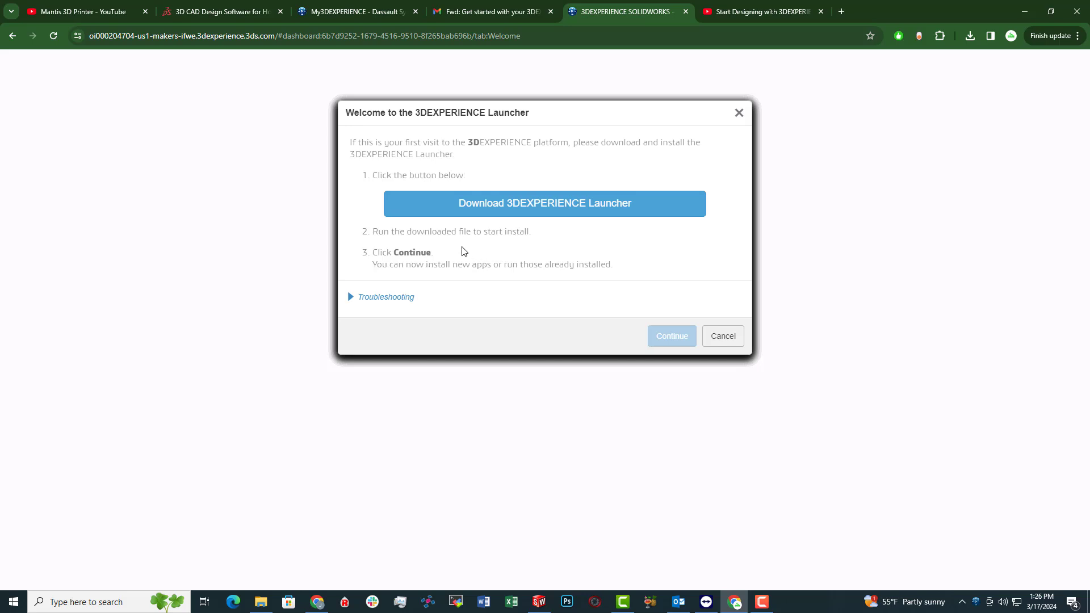
click(385, 297)
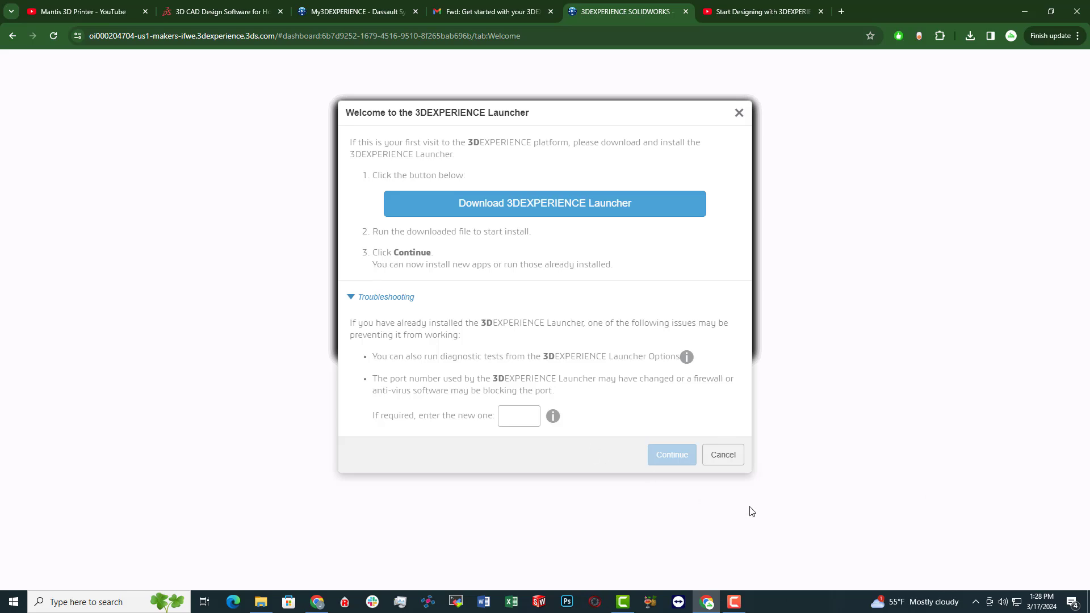
mouse_move(795, 454)
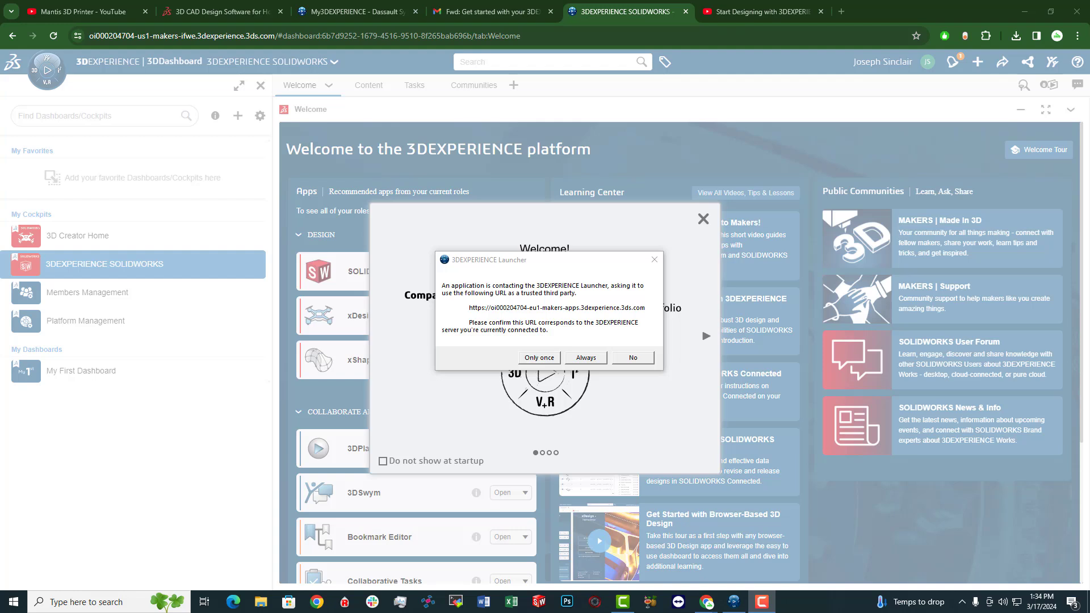
mouse_move(548, 207)
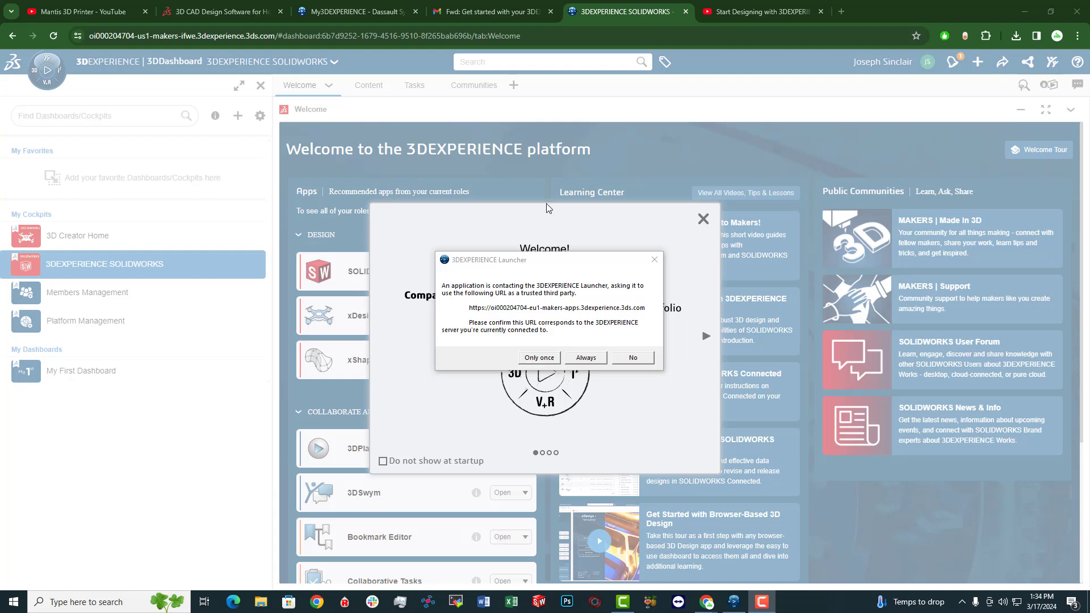
mouse_move(841, 28)
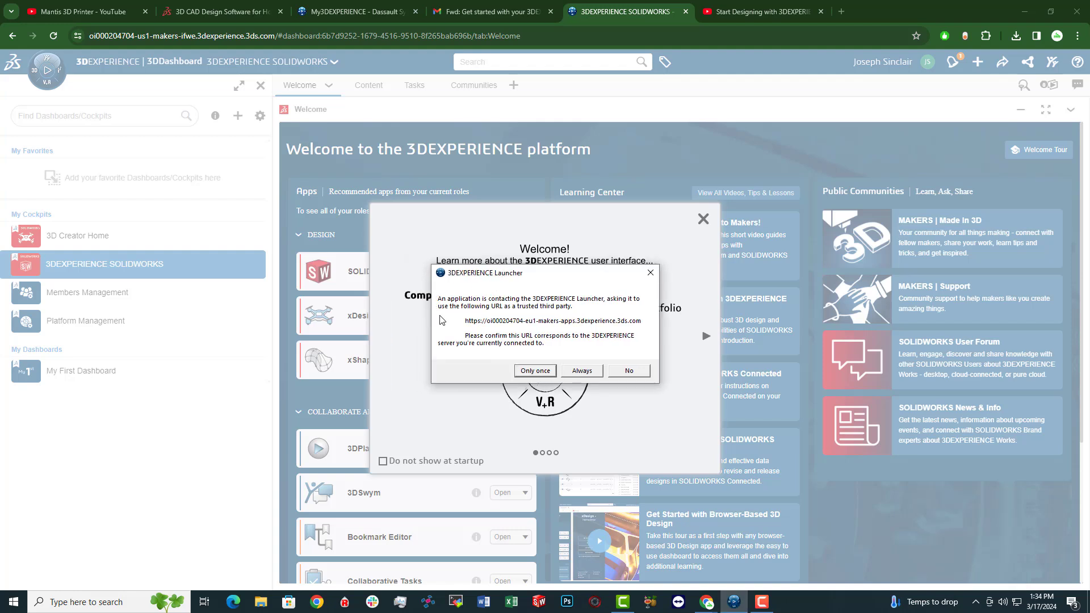
mouse_move(443, 311)
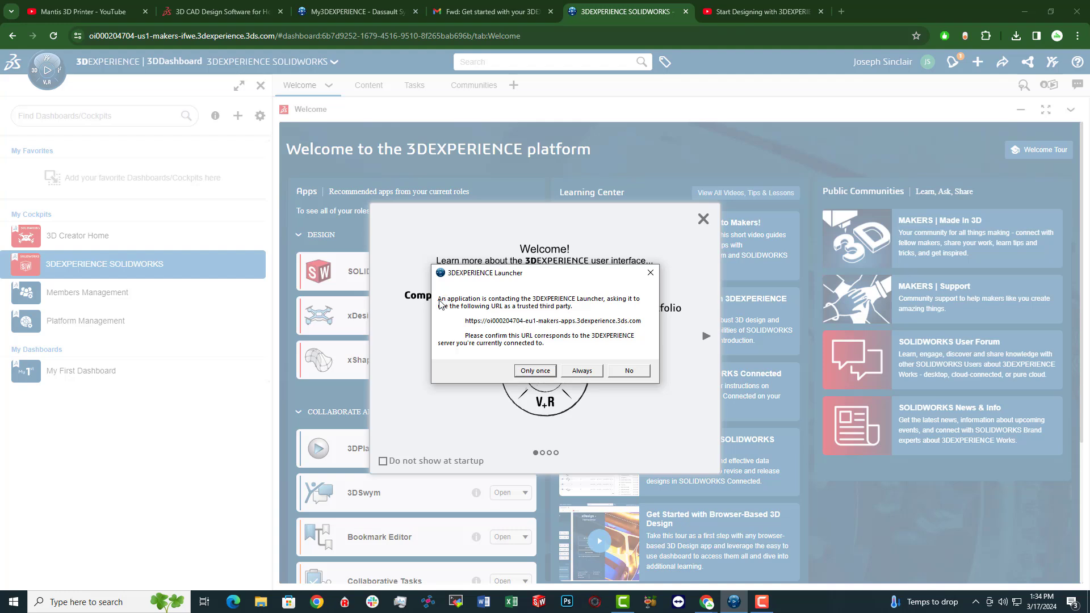
mouse_move(463, 307)
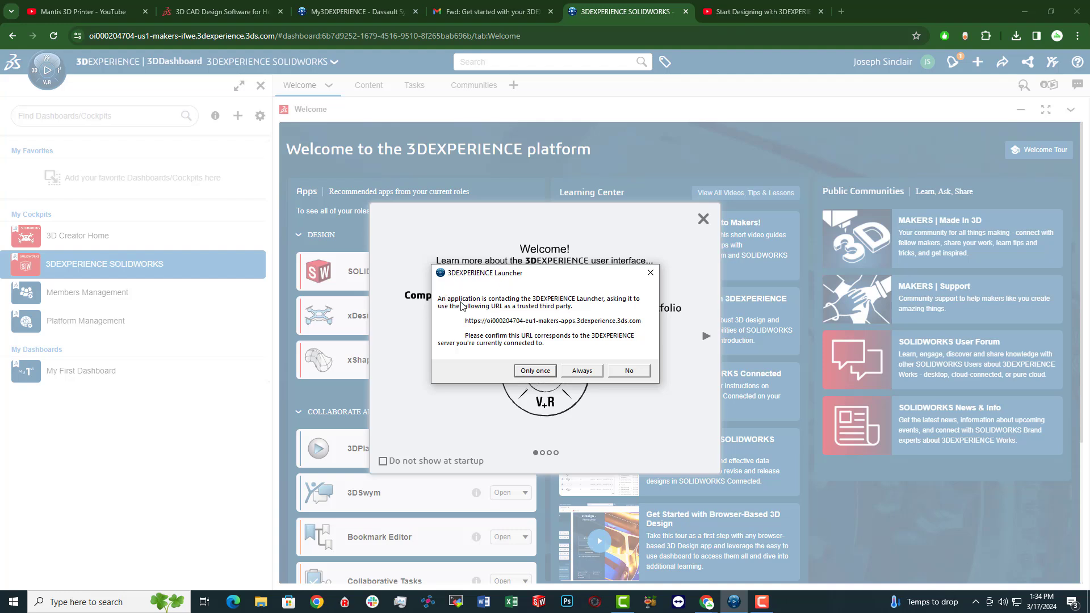
mouse_move(553, 306)
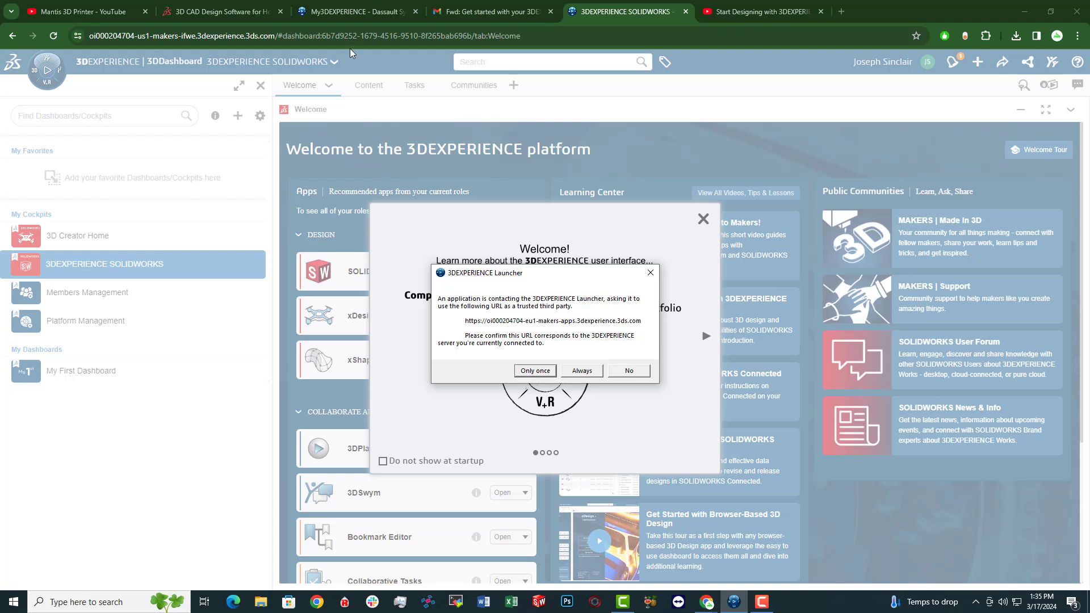
mouse_move(421, 56)
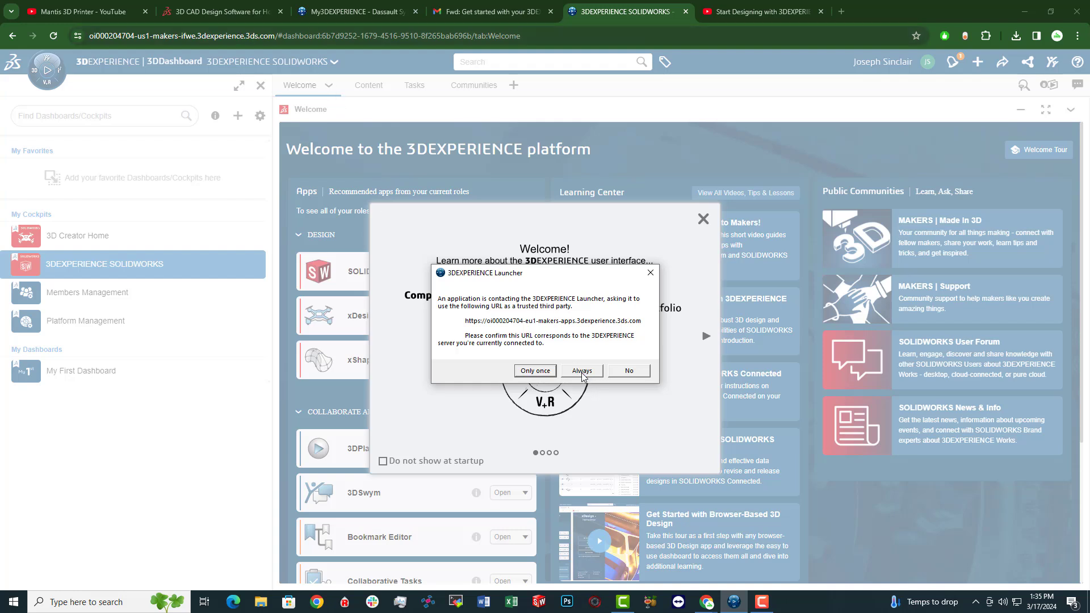
Step: Choose Always so the 3DEXPERIENCE Launcher permanently trusts the platform URL
click(581, 370)
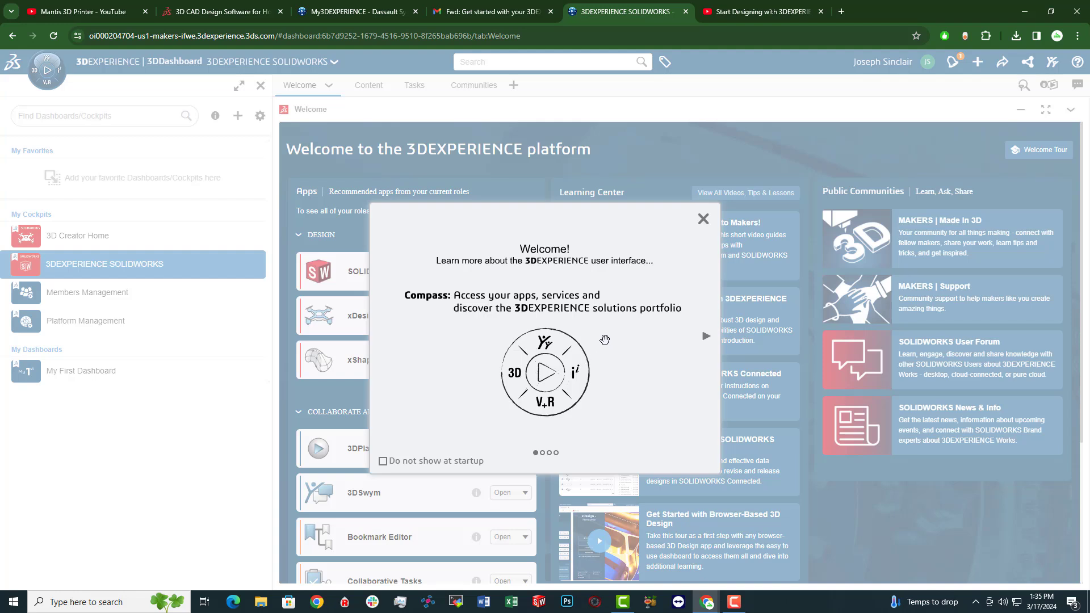
mouse_move(562, 406)
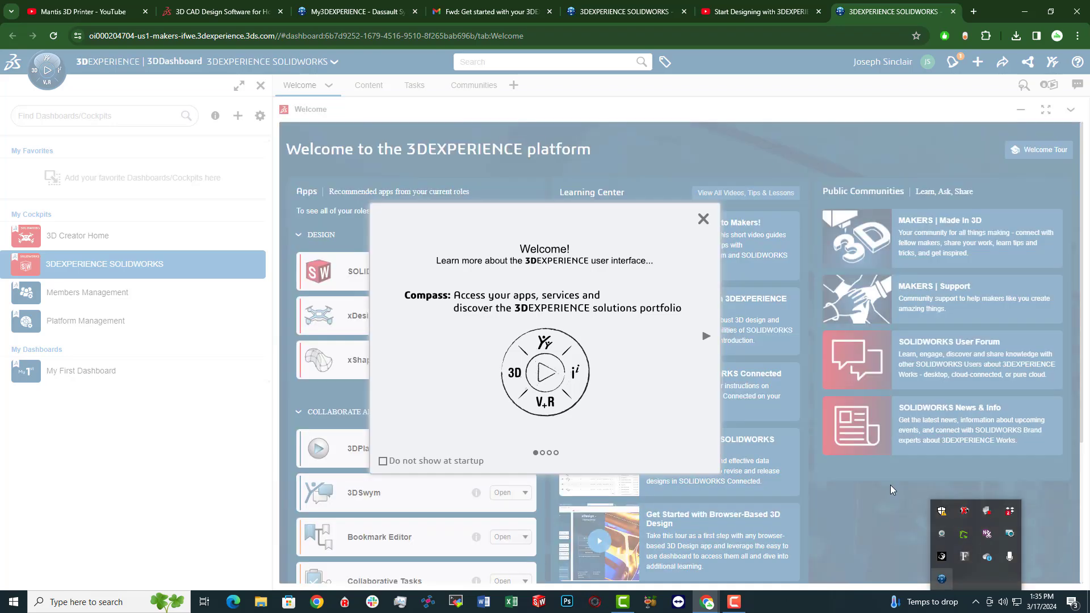
Step: Dismiss the welcome tour and start installing SOLIDWORKS Connected from the Apps list
click(702, 219)
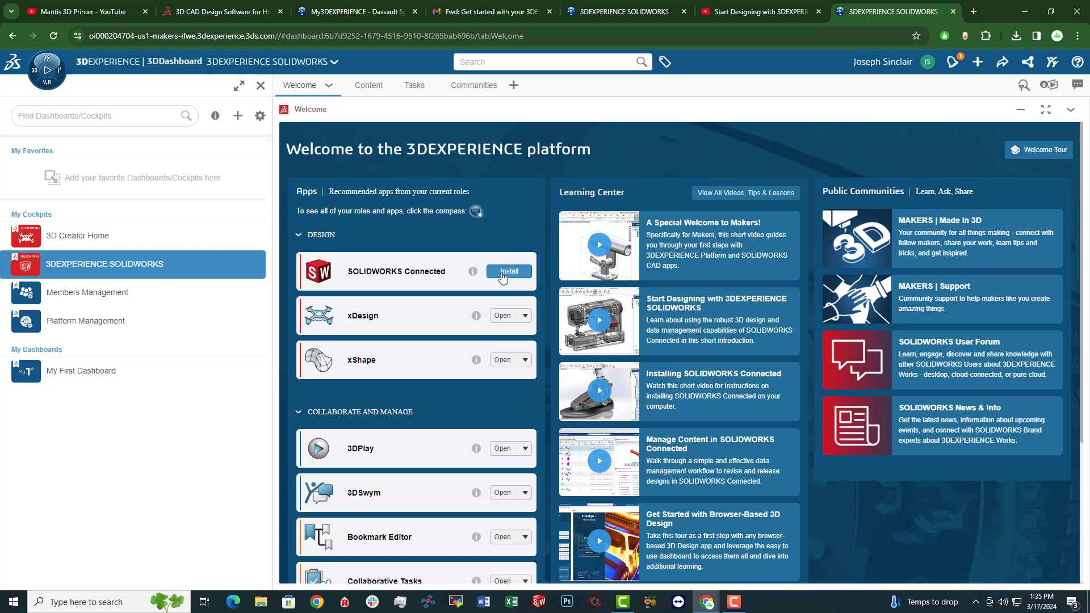
click(509, 272)
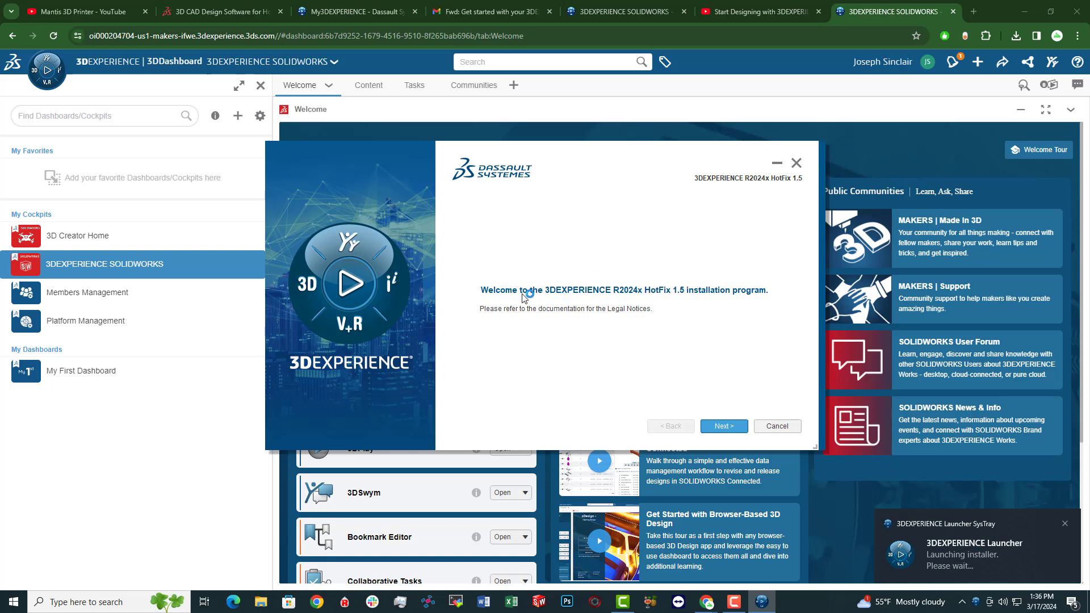
Step: Advance the installer with default directory, English only and default Toolbox/Hole Wizard location to the summary
click(724, 426)
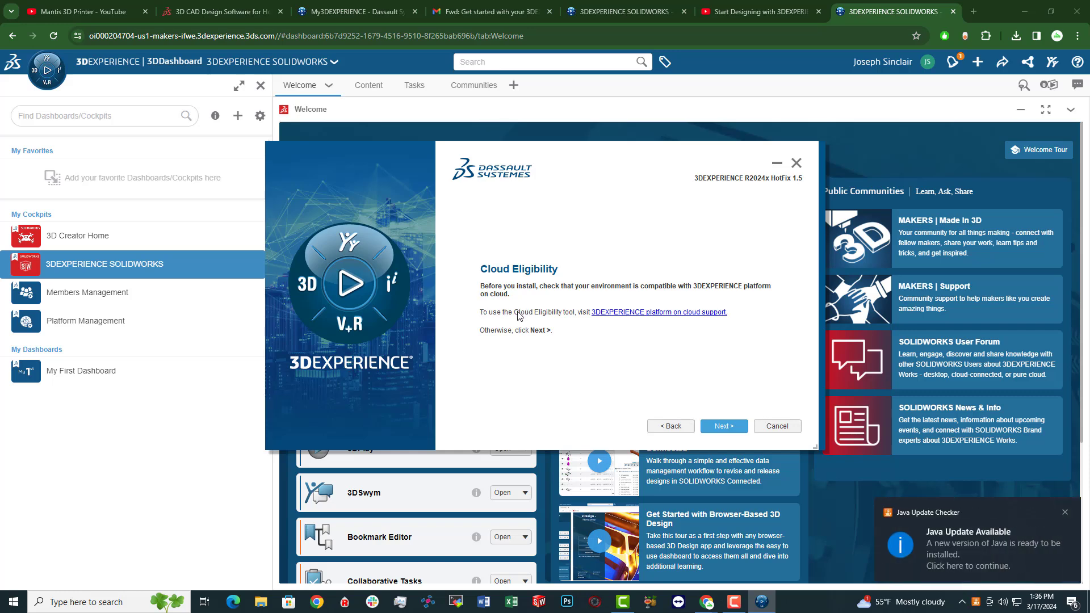
mouse_move(720, 507)
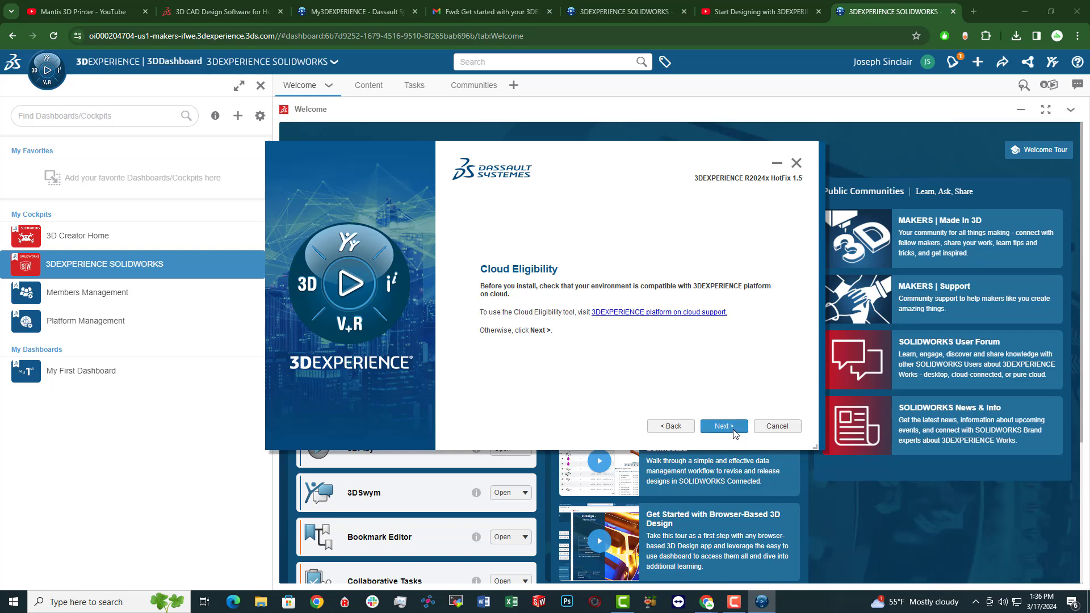
click(723, 426)
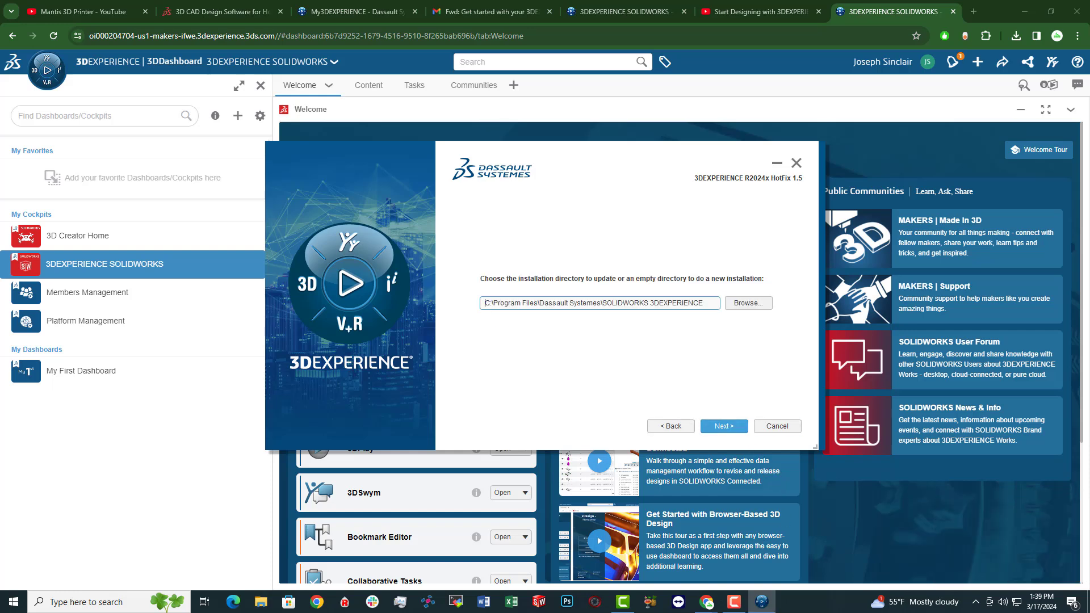
mouse_move(681, 340)
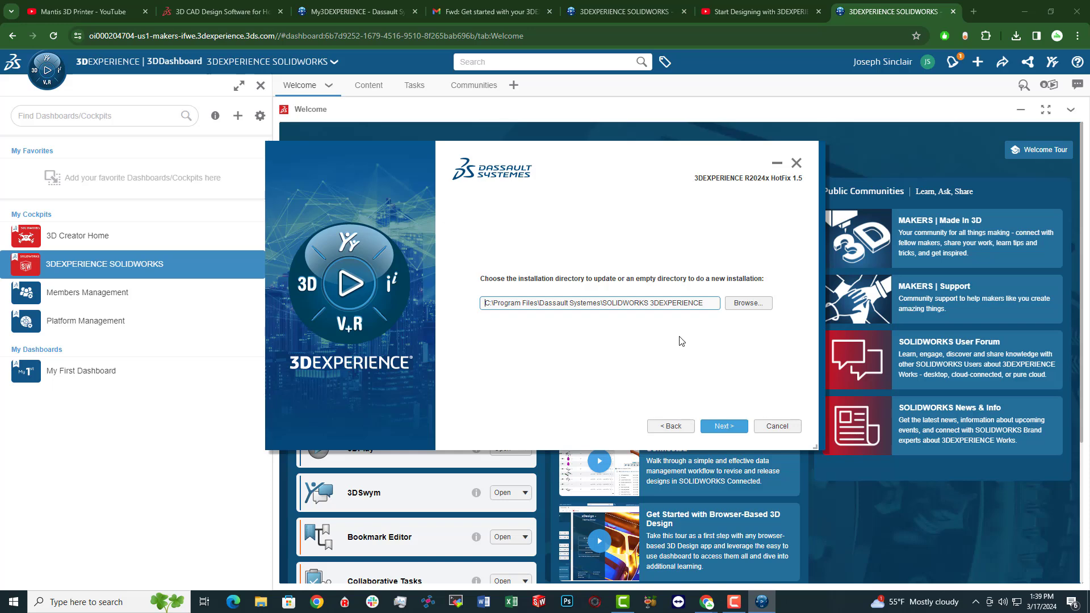
mouse_move(480, 309)
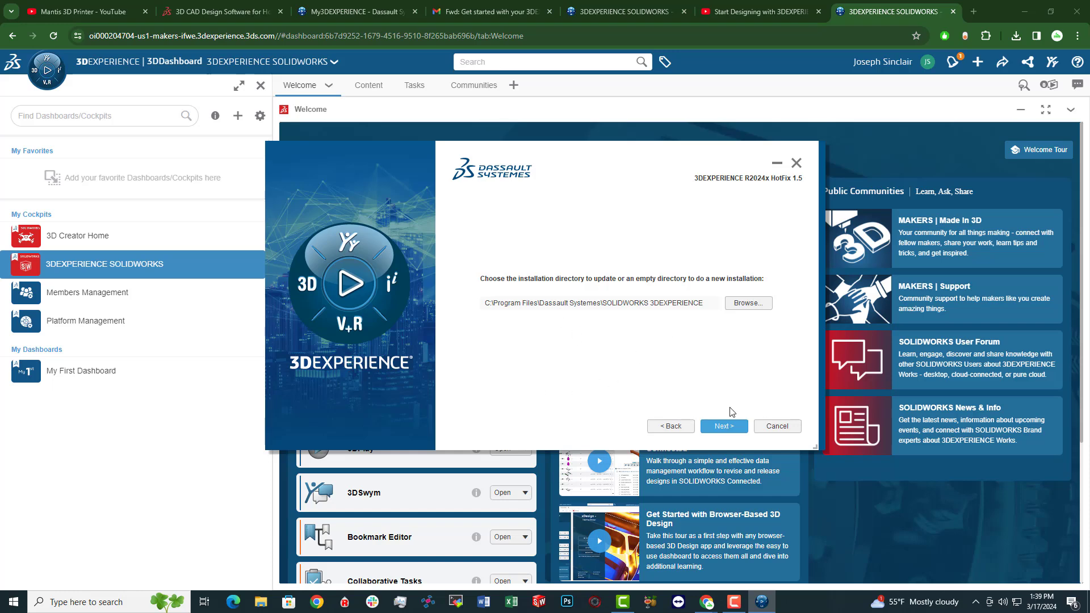
click(723, 426)
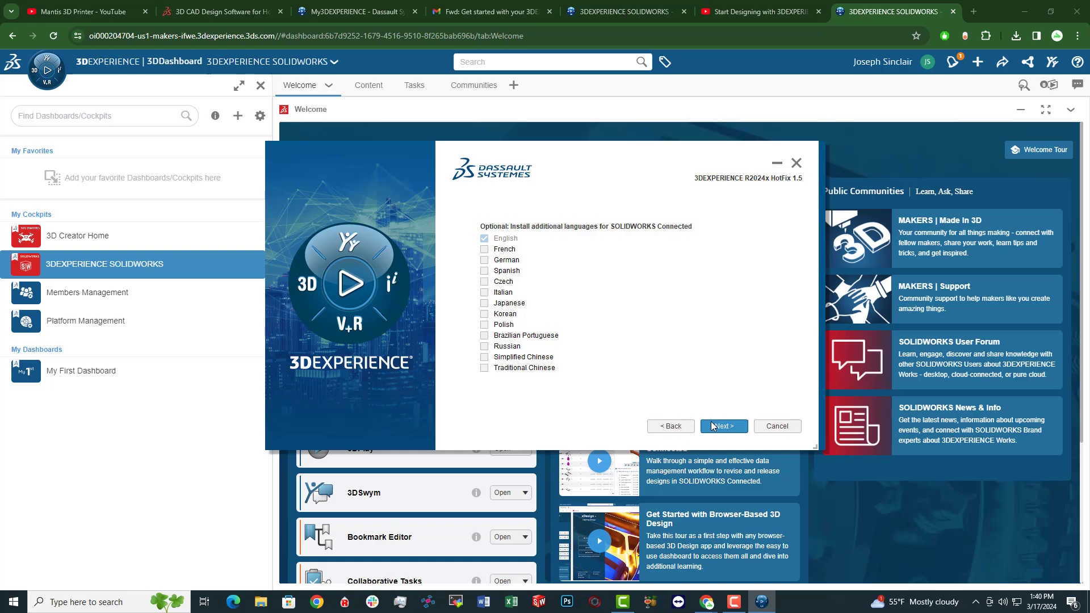
click(724, 426)
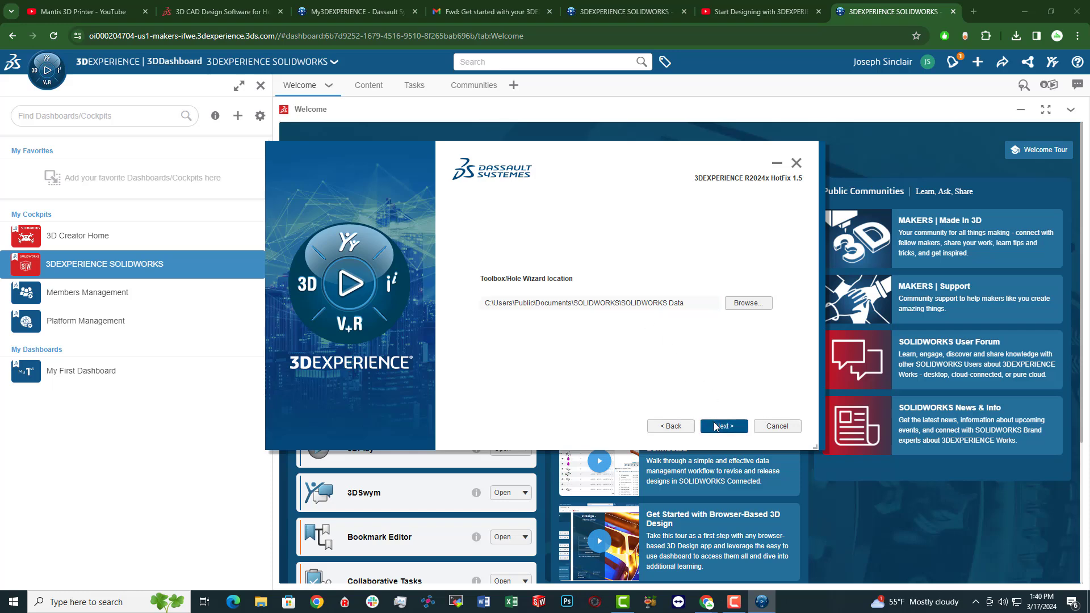
click(723, 426)
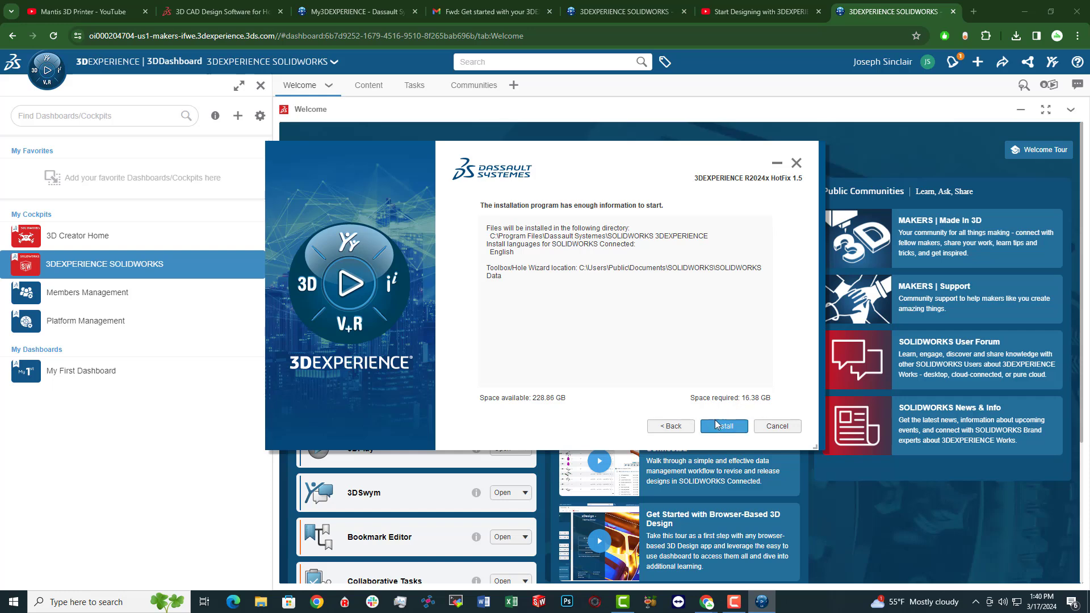
Step: Start the 16.38 GB installation and dismiss the Runtime VC14 x86 success notice
click(722, 426)
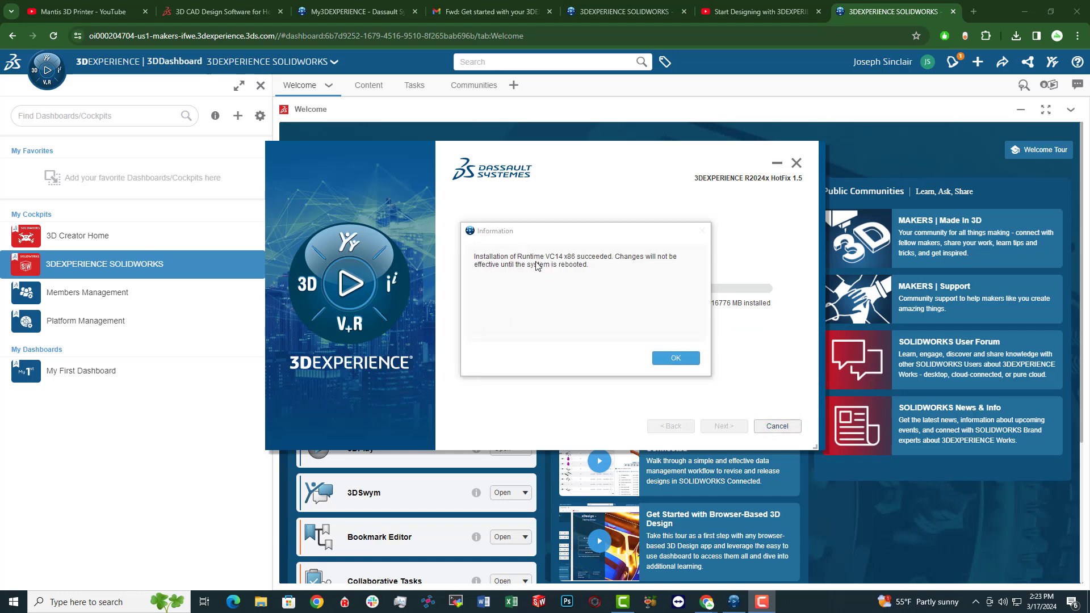
mouse_move(627, 324)
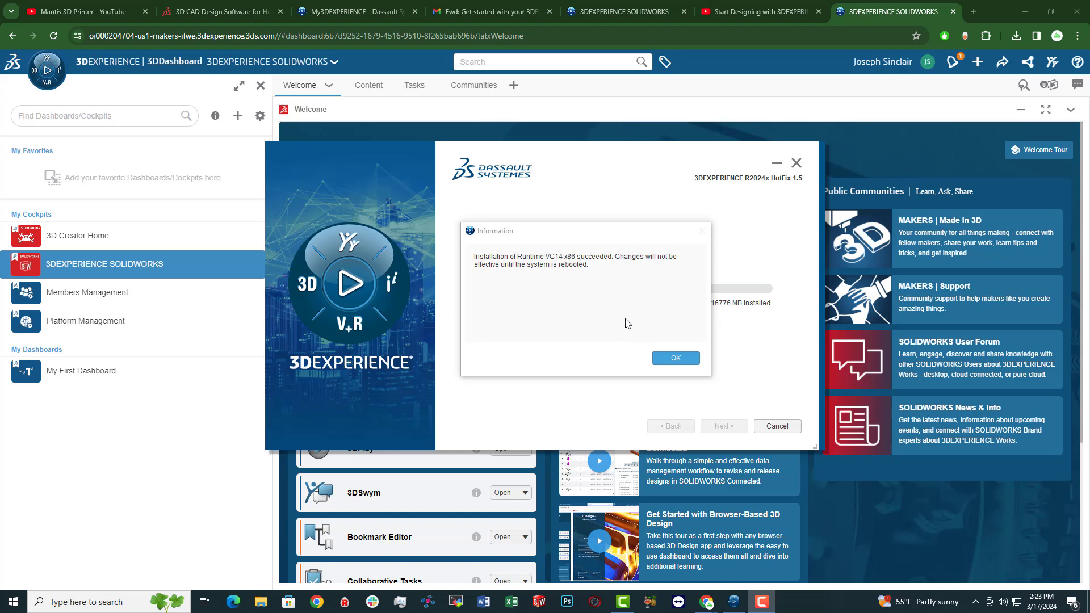
mouse_move(628, 264)
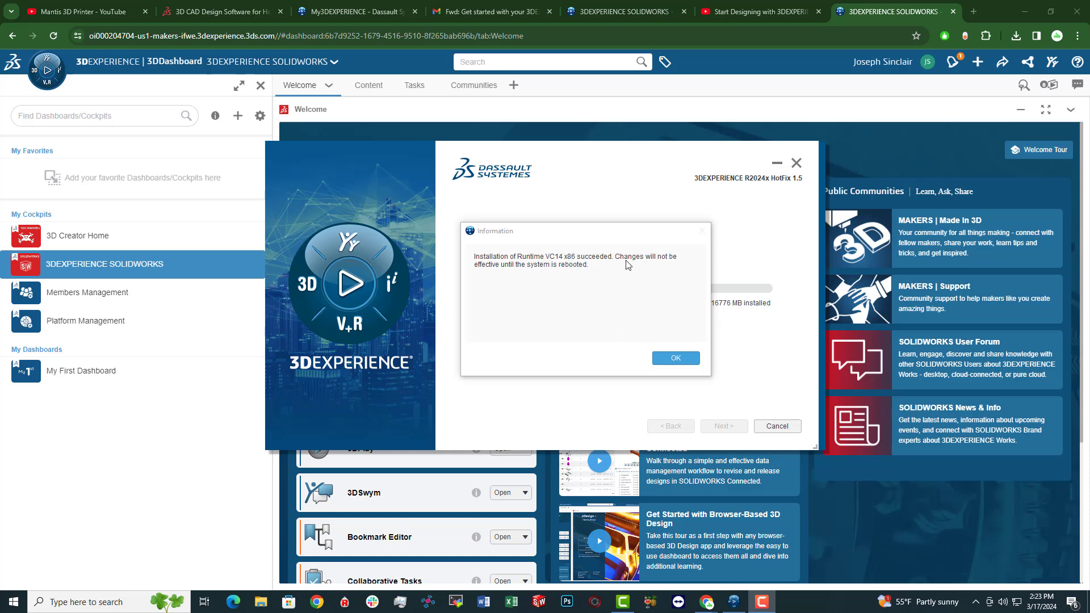
click(673, 357)
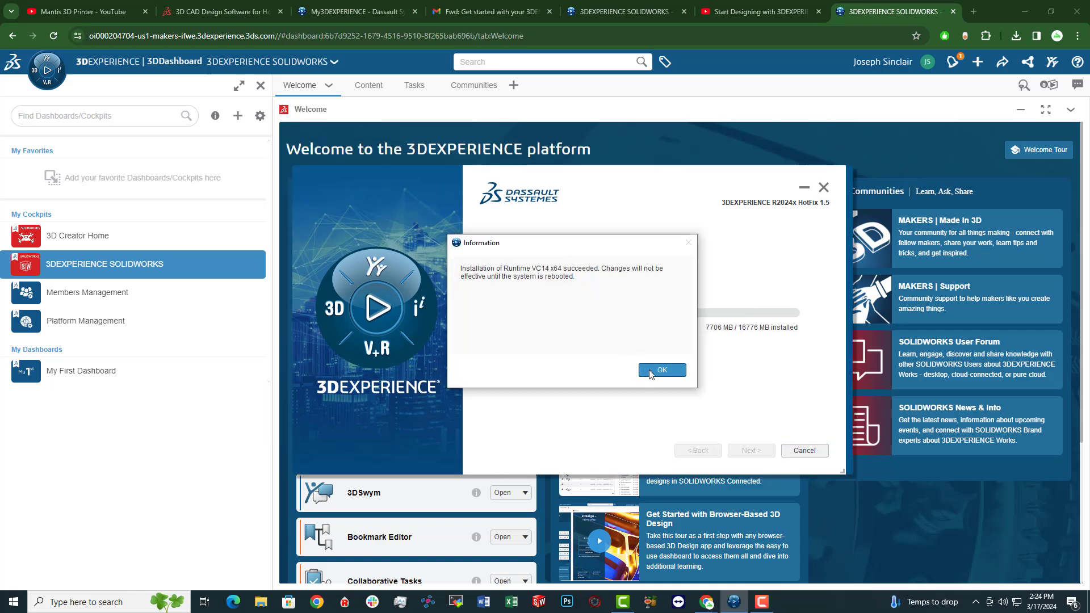
Step: Dismiss the Runtime VC14 x64 success notice and let installation continue
click(661, 369)
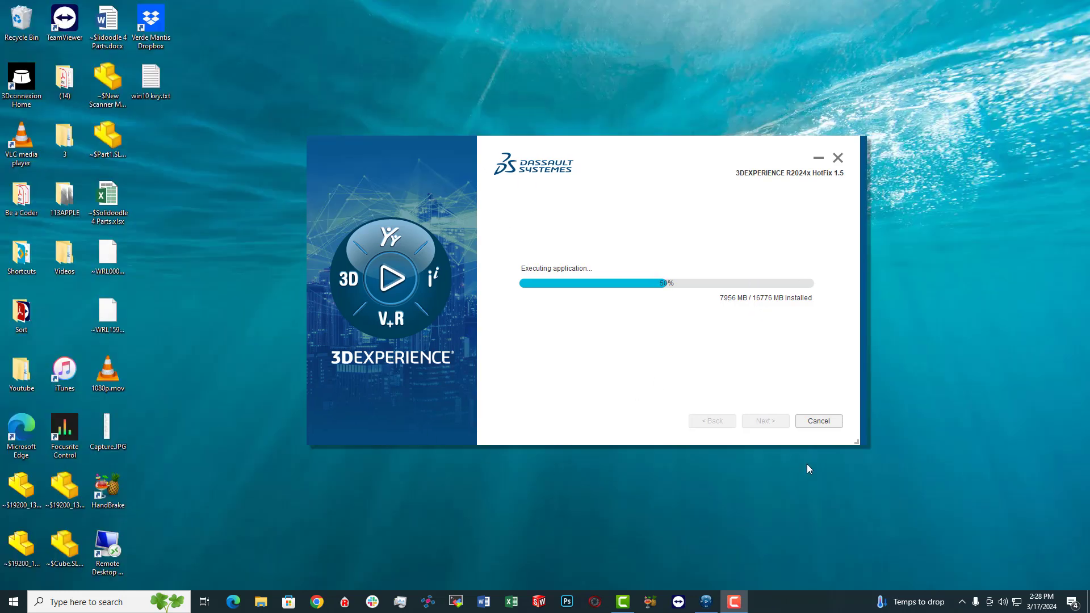
mouse_move(533, 283)
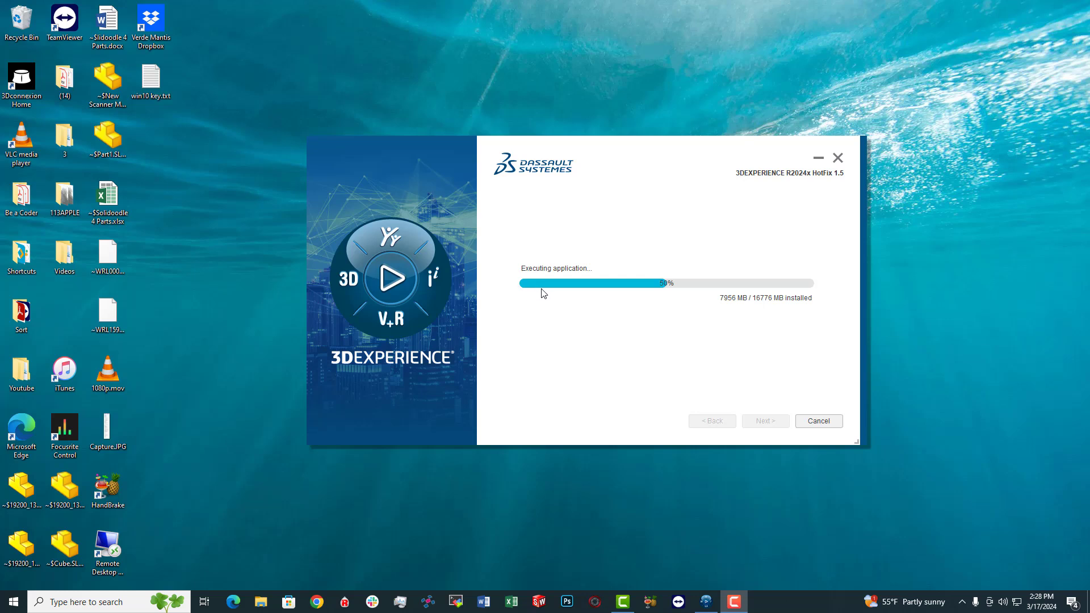
mouse_move(535, 285)
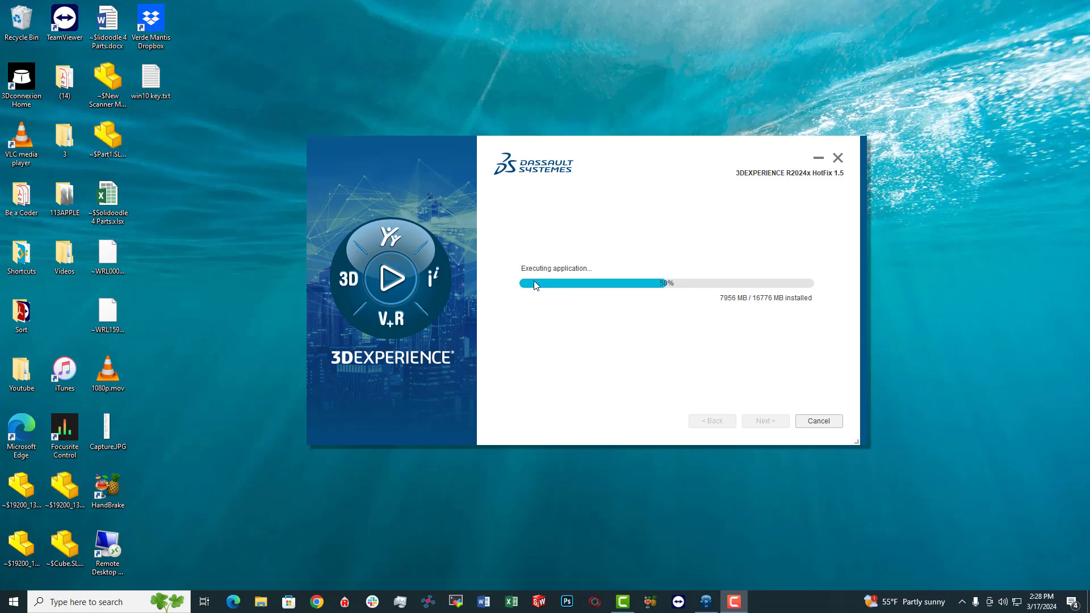
mouse_move(671, 226)
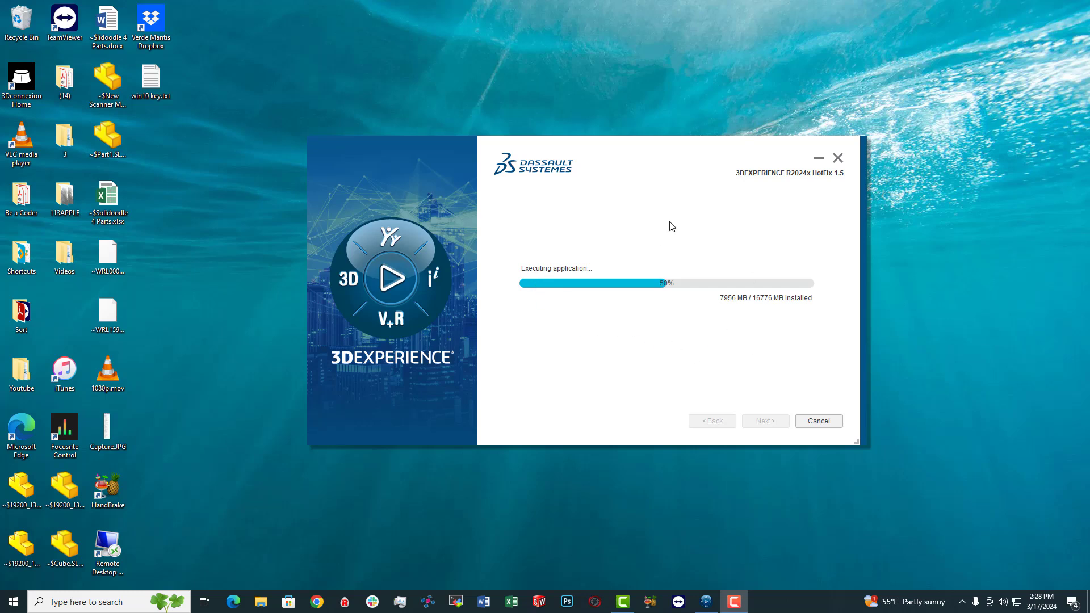
mouse_move(720, 318)
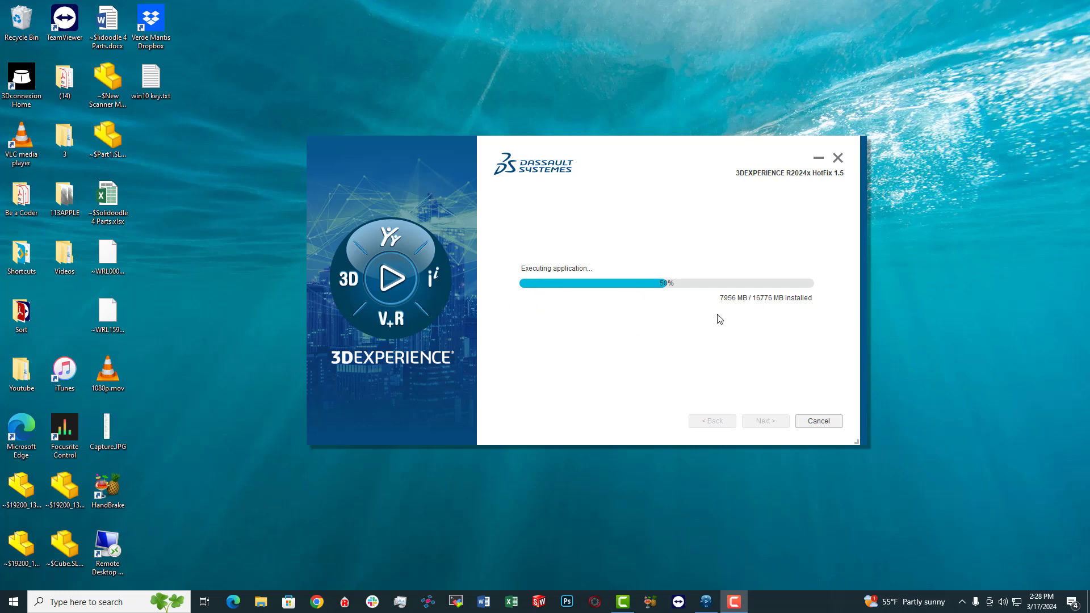
mouse_move(712, 325)
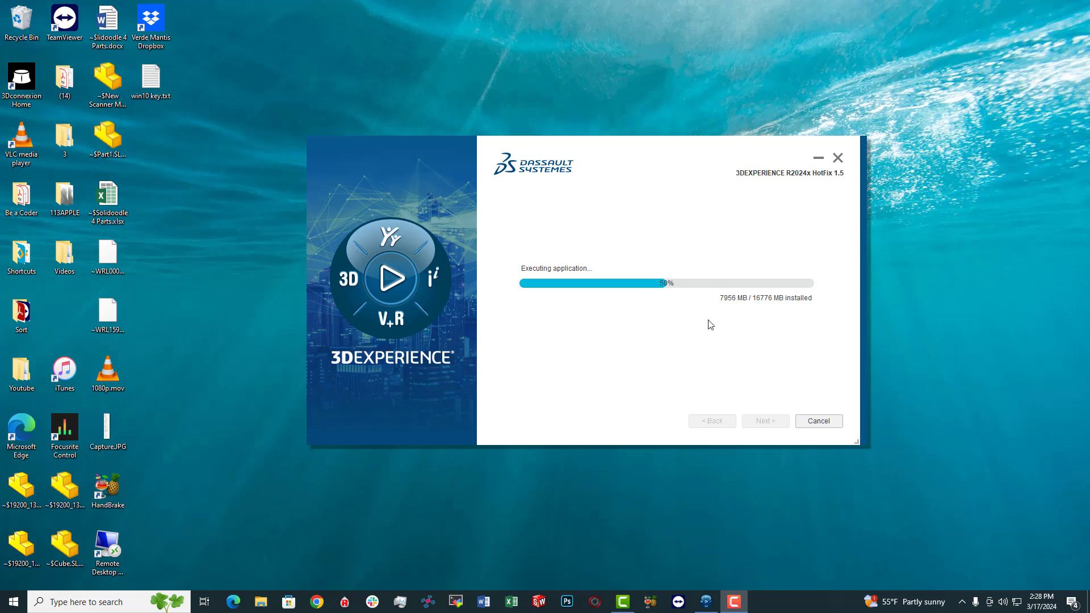
mouse_move(678, 296)
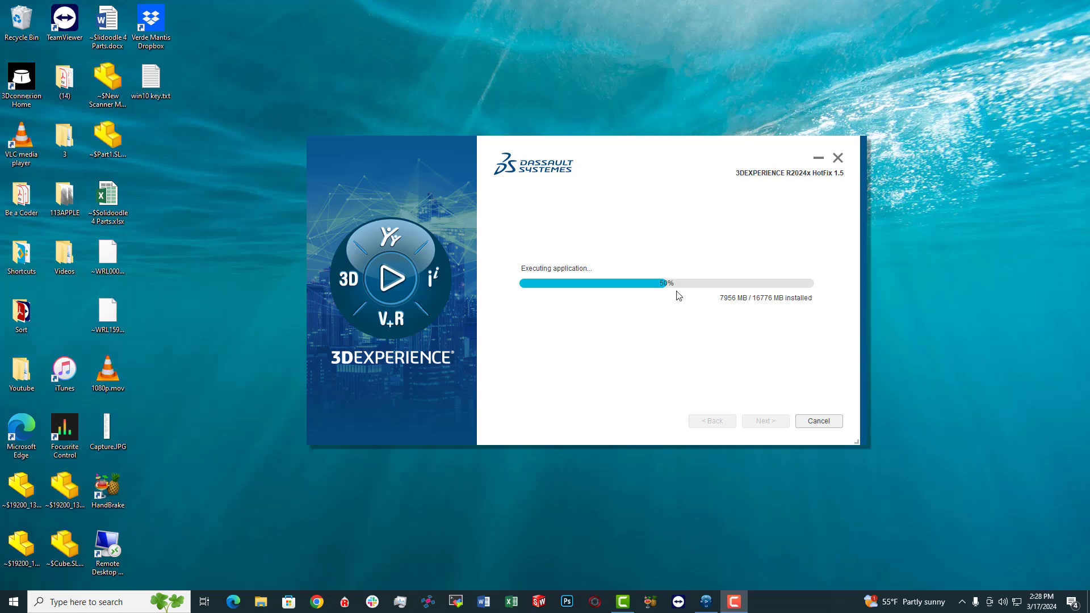
mouse_move(695, 268)
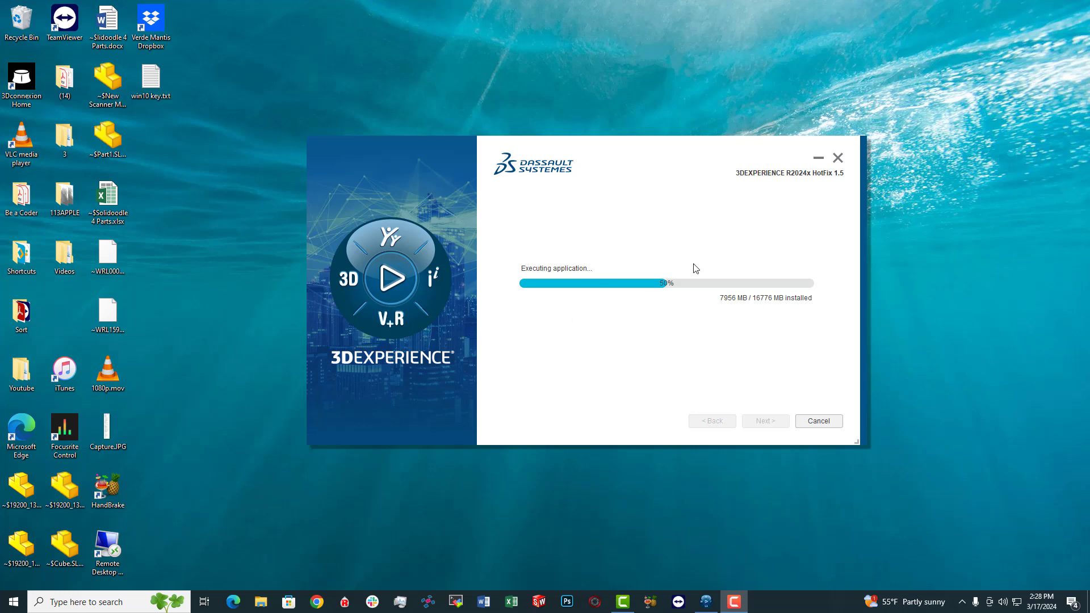
mouse_move(606, 283)
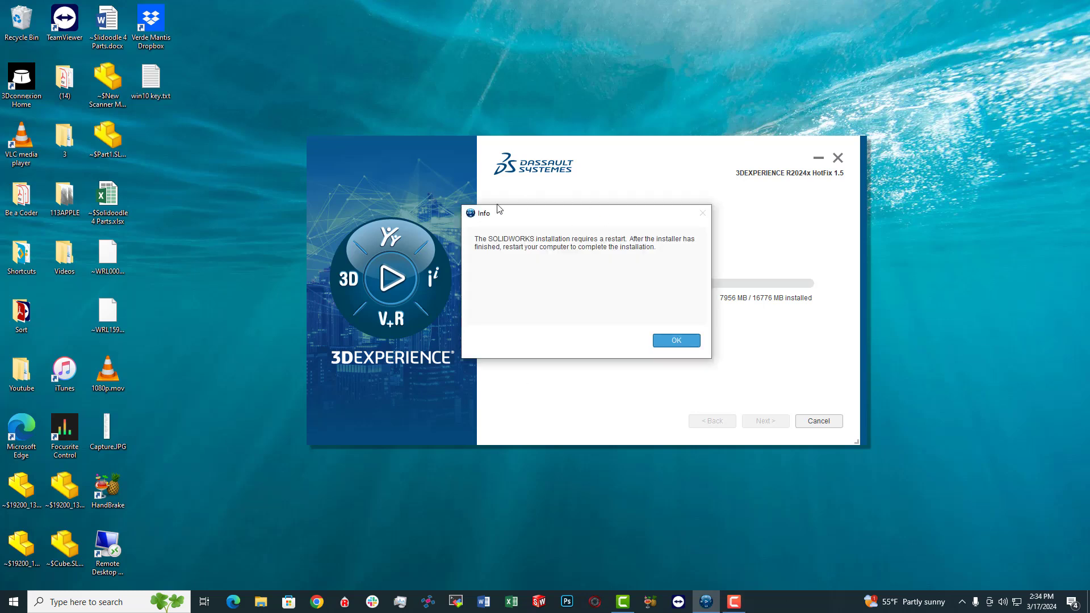
mouse_move(527, 230)
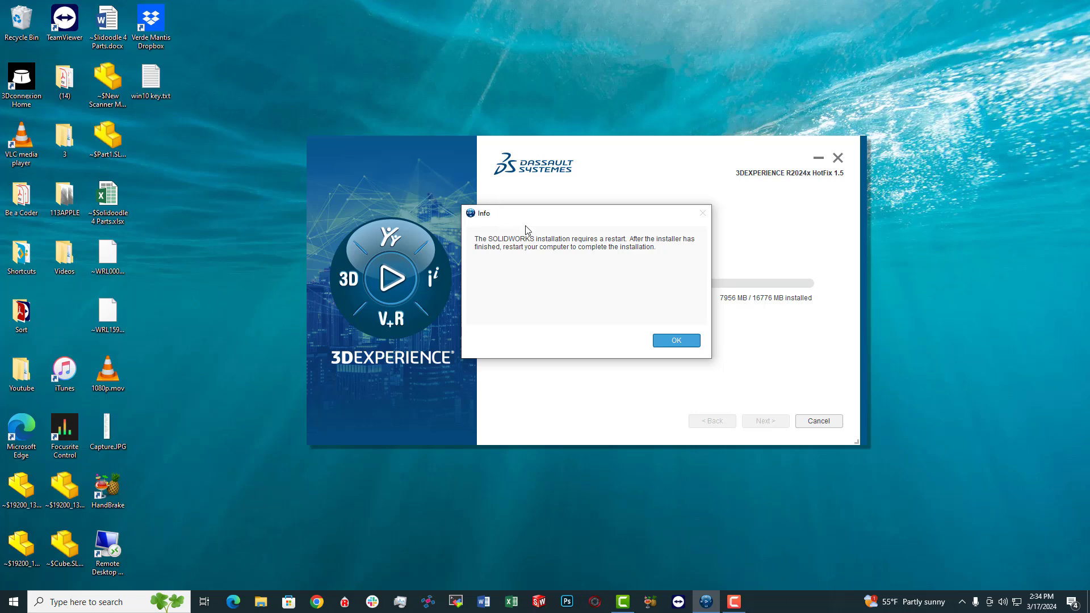
mouse_move(688, 270)
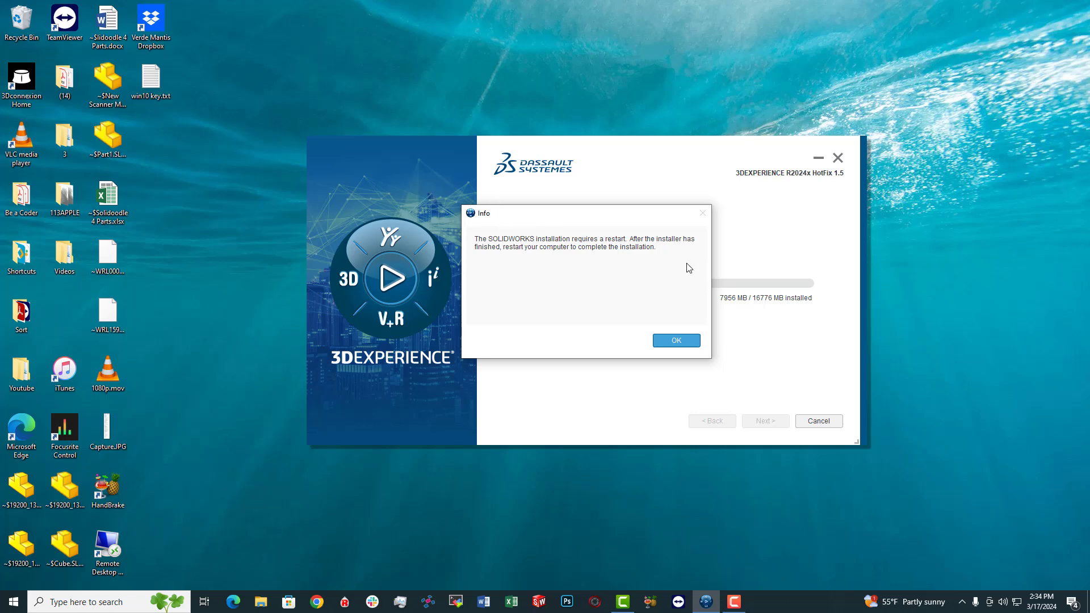
mouse_move(666, 258)
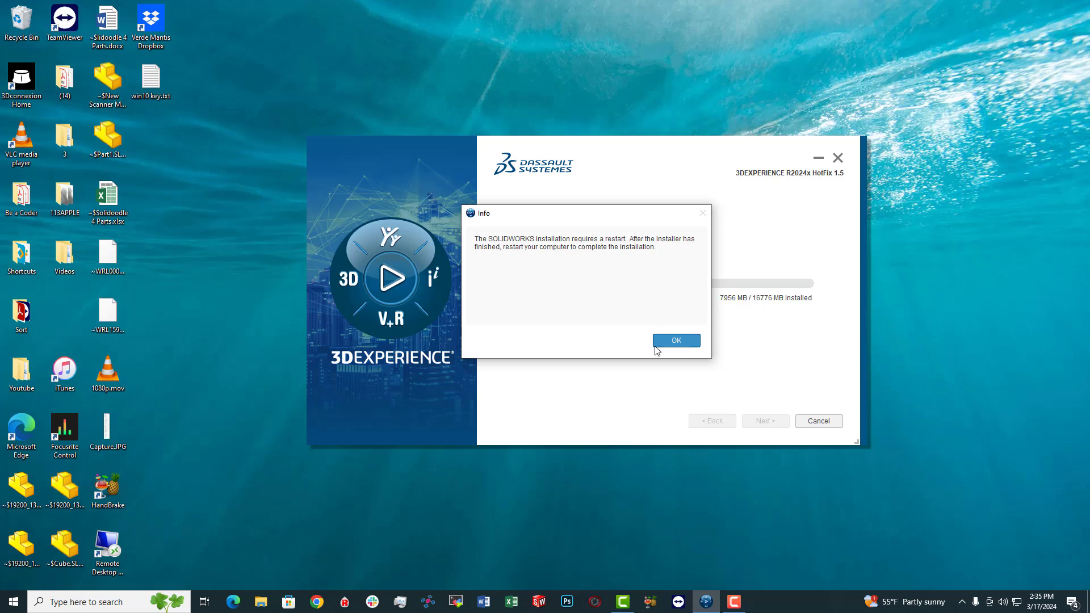
Step: Acknowledge the SOLIDWORKS restart-required Info message
click(675, 340)
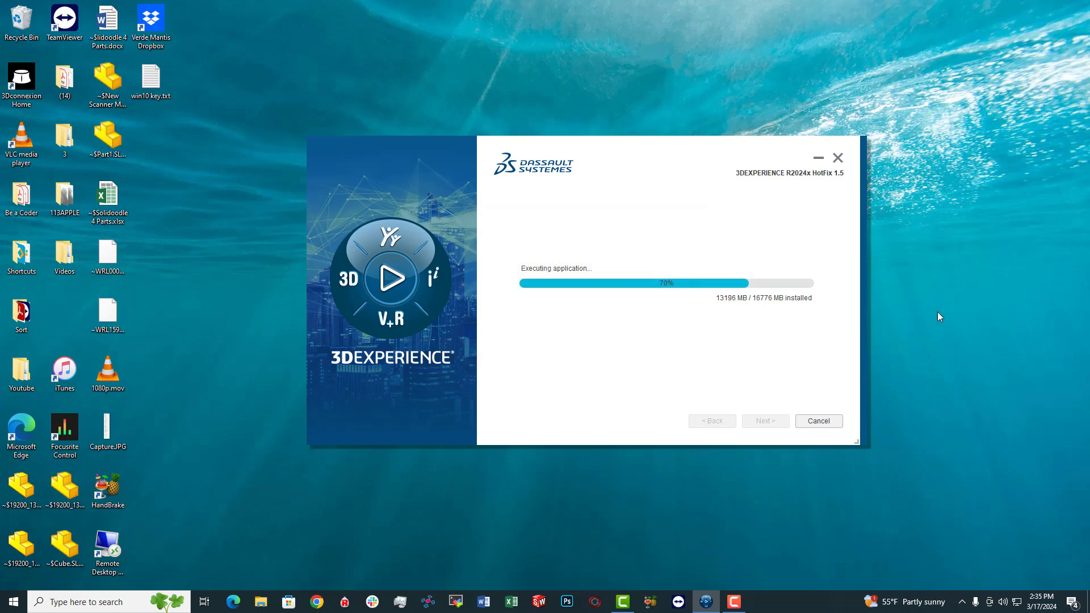
mouse_move(857, 357)
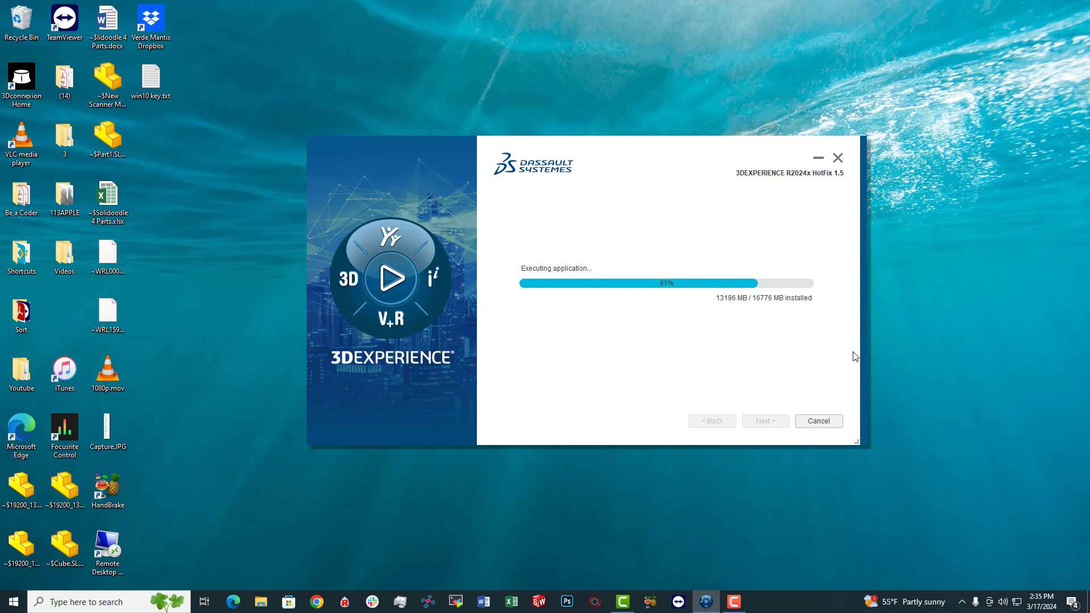
mouse_move(726, 338)
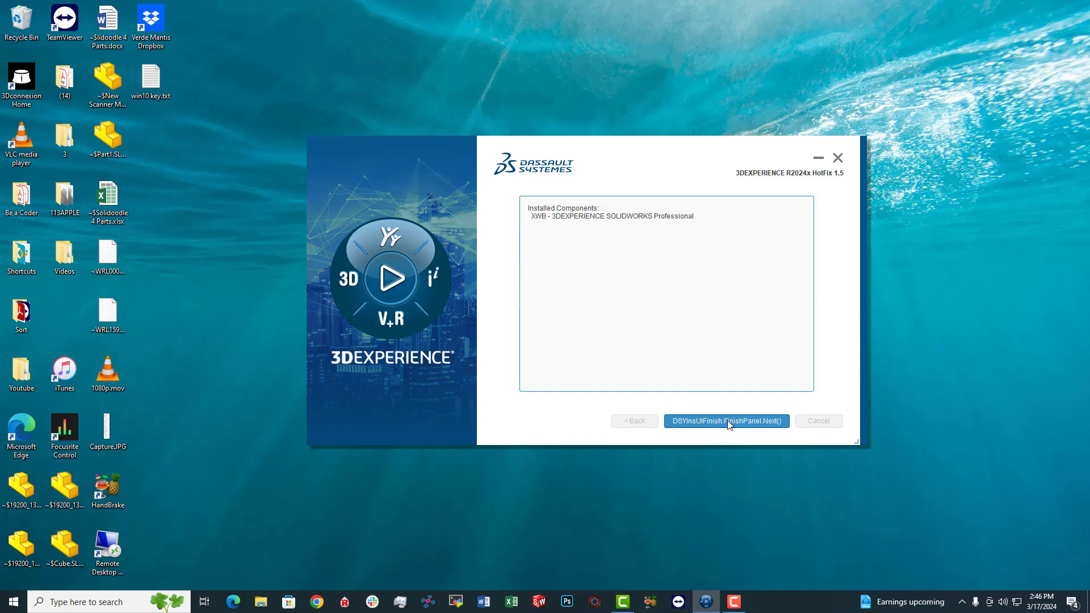
Step: Finish and close the installer from the Installed Components page
click(726, 421)
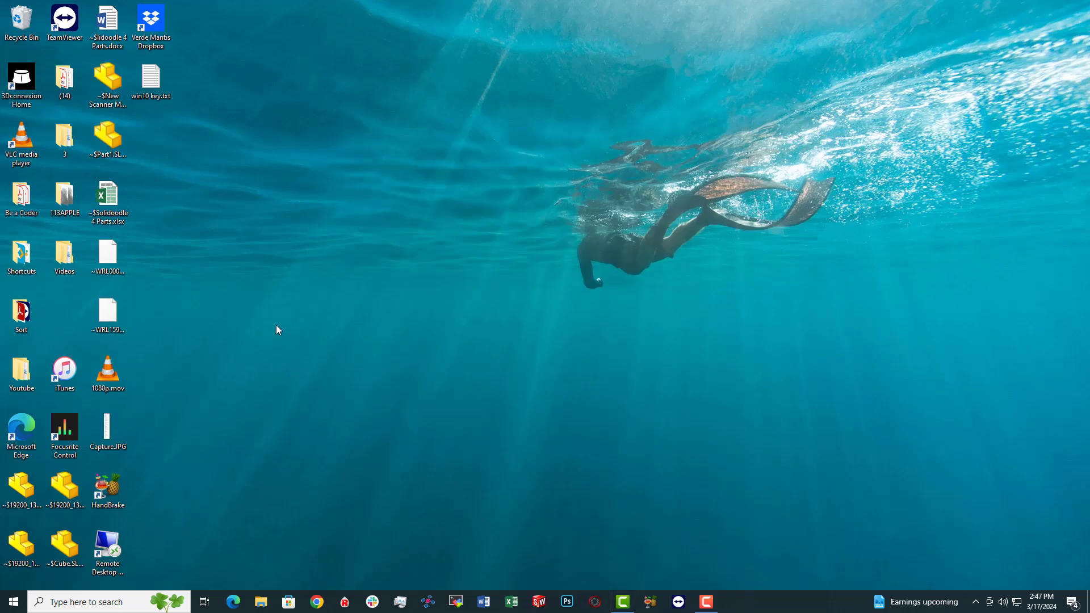
mouse_move(318, 382)
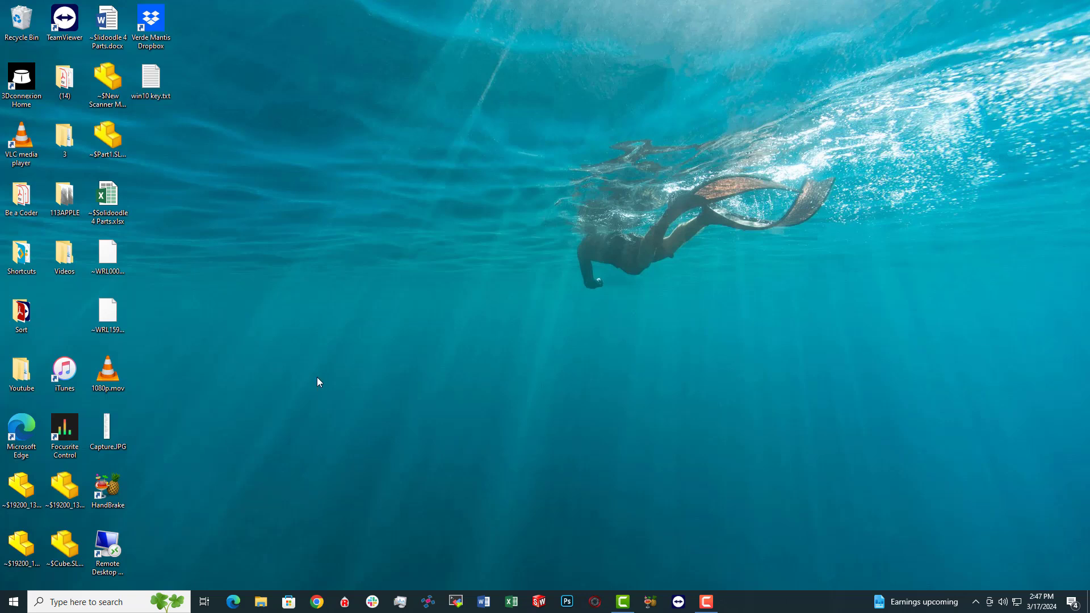
Step: After the restart, start the 3DEXPERIENCE Launcher from the hidden system tray icons
double_click(22, 75)
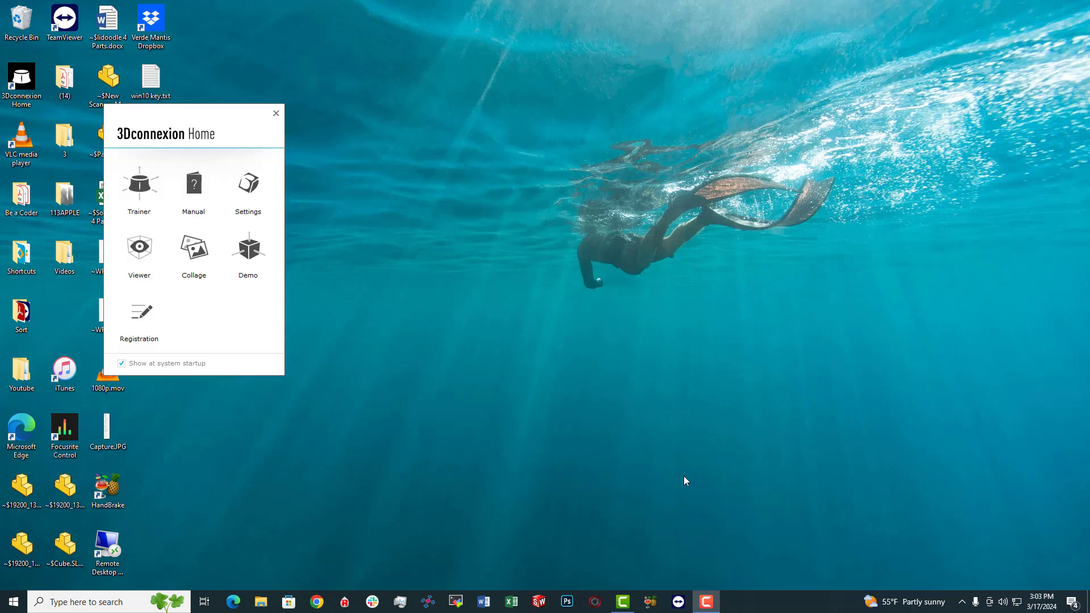
mouse_move(745, 509)
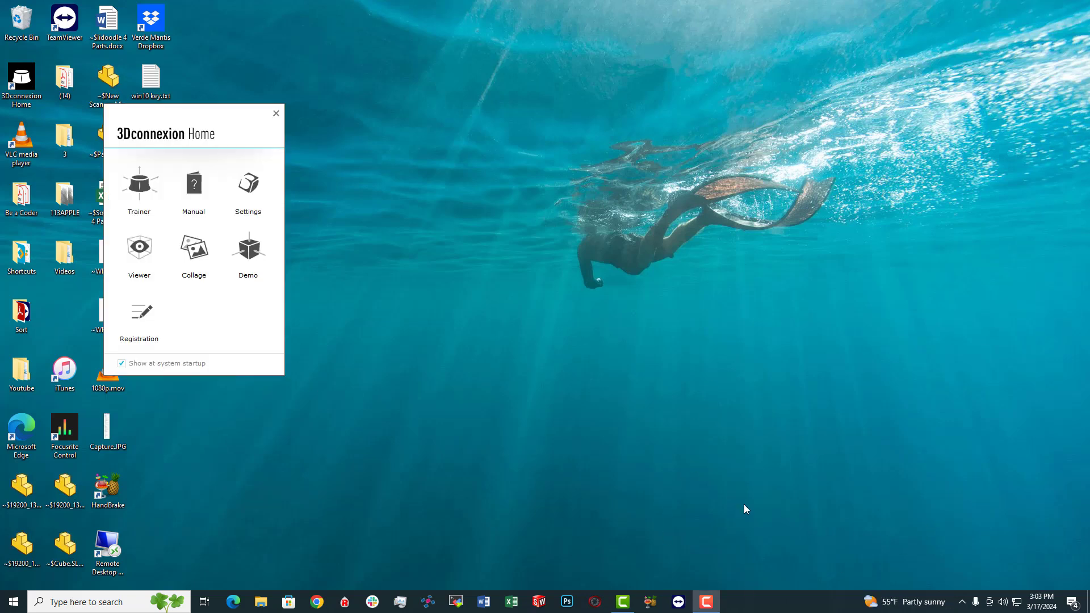
mouse_move(962, 602)
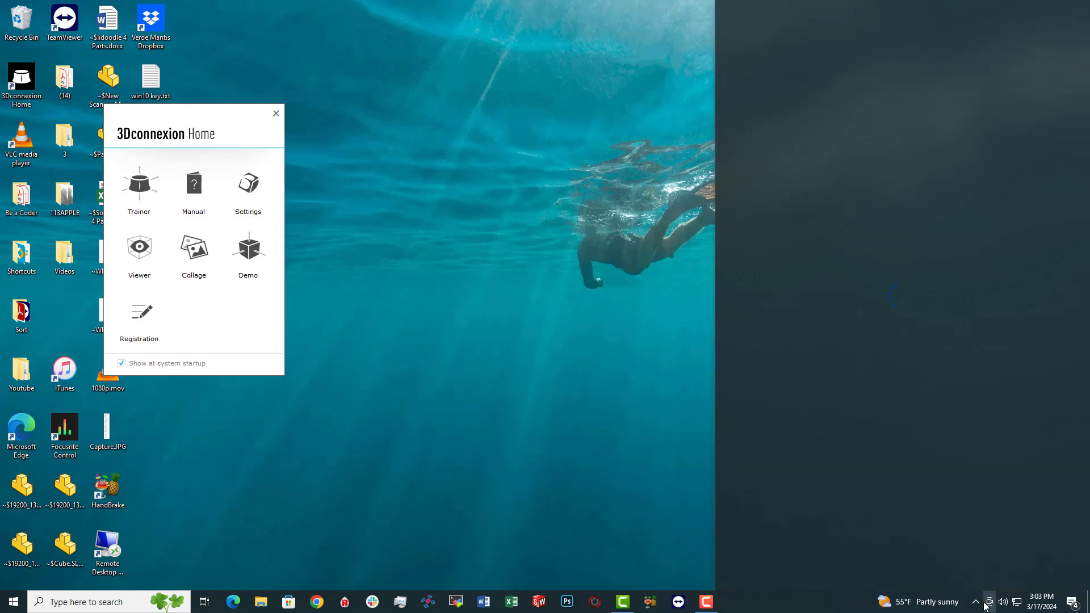
click(977, 602)
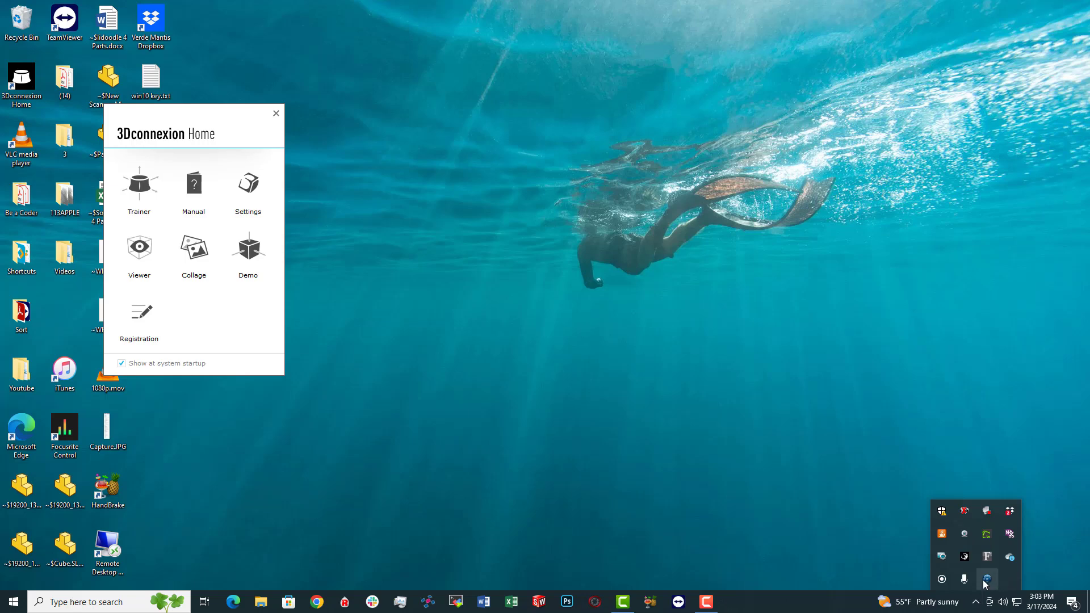
mouse_move(987, 581)
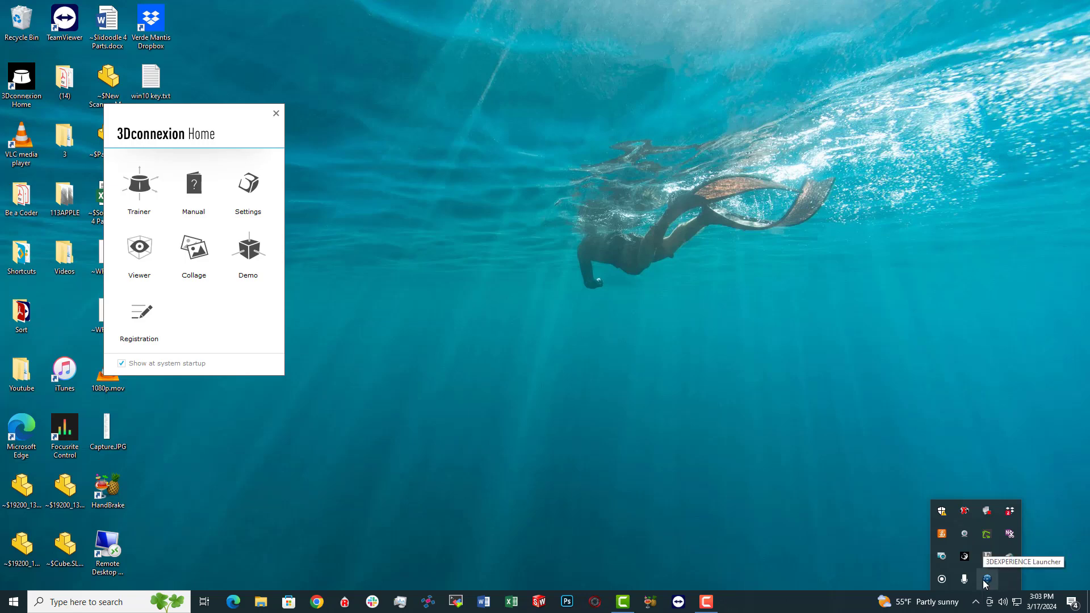
click(987, 580)
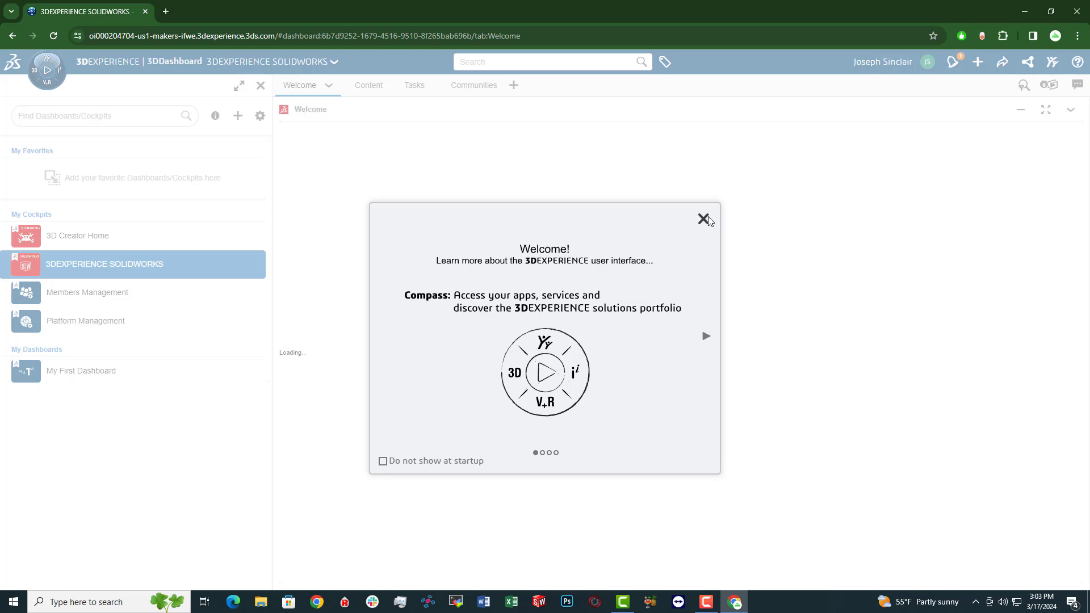
Step: Dismiss the introduction popup and launch SOLIDWORKS Connected from the Apps list
click(702, 219)
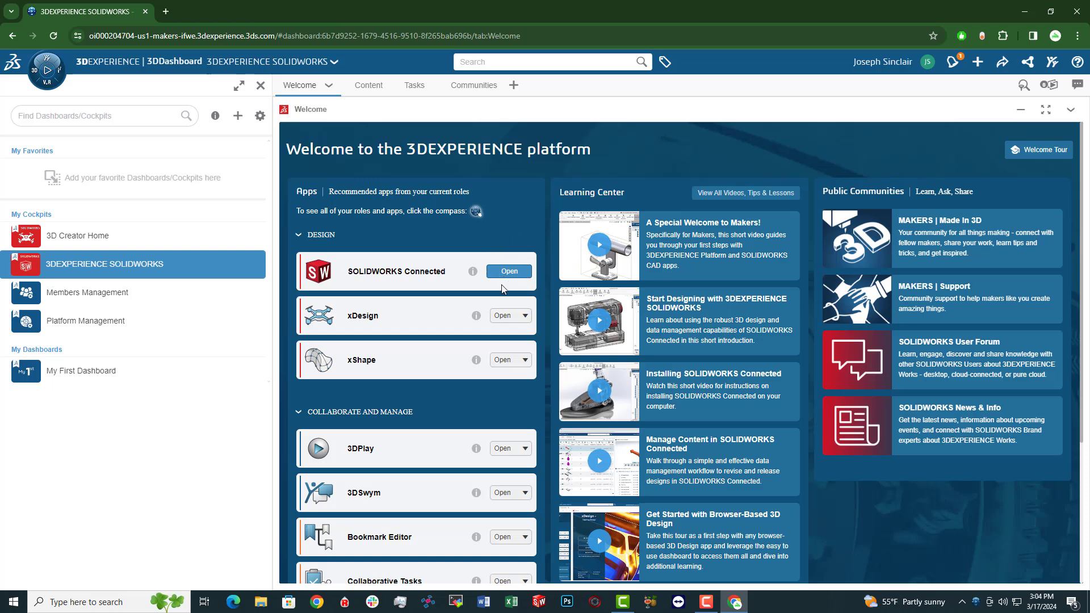
click(509, 272)
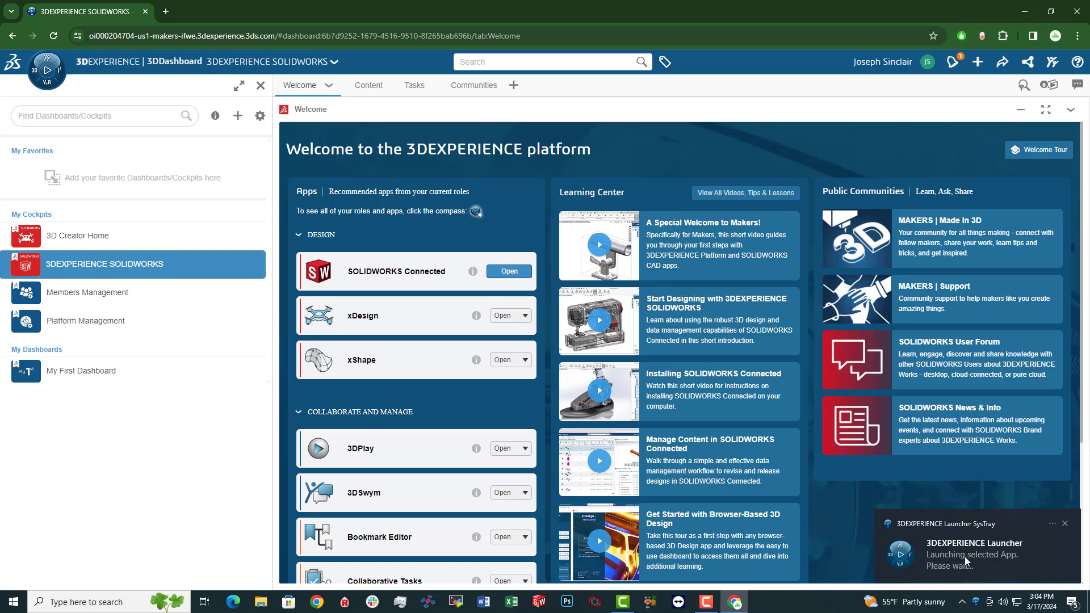
click(508, 271)
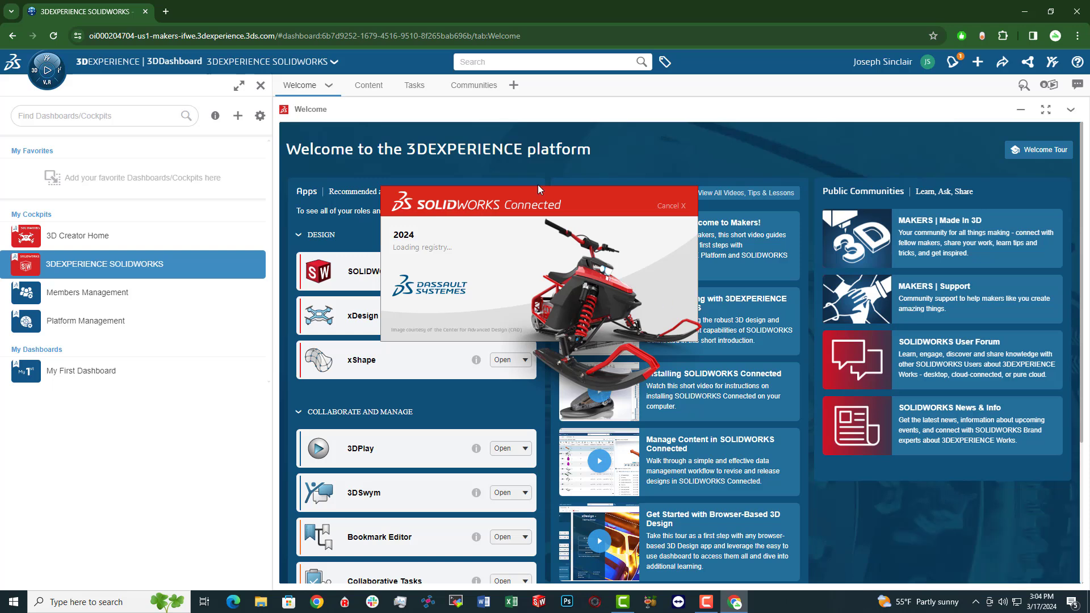
mouse_move(552, 212)
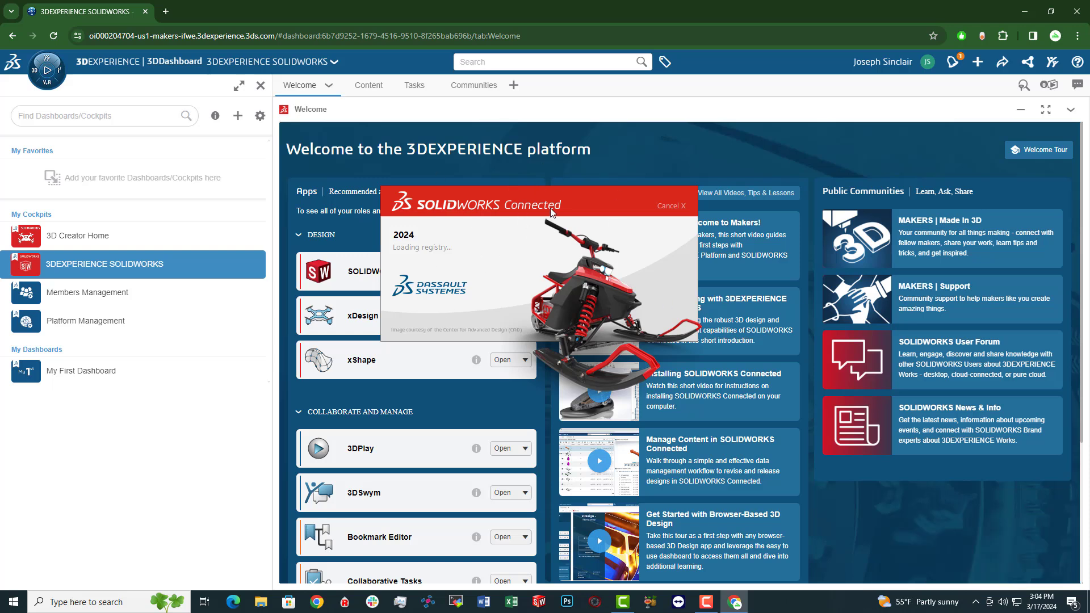
mouse_move(543, 227)
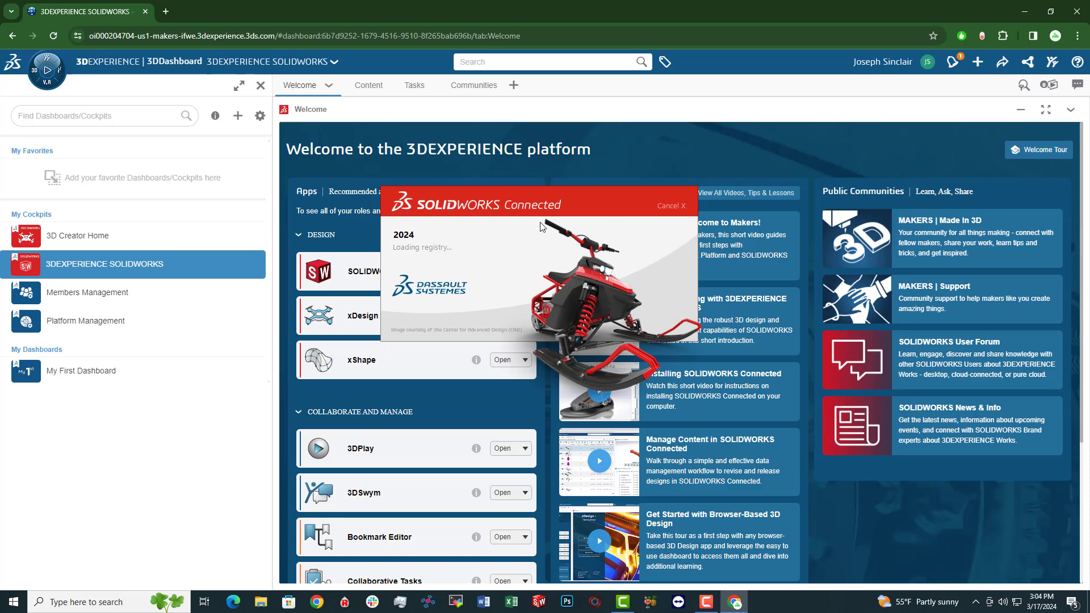
mouse_move(544, 257)
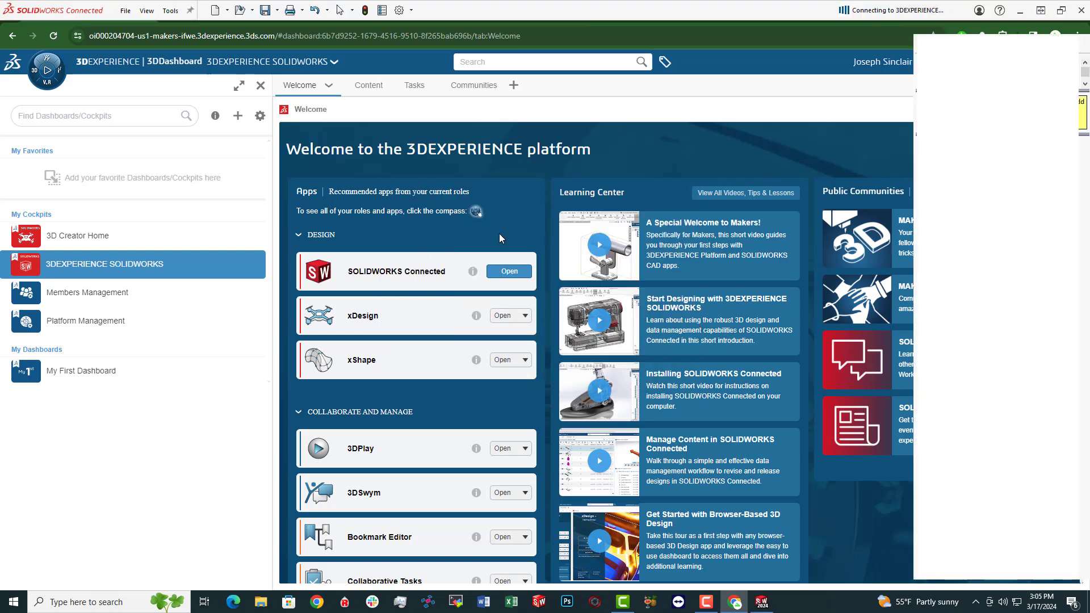
Step: Allow SOLIDWORKS Connected through the firewall on Private networks so it connects to the platform
click(509, 272)
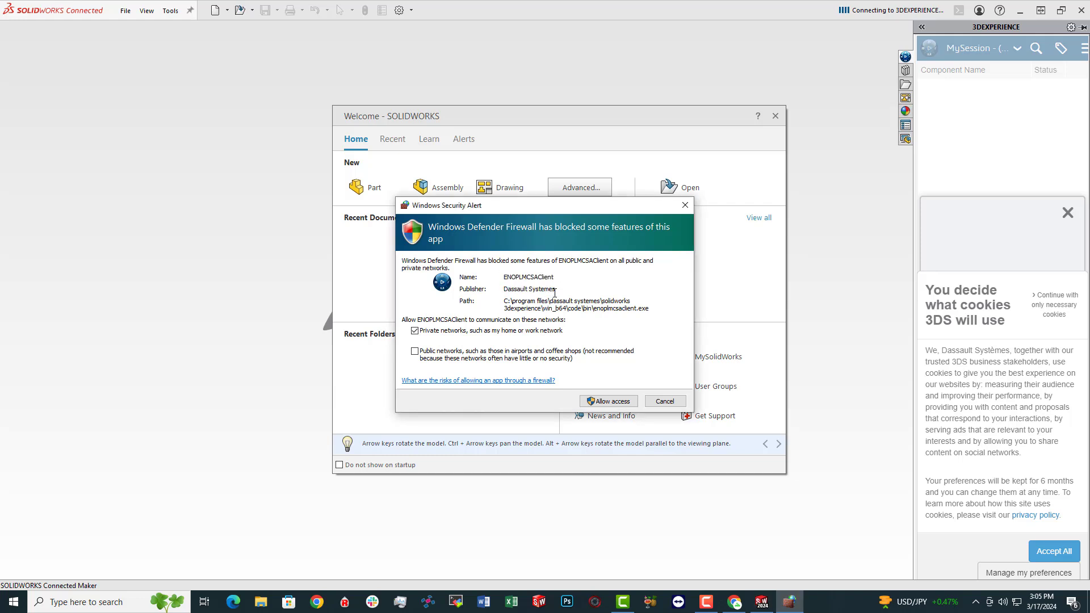
click(608, 401)
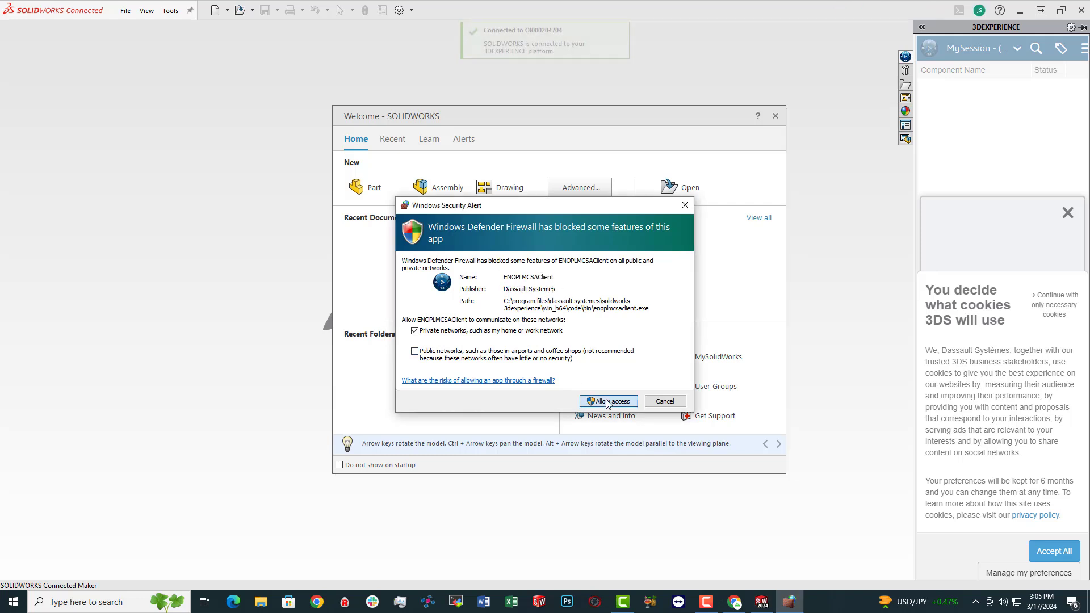
click(606, 401)
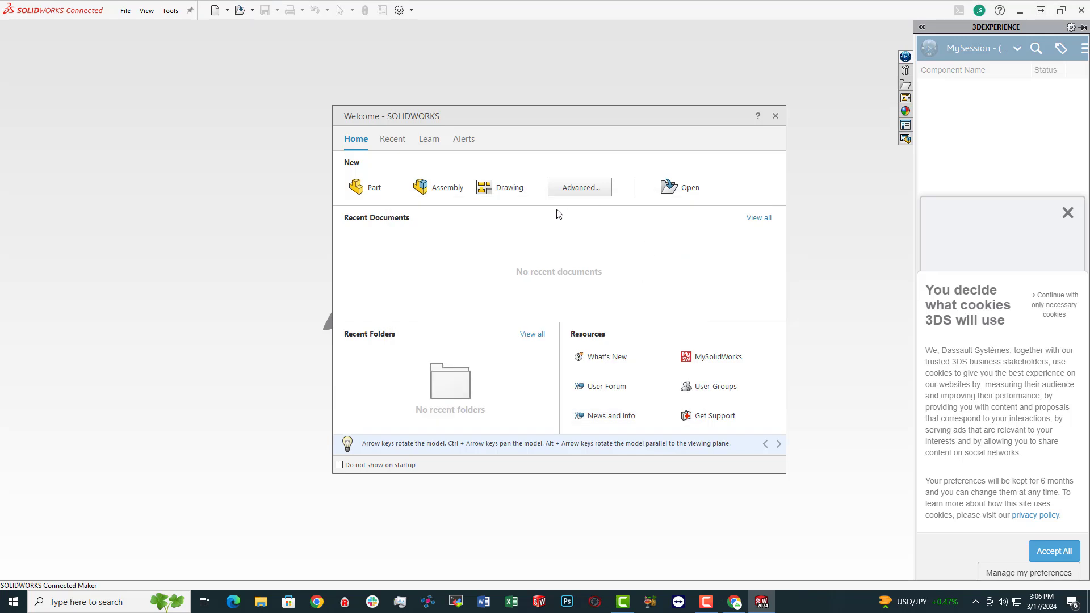
mouse_move(575, 212)
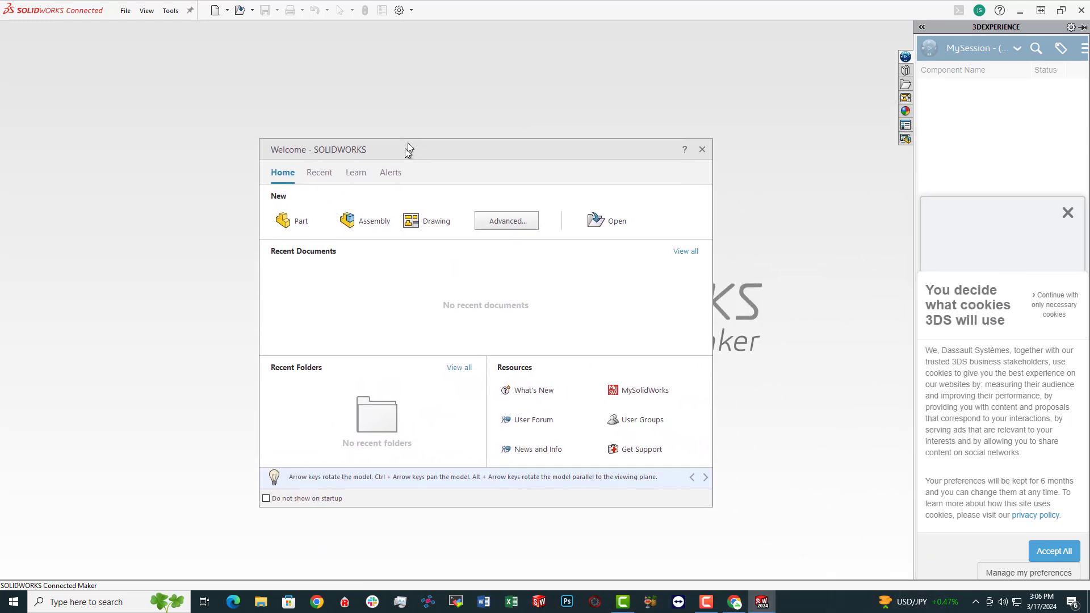
Step: Move the Welcome - SOLIDWORKS dialog to the centre of the screen
drag(409, 149, 575, 123)
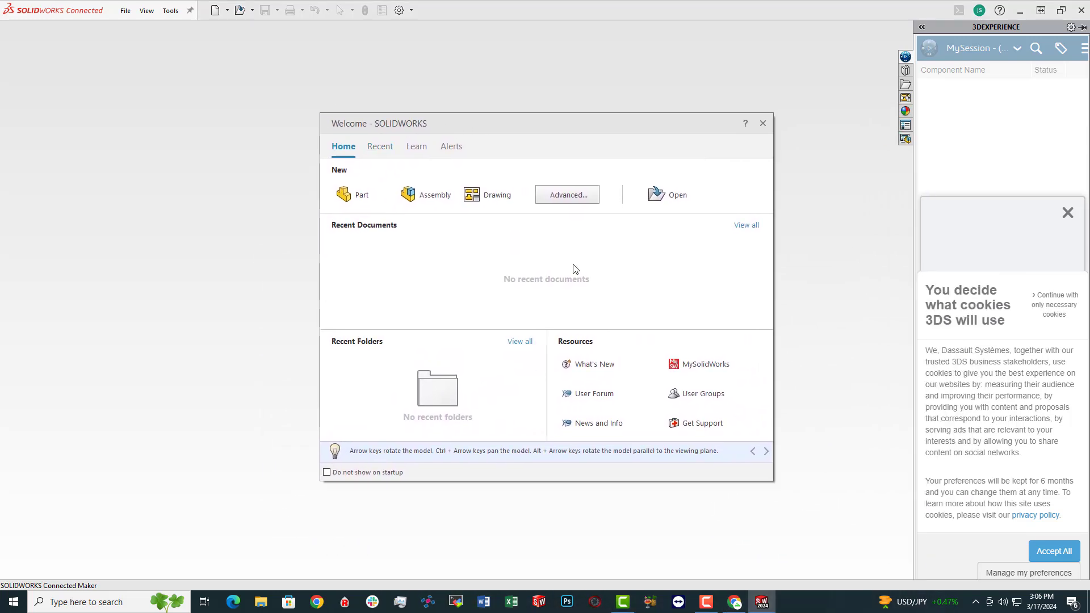
mouse_move(504, 252)
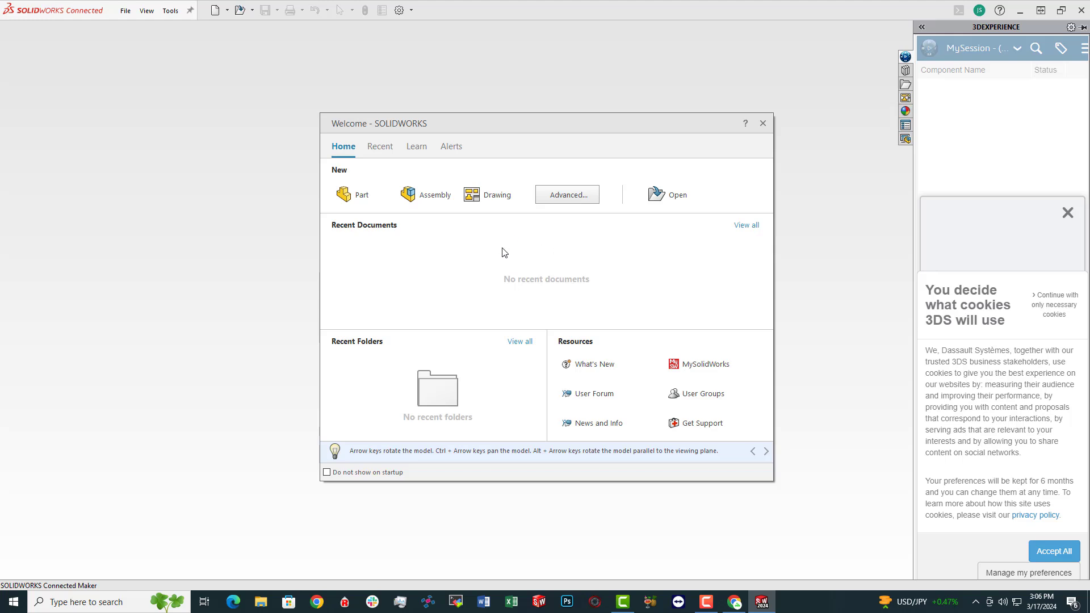
mouse_move(515, 265)
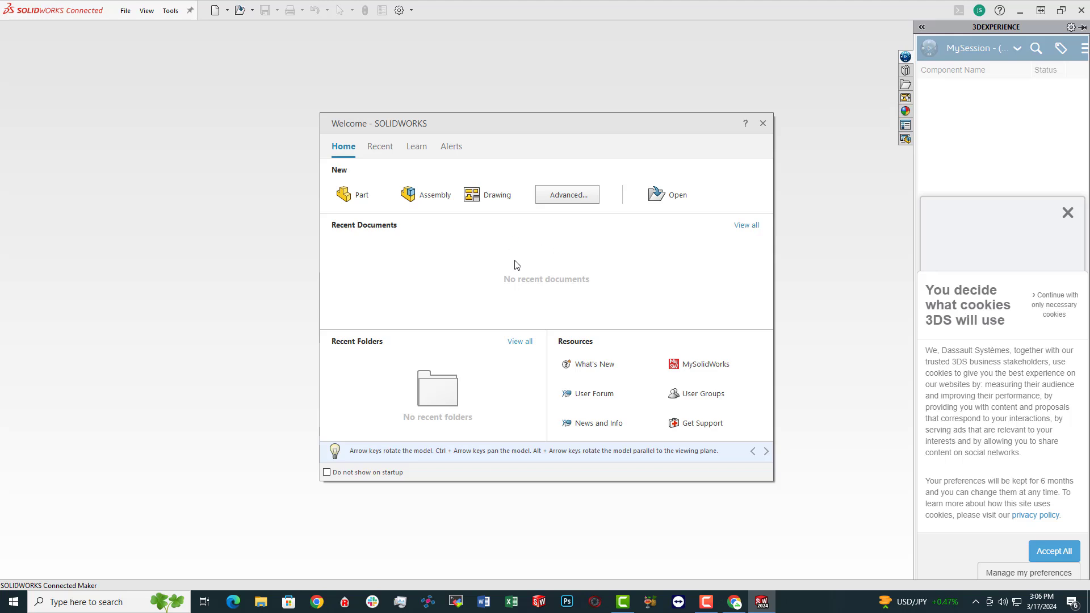
mouse_move(519, 266)
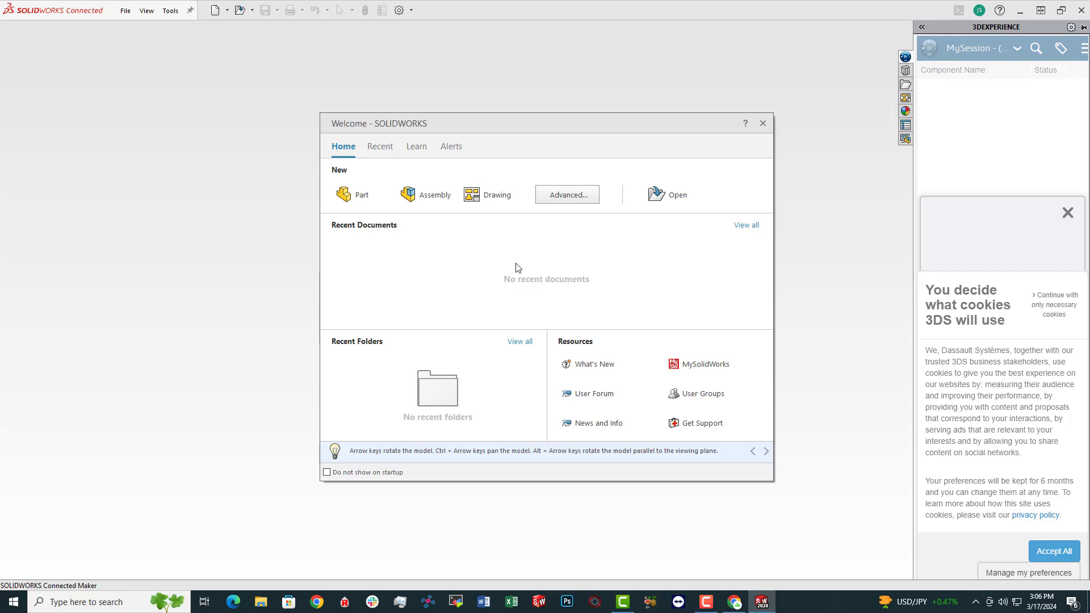
mouse_move(514, 259)
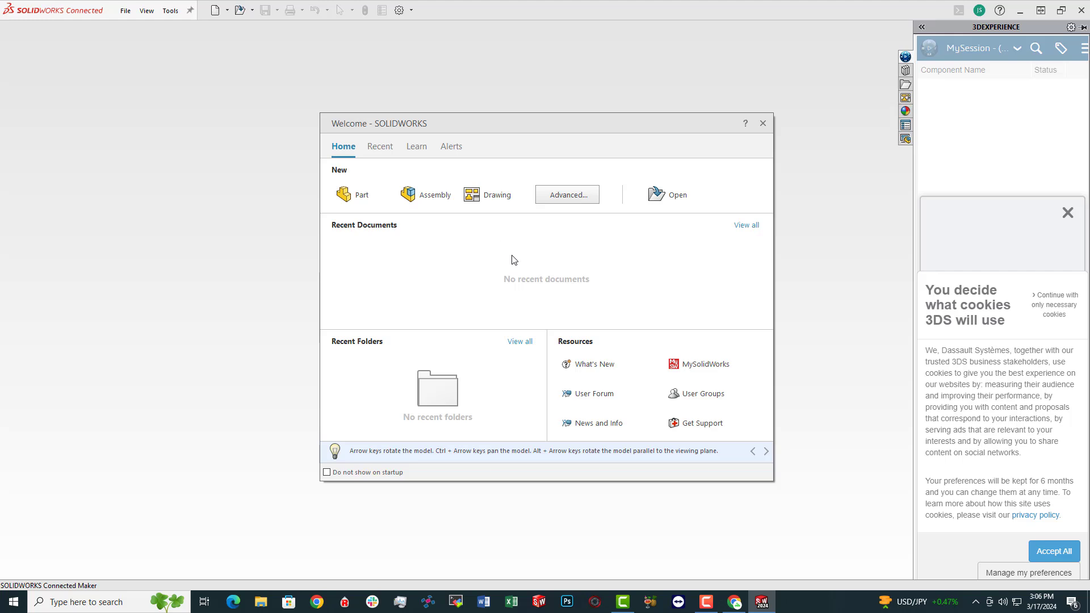
mouse_move(630, 322)
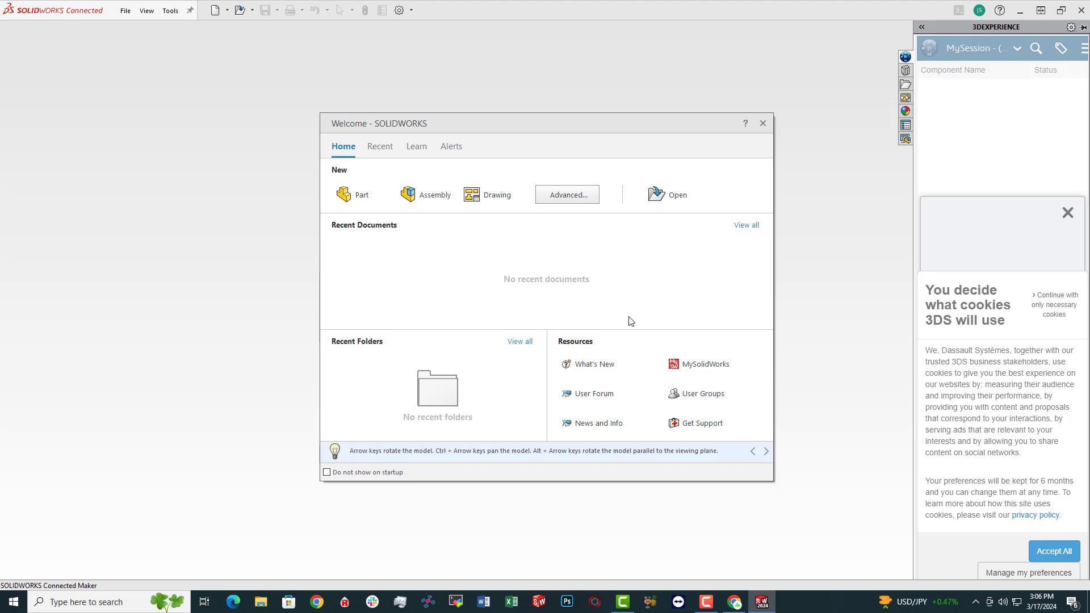
mouse_move(611, 291)
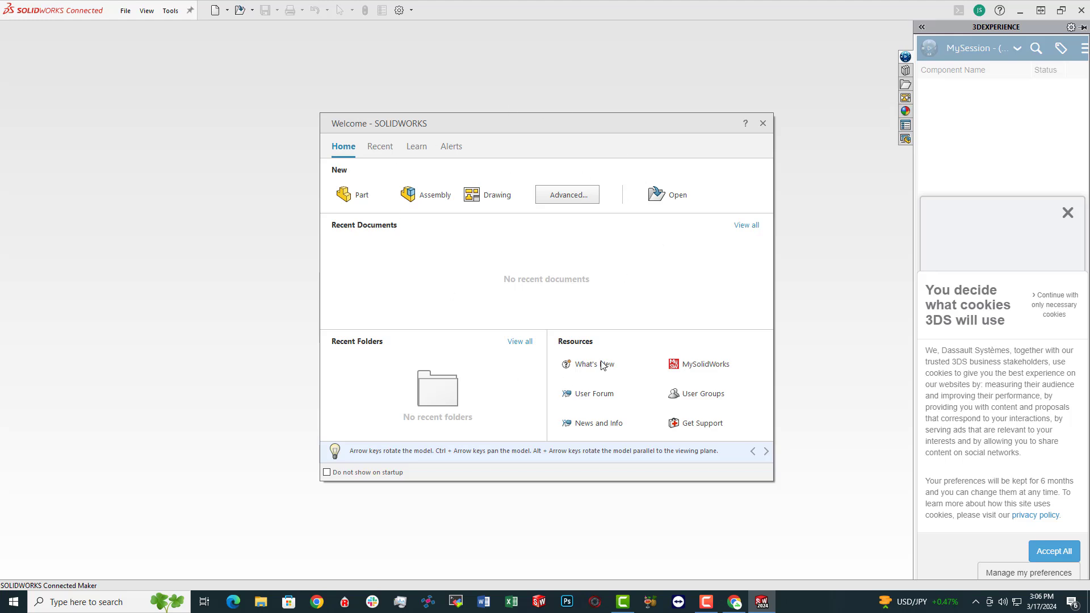
mouse_move(620, 339)
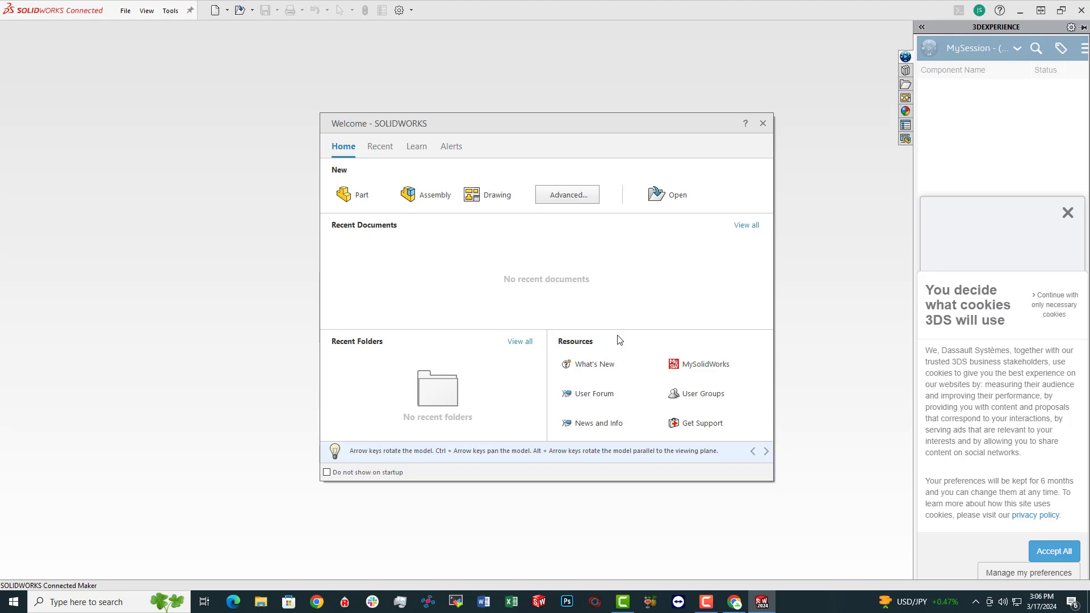
mouse_move(655, 305)
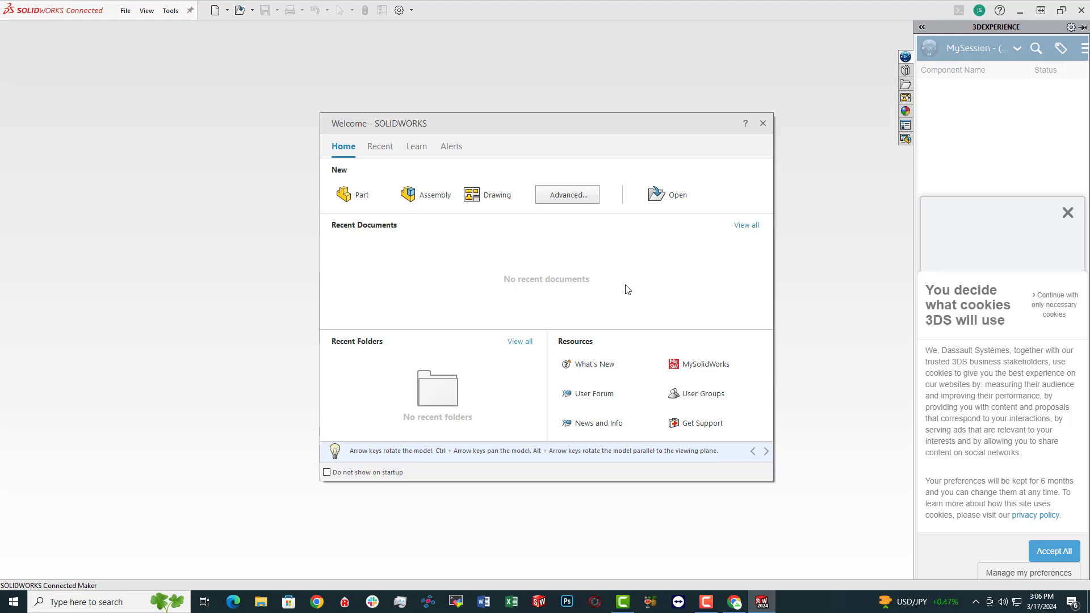
mouse_move(627, 264)
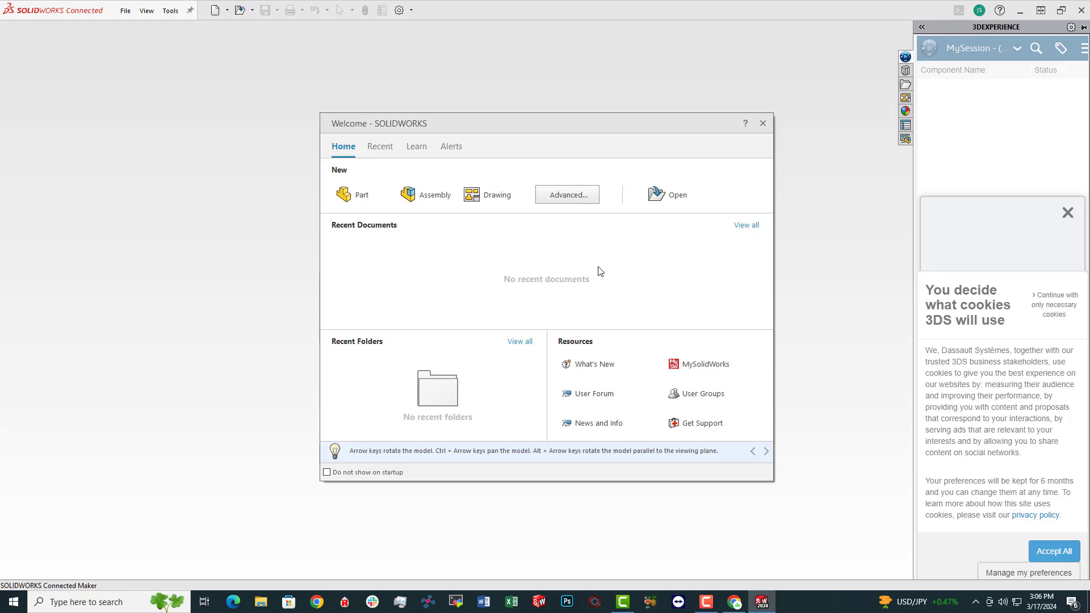
mouse_move(510, 266)
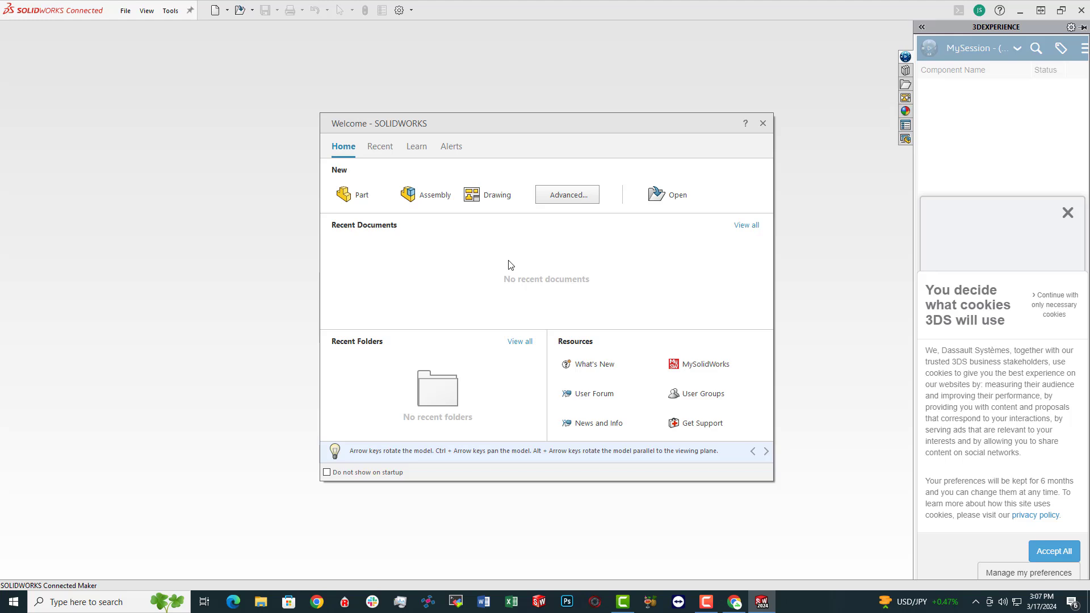
mouse_move(506, 250)
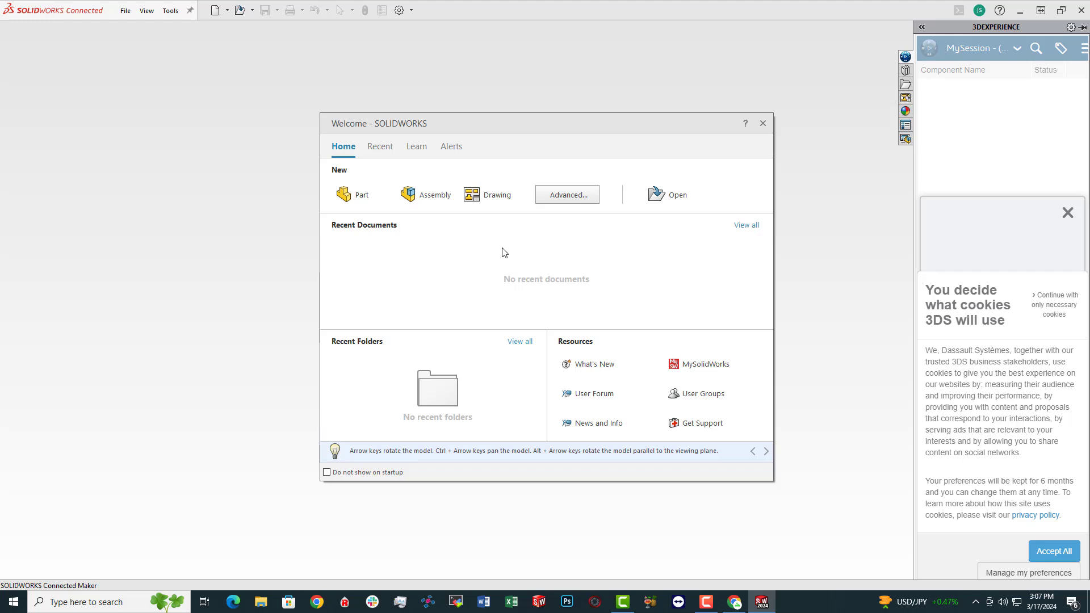
mouse_move(500, 246)
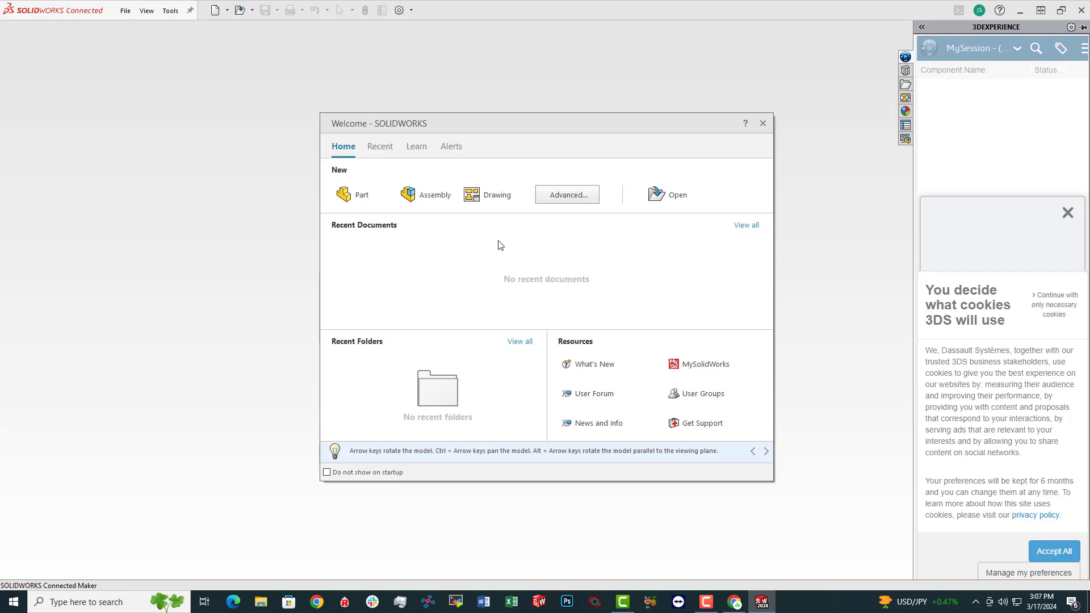
mouse_move(501, 262)
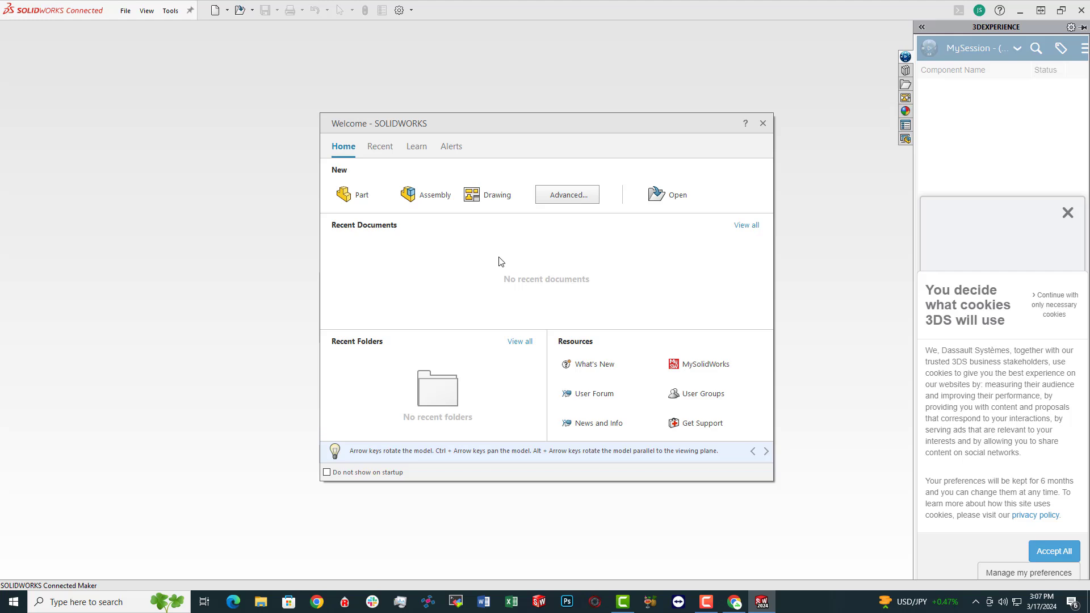
mouse_move(500, 266)
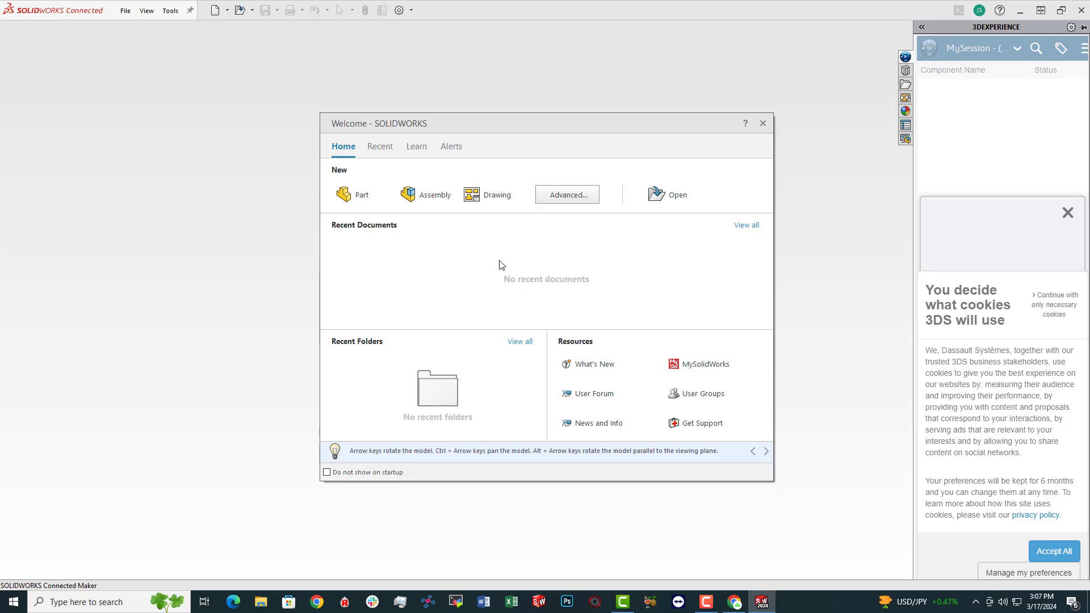
mouse_move(546, 265)
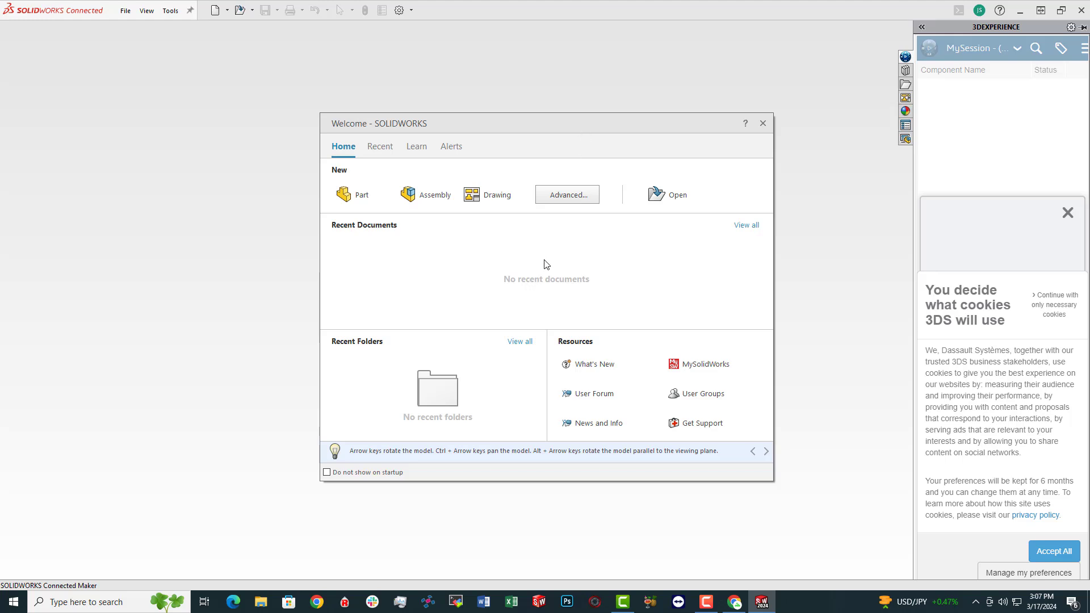